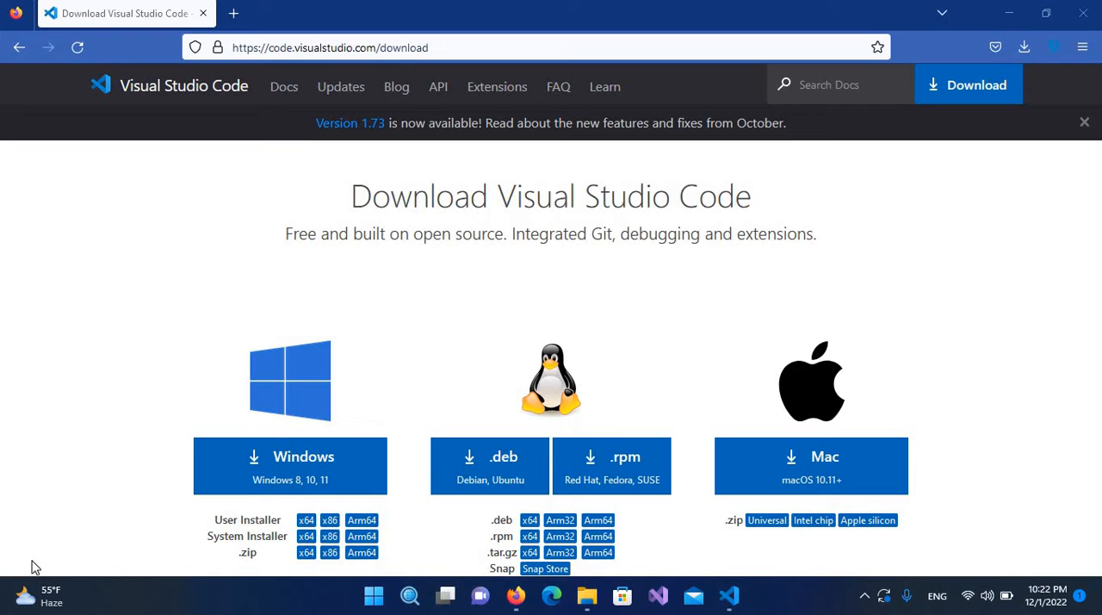
{"action": "mouse_move", "coordinate": [582, 337]}
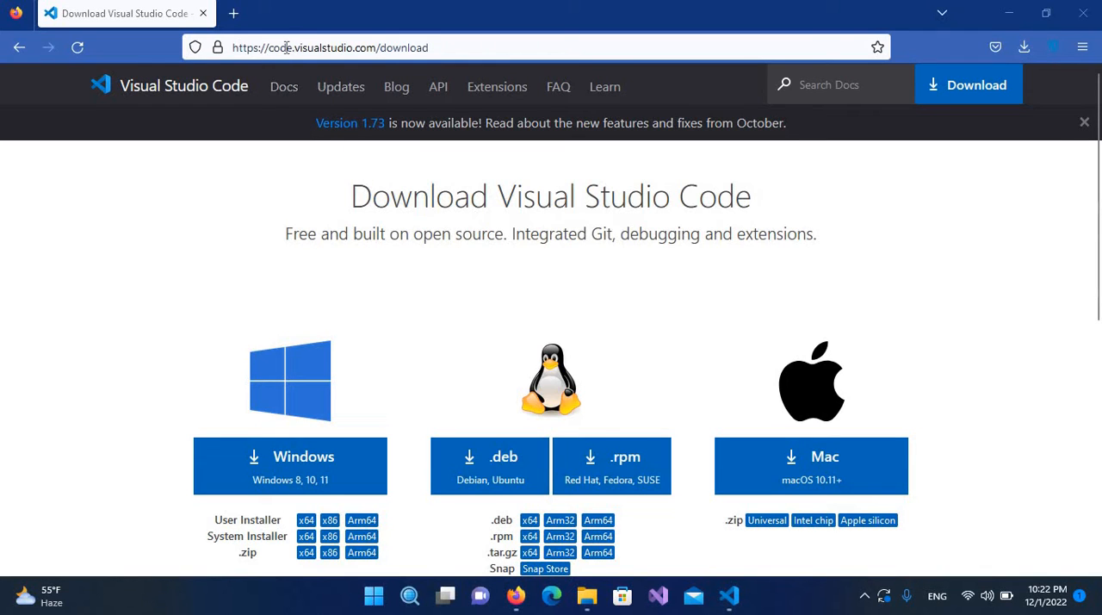
{"action": "mouse_move", "coordinate": [463, 66]}
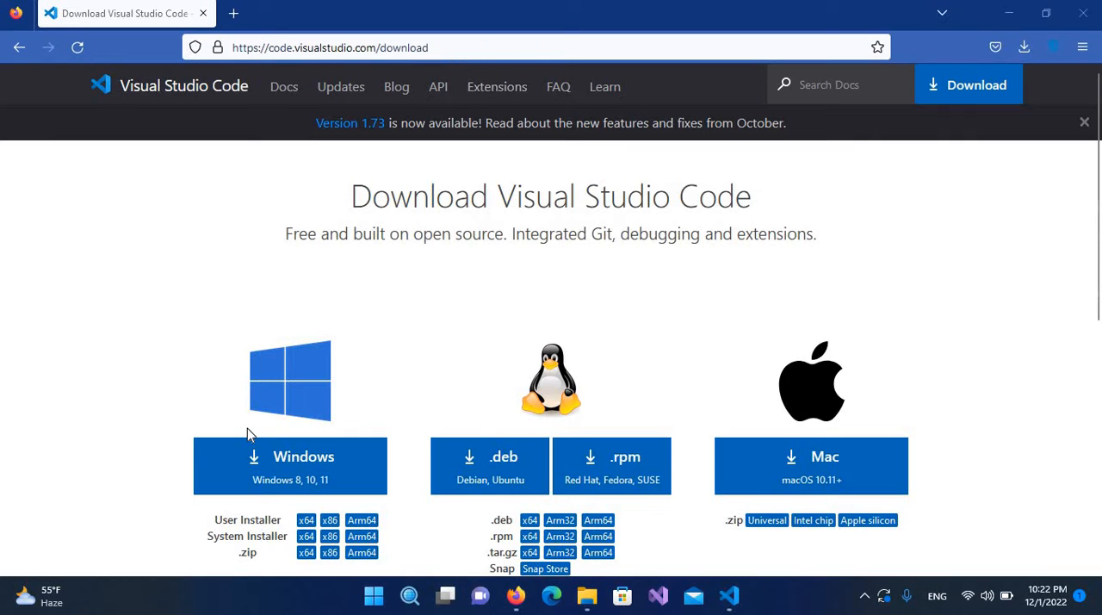
{"action": "mouse_move", "coordinate": [760, 465]}
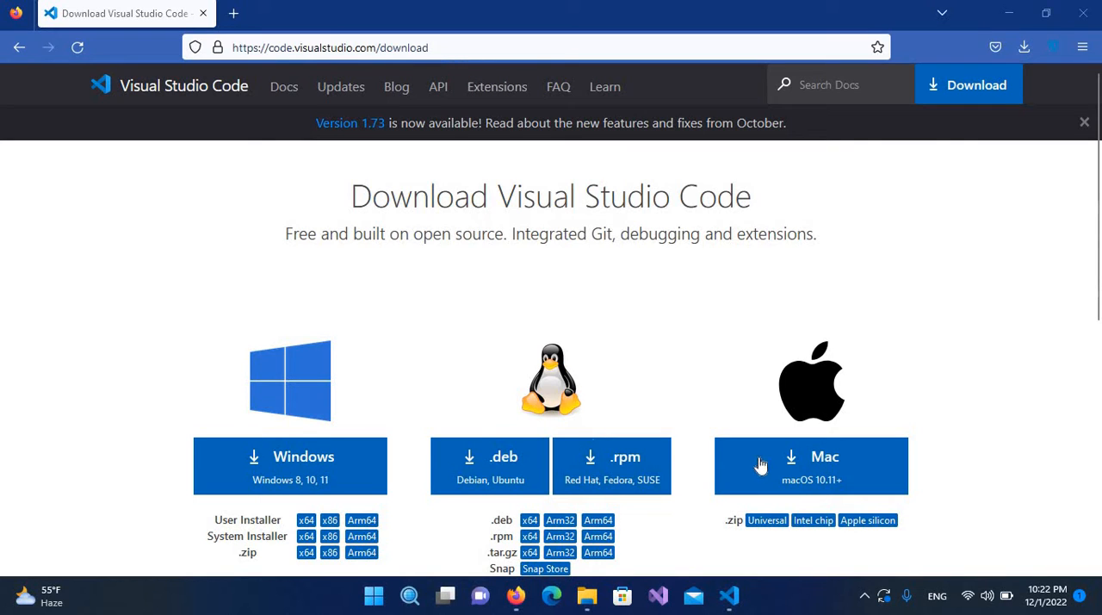
{"action": "mouse_move", "coordinate": [783, 472]}
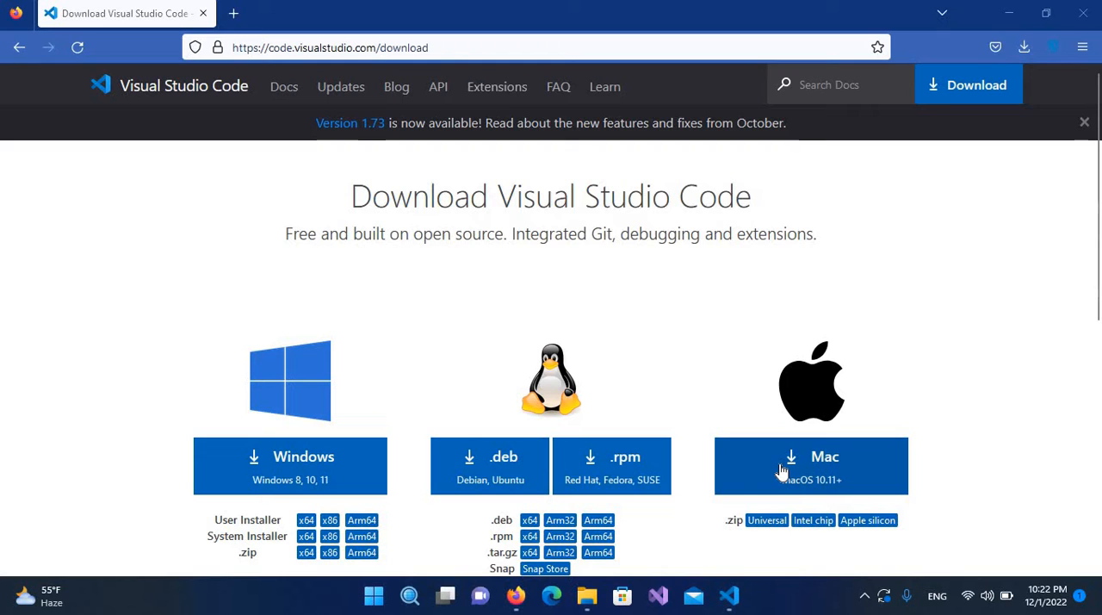
{"action": "mouse_move", "coordinate": [728, 604]}
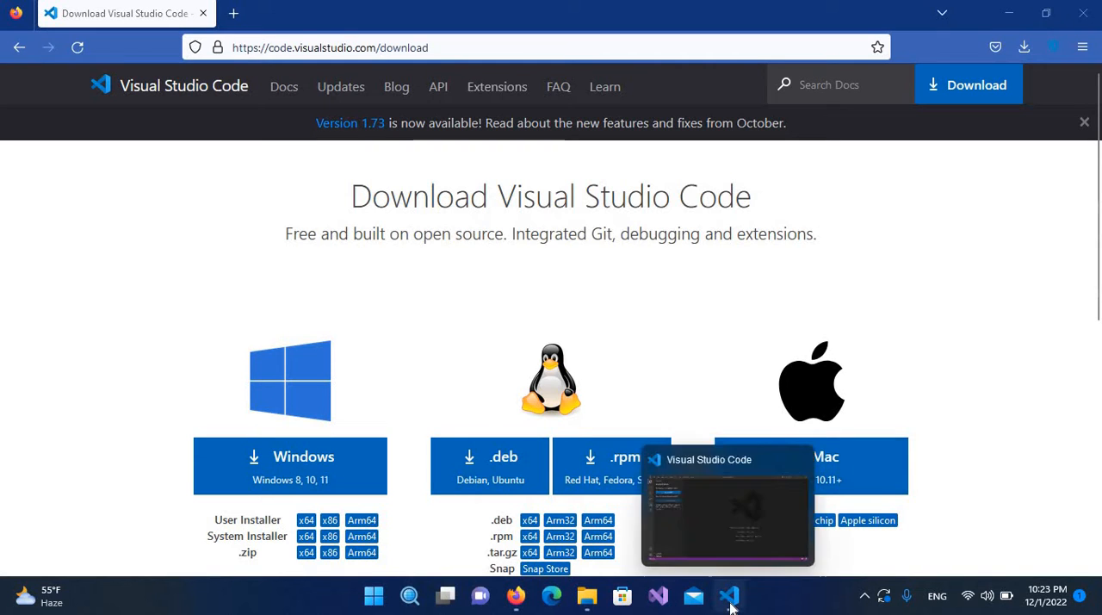
Search the Extensions view for 'p' and install Prettier - Code formatter
{"action": "left_click", "coordinate": [730, 596]}
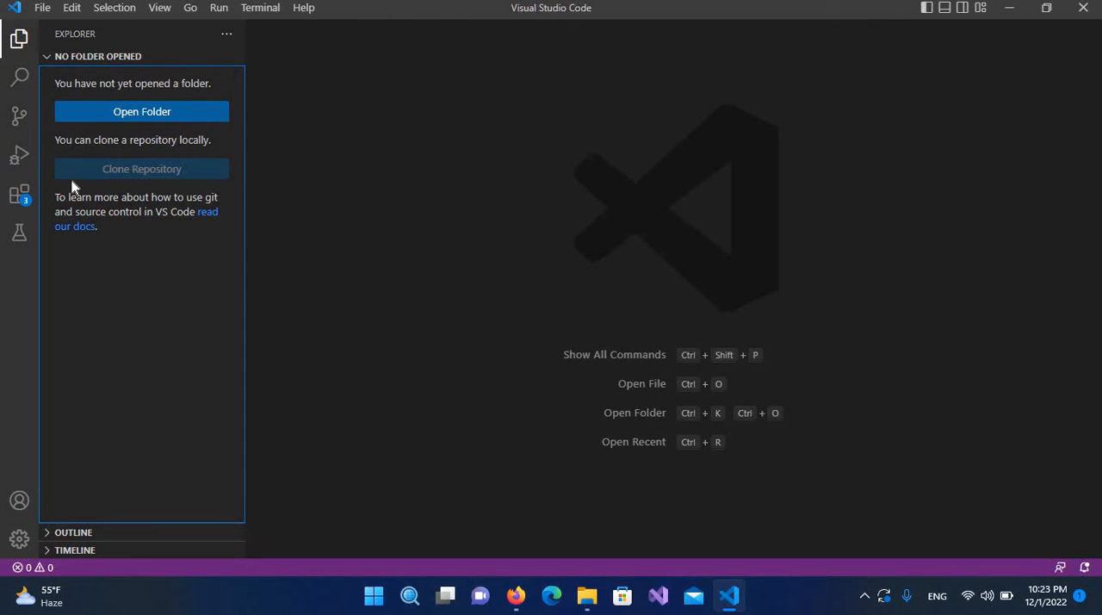
{"action": "mouse_move", "coordinate": [18, 194]}
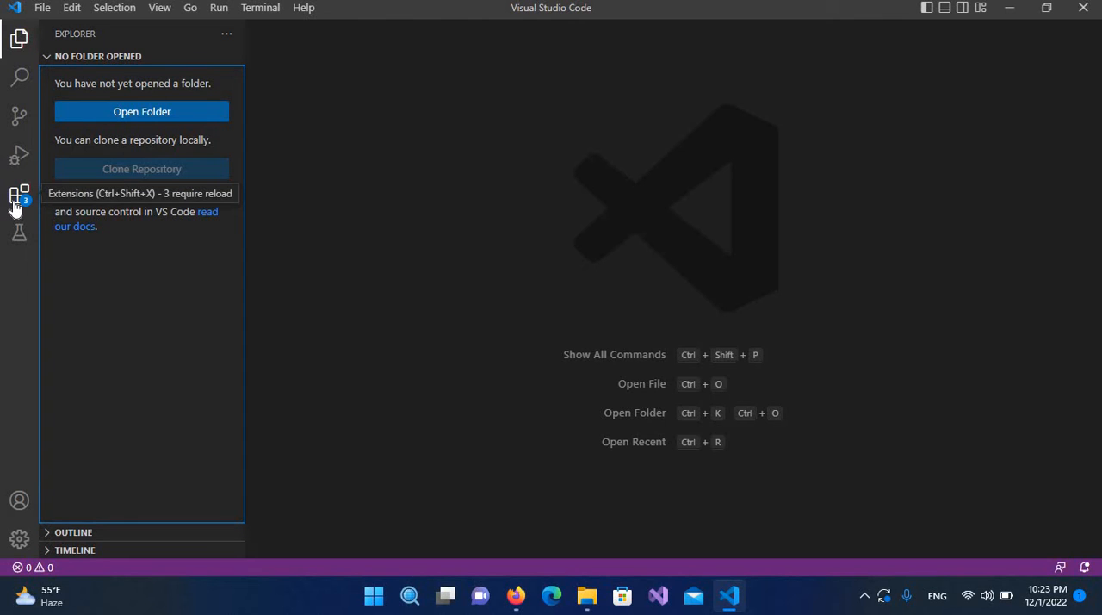
{"action": "left_click", "coordinate": [19, 193]}
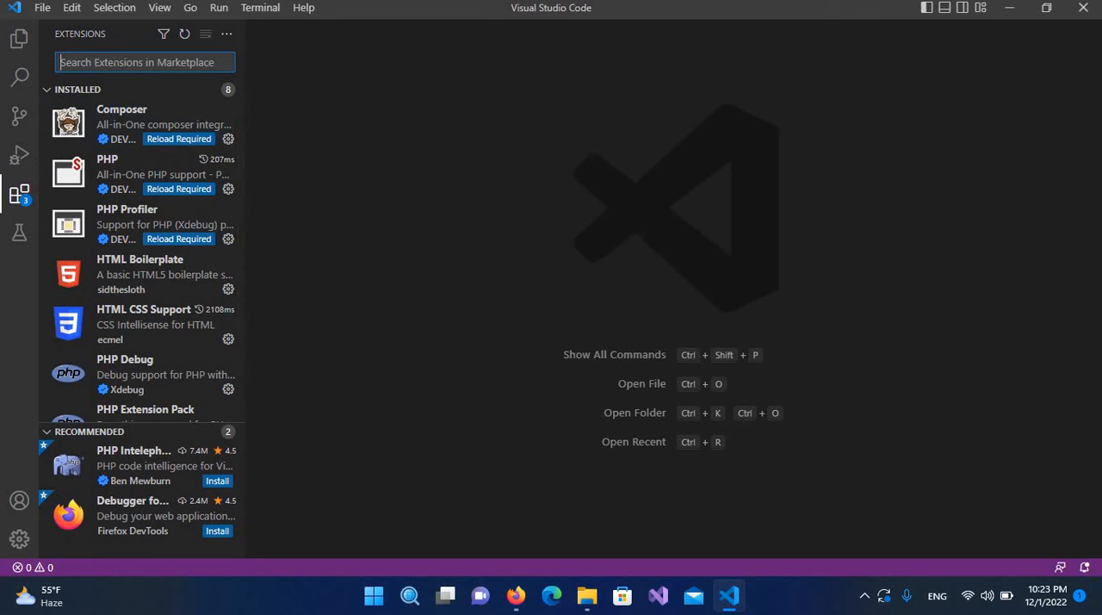
{"action": "type", "text": "p"}
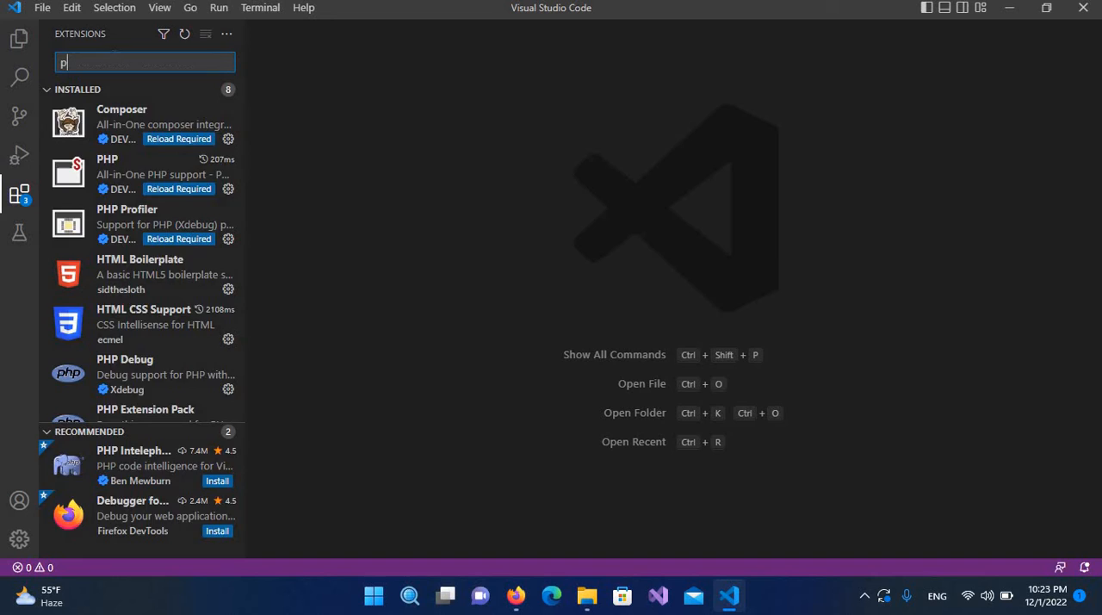
{"action": "type", "text": "rettier"}
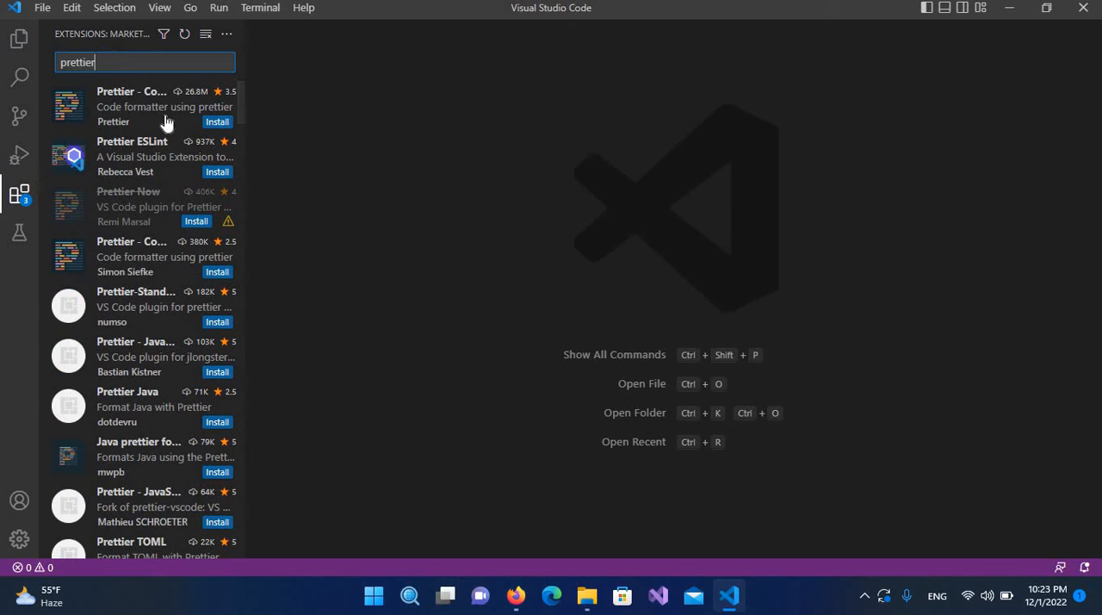
{"action": "left_click", "coordinate": [164, 106]}
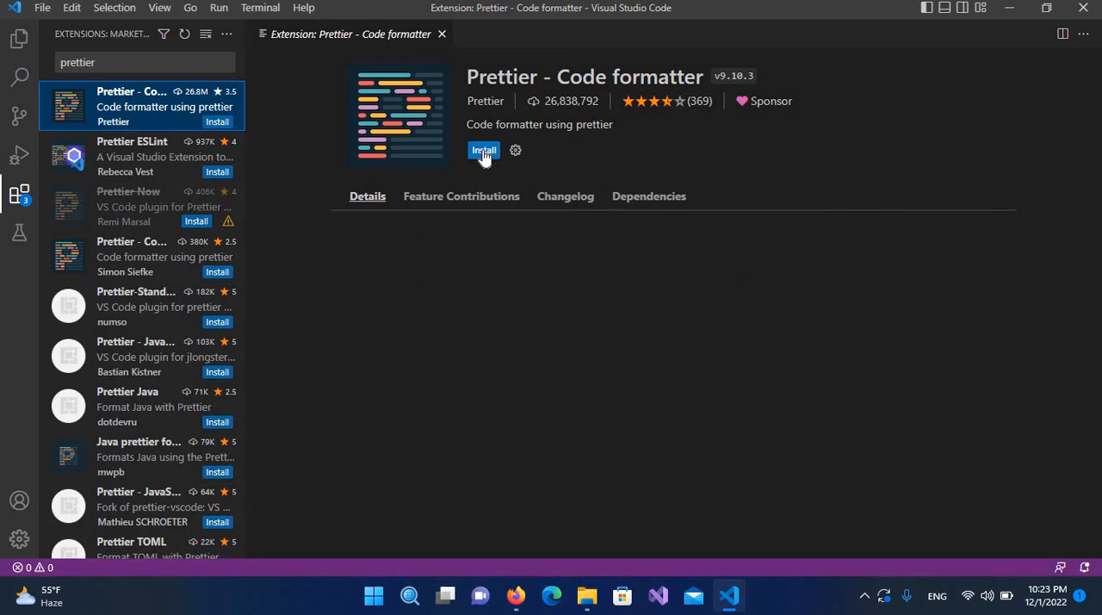
{"action": "left_click", "coordinate": [483, 150]}
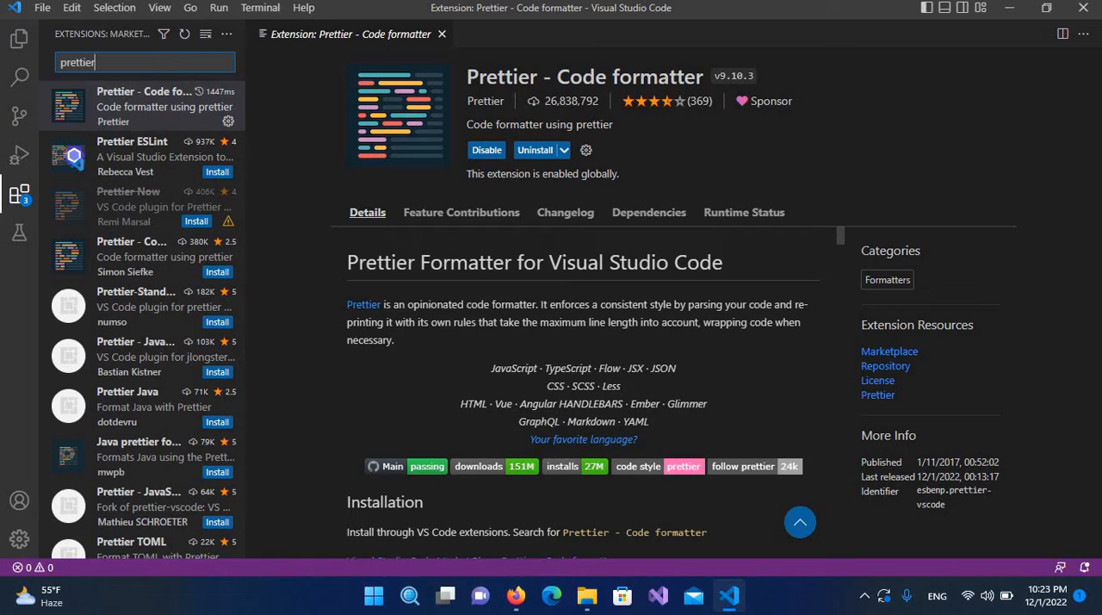
Search for 'live', install the Live Server extension, and close its details tab
{"action": "key", "text": "BackSpace"}
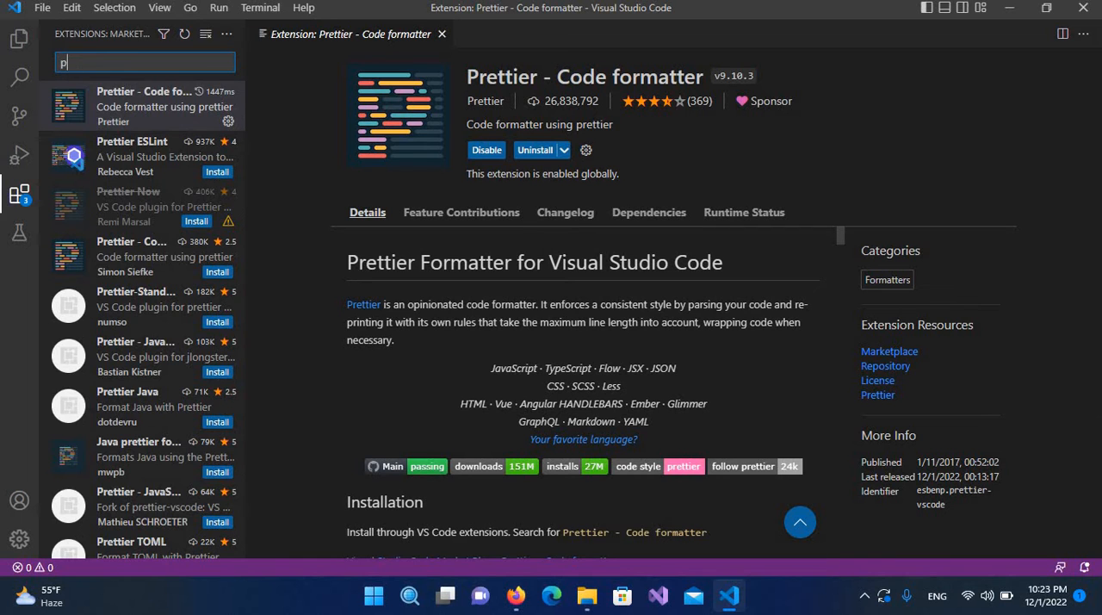
{"action": "type", "text": "live"}
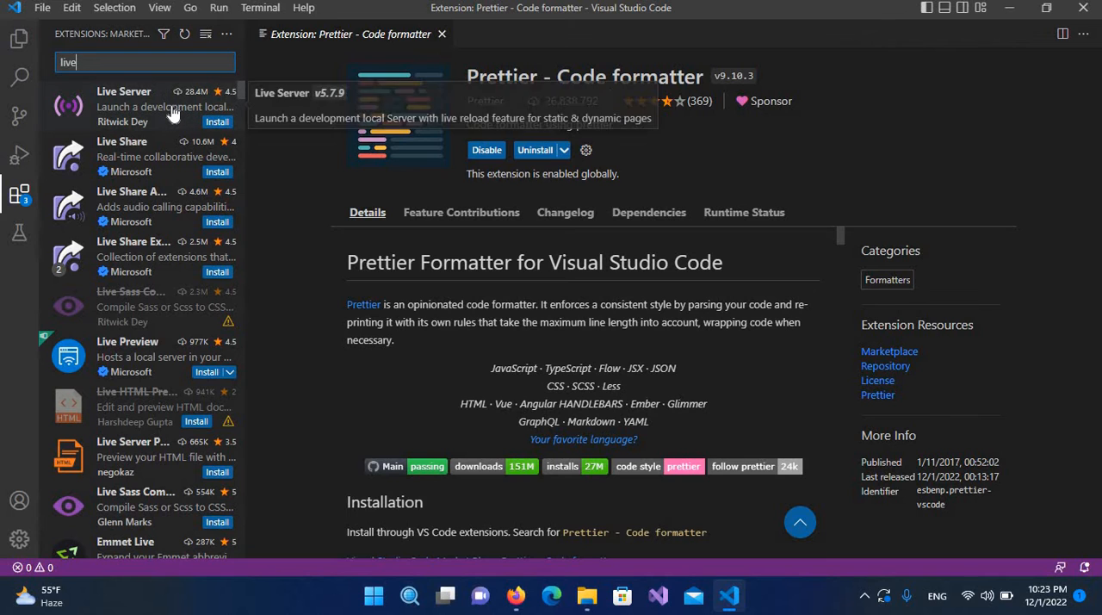
{"action": "left_click", "coordinate": [142, 106]}
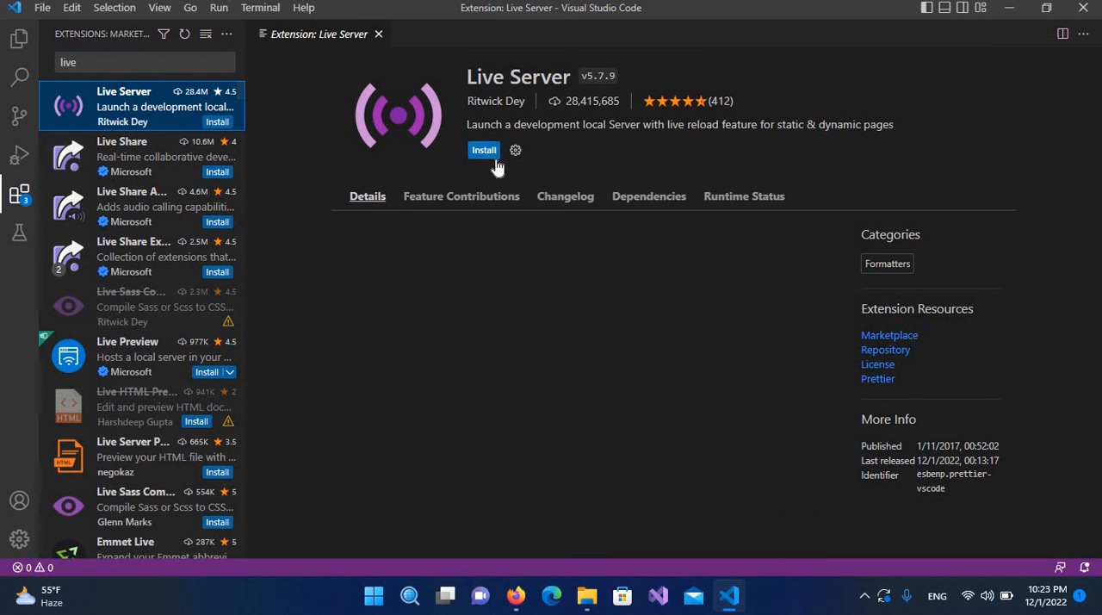
{"action": "left_click", "coordinate": [484, 149]}
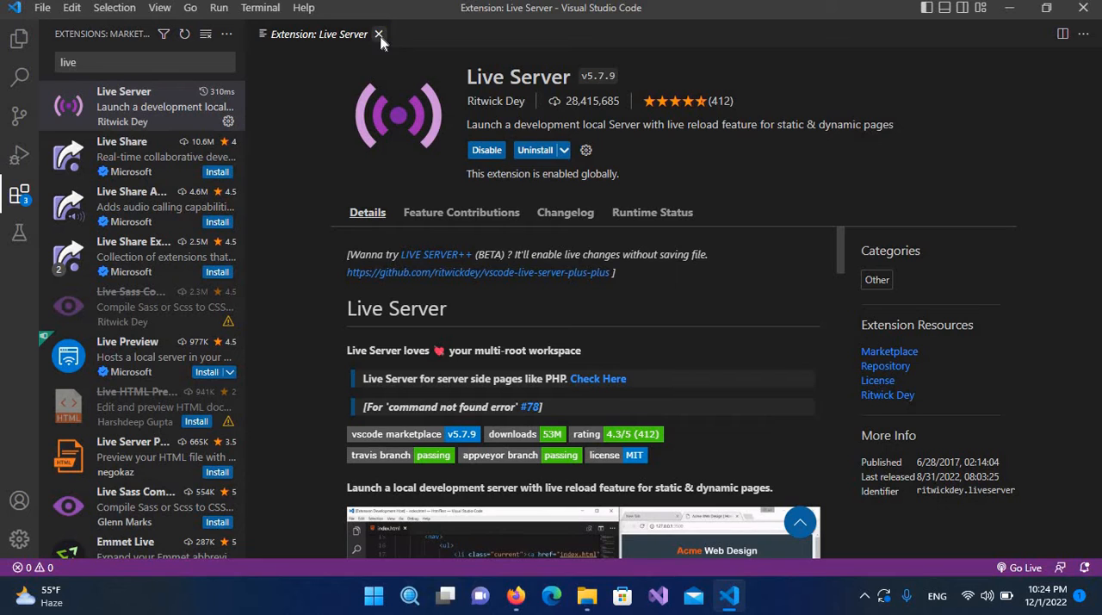
{"action": "left_click", "coordinate": [378, 37]}
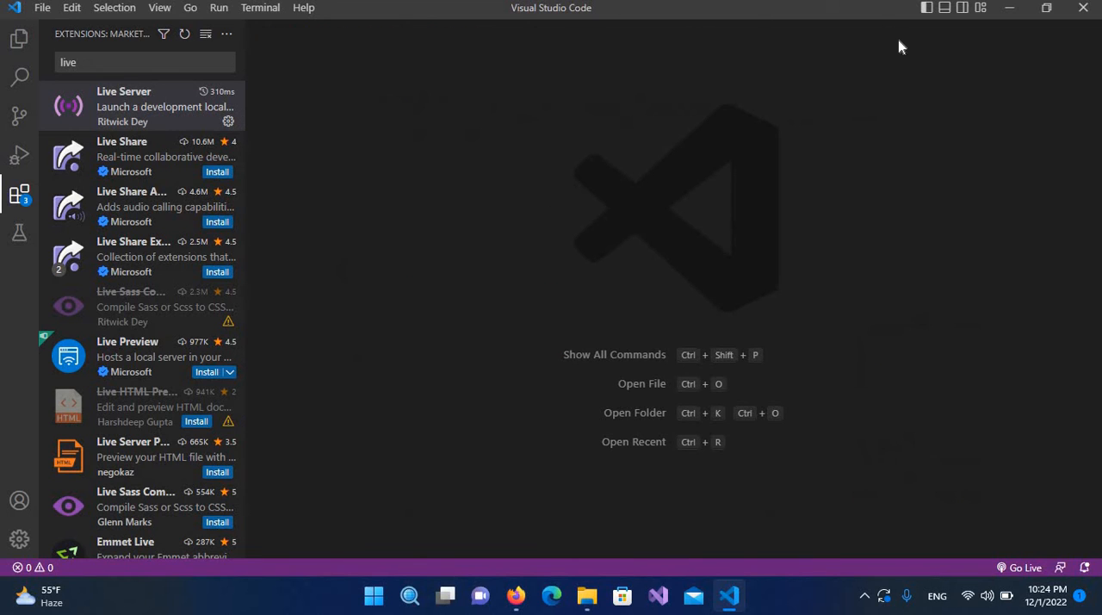
{"action": "mouse_move", "coordinate": [20, 205]}
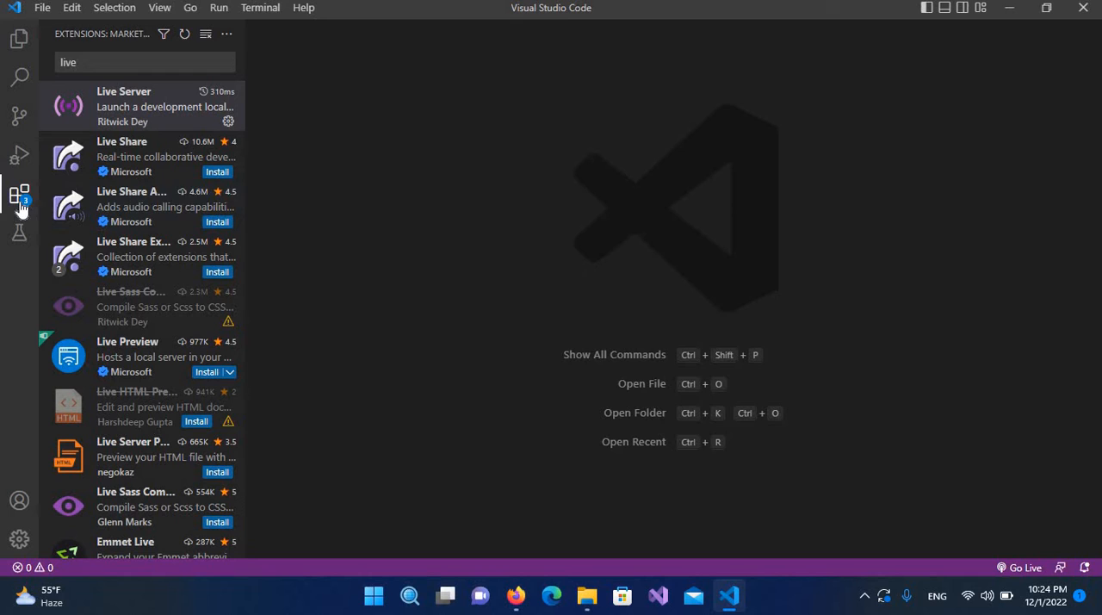
{"action": "left_click", "coordinate": [19, 192]}
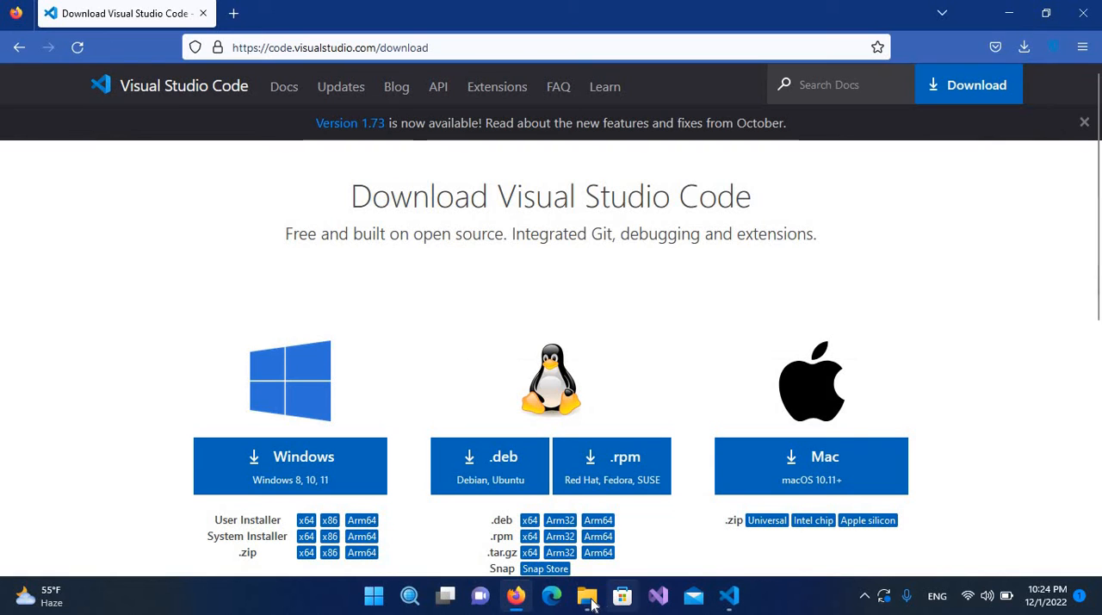
Open Local Disk (E:) in File Explorer
{"action": "left_click", "coordinate": [587, 596]}
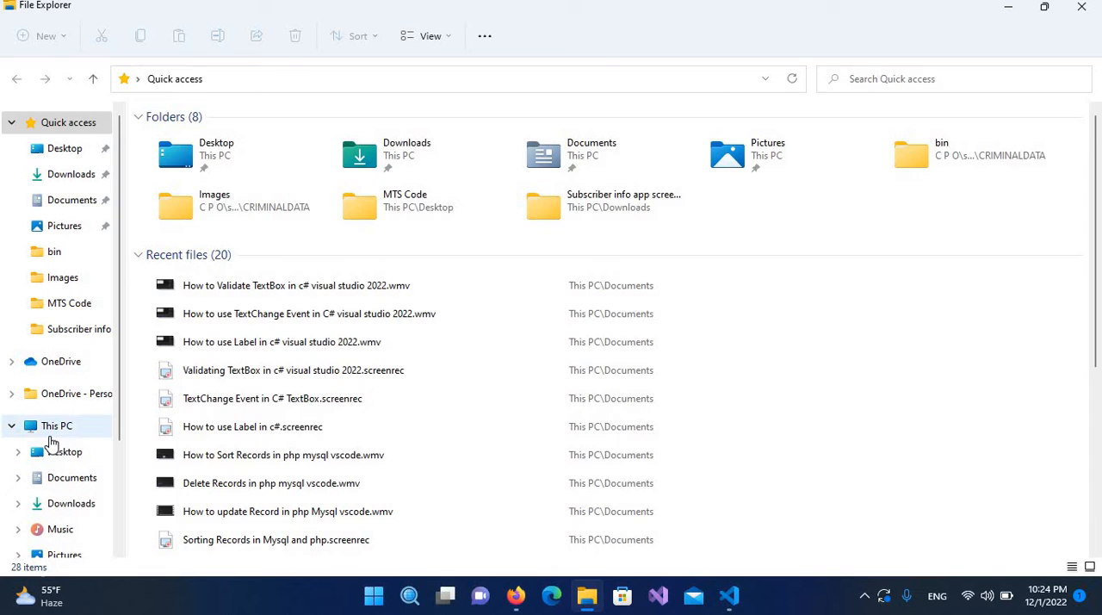
{"action": "left_click", "coordinate": [51, 426]}
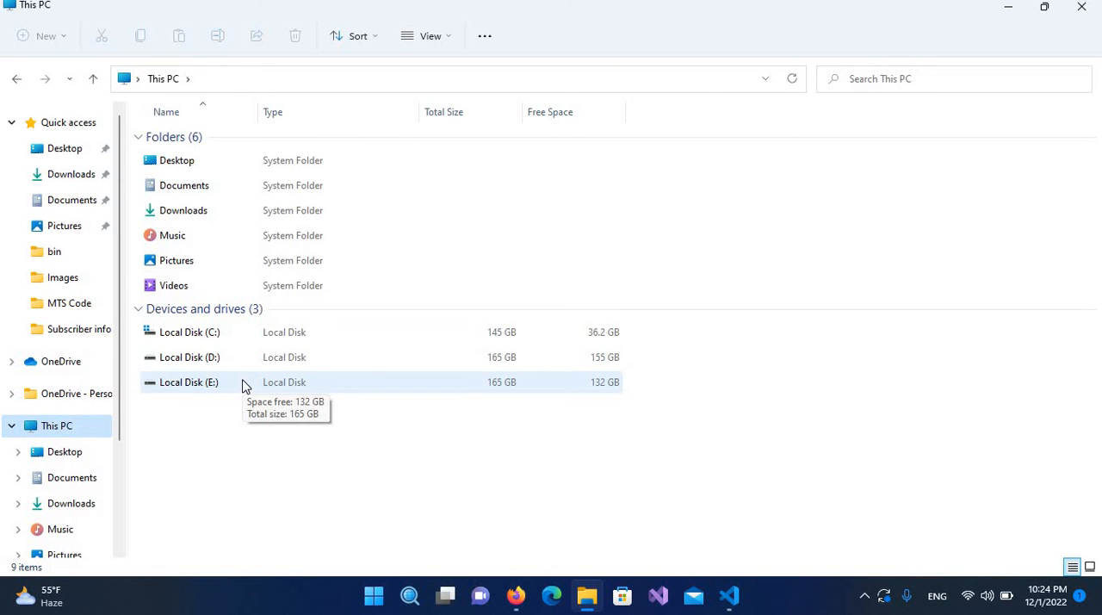
{"action": "double_click", "coordinate": [183, 382]}
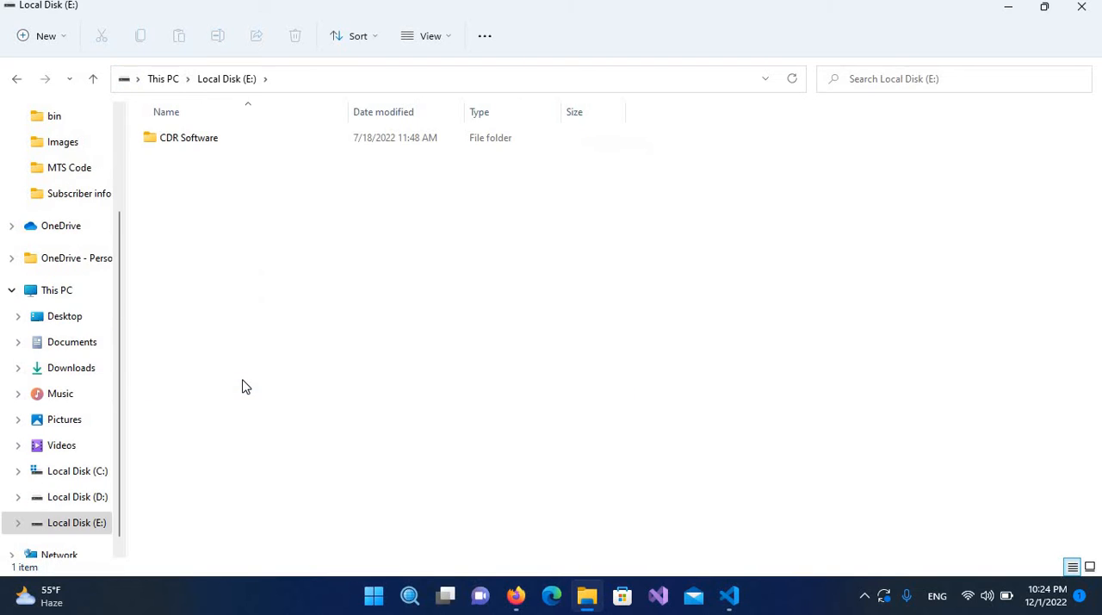
{"action": "mouse_move", "coordinate": [171, 188]}
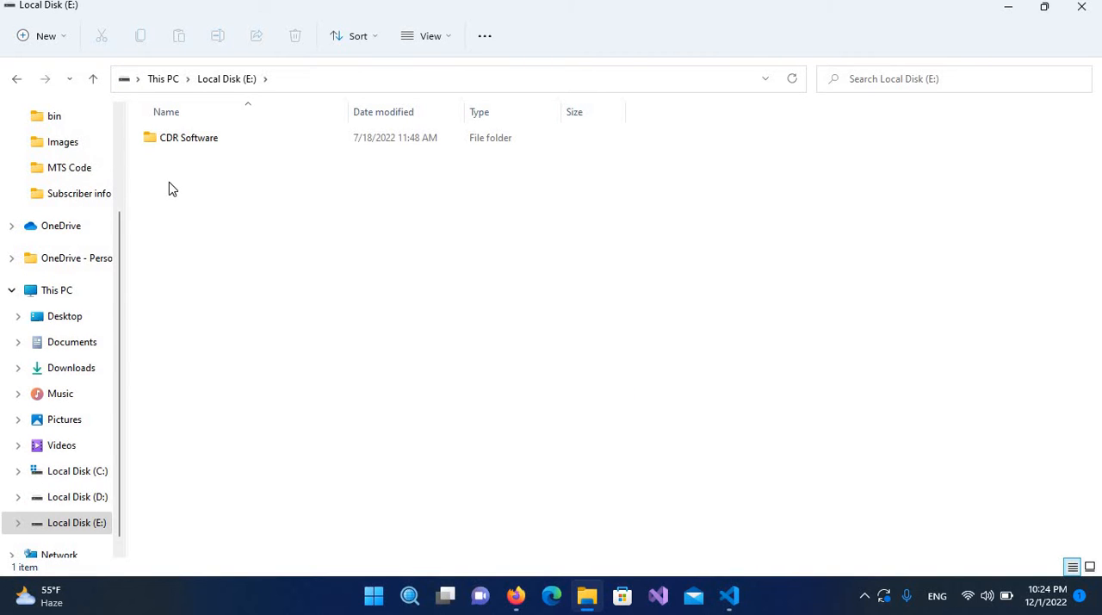
{"action": "mouse_move", "coordinate": [176, 199]}
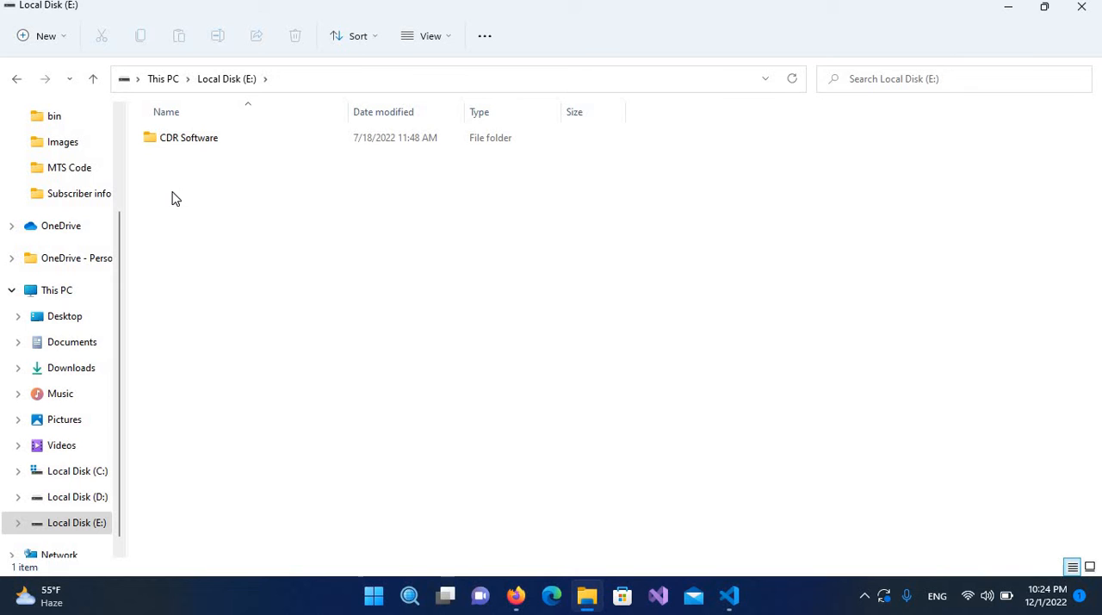
Create a new folder named 'HTML' on E: and return to VS Code
{"action": "right_click", "coordinate": [175, 198]}
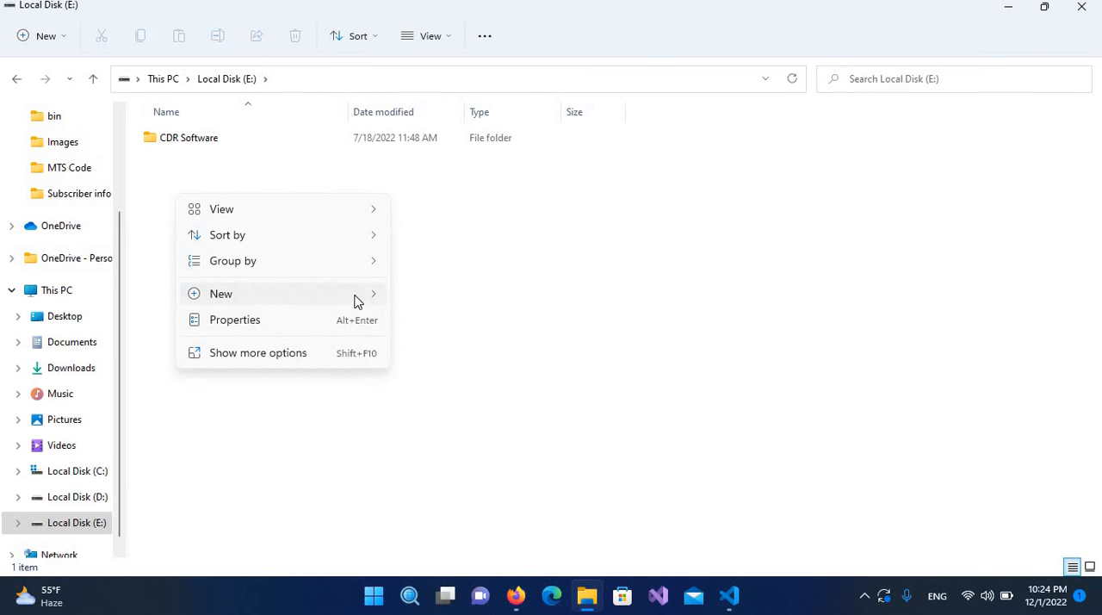
{"action": "left_click", "coordinate": [221, 293]}
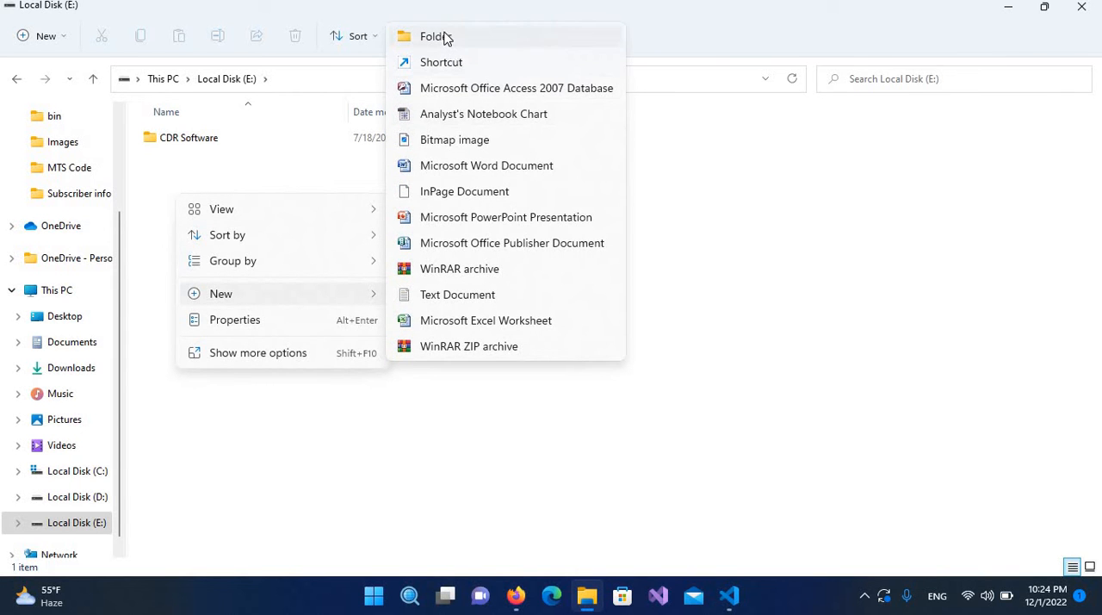
{"action": "left_click", "coordinate": [431, 36]}
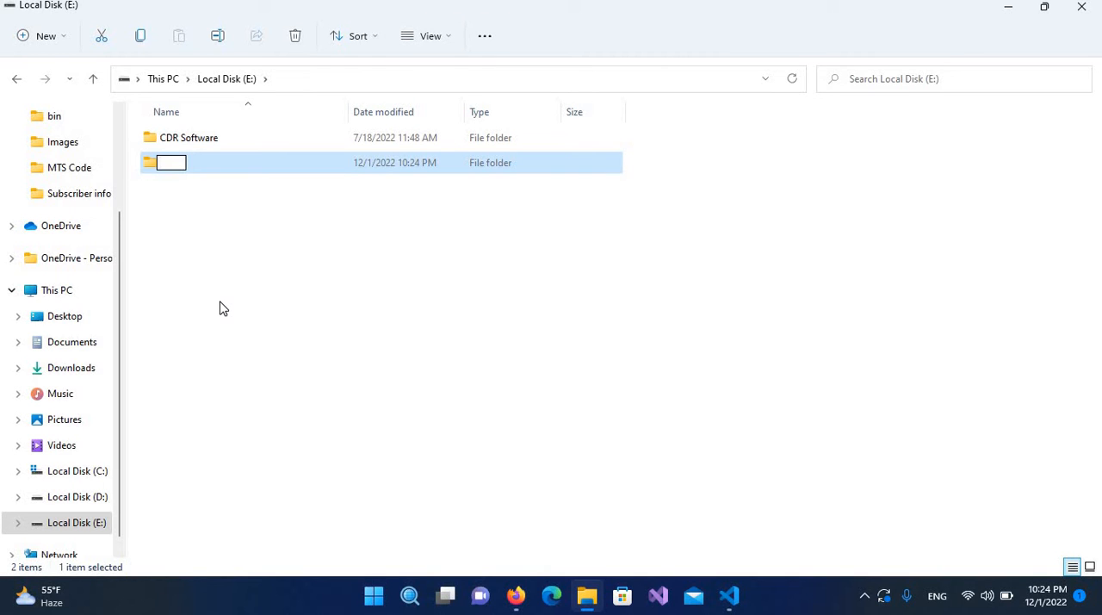
{"action": "type", "text": "H"}
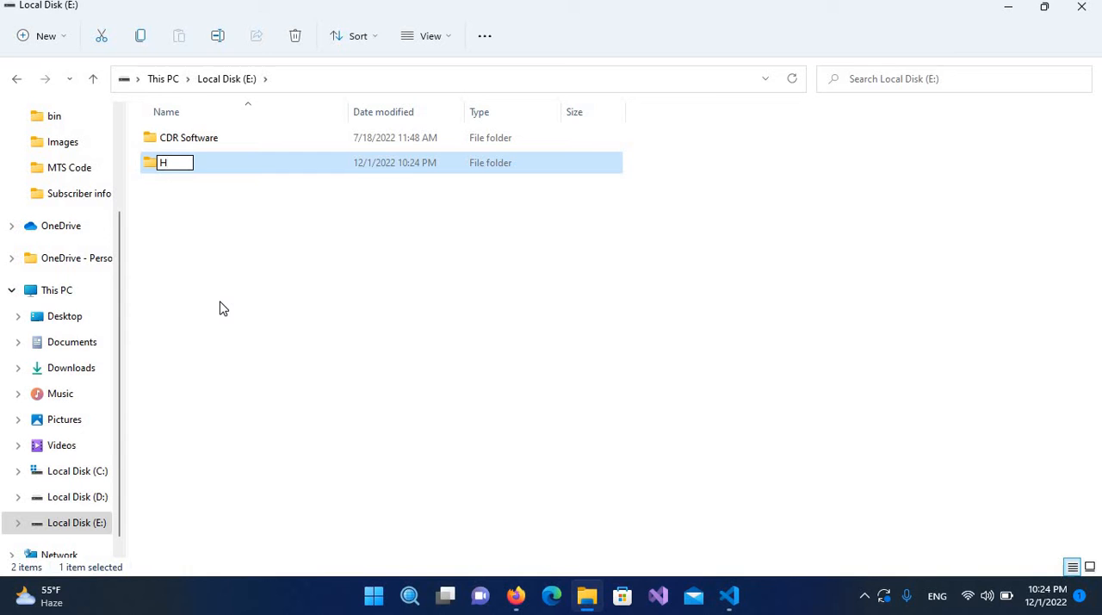
{"action": "type", "text": "TML"}
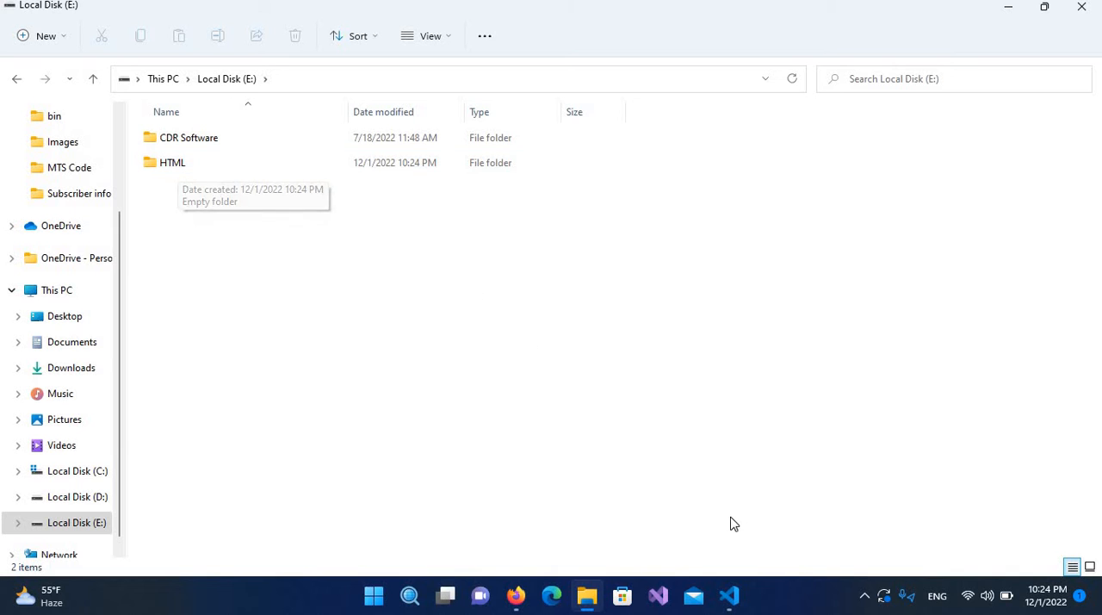
{"action": "left_click", "coordinate": [729, 595]}
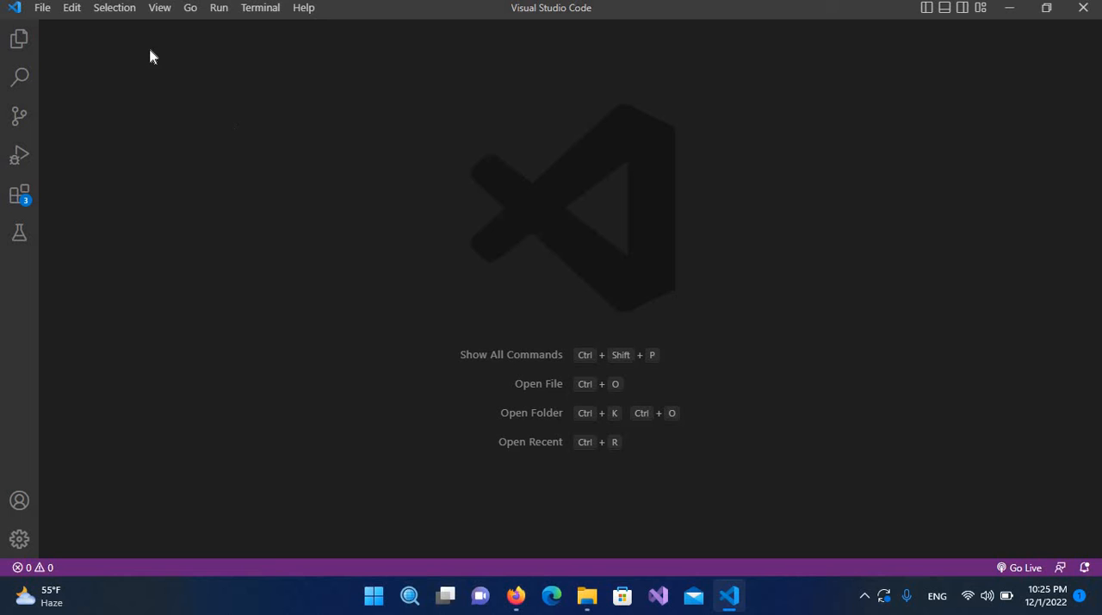
Show the Explorer and open E:\HTML as the workspace folder
{"action": "left_click", "coordinate": [159, 8]}
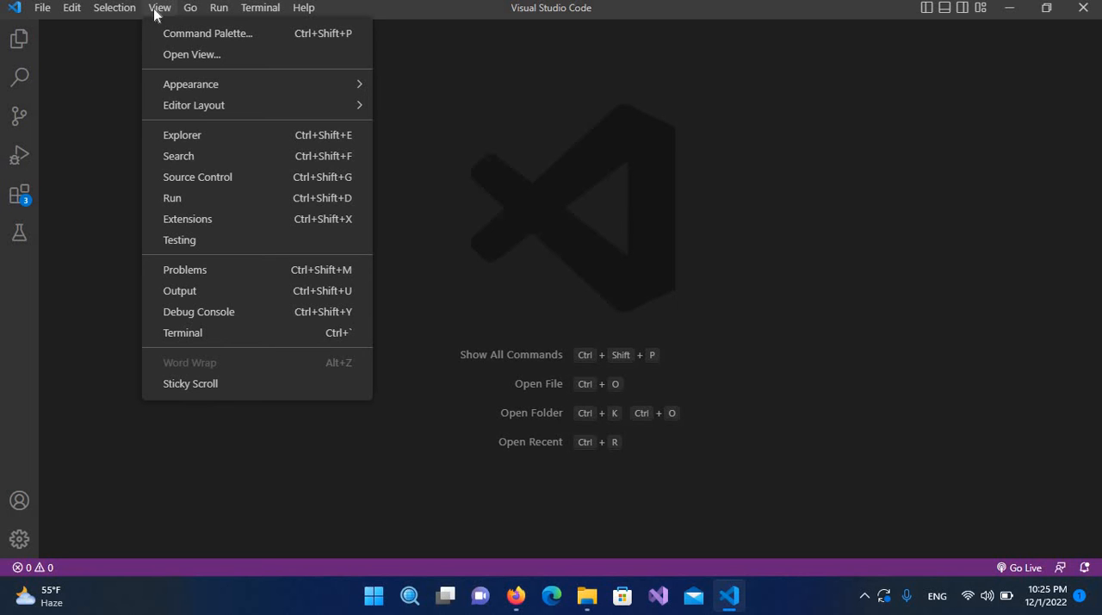
{"action": "mouse_move", "coordinate": [182, 134]}
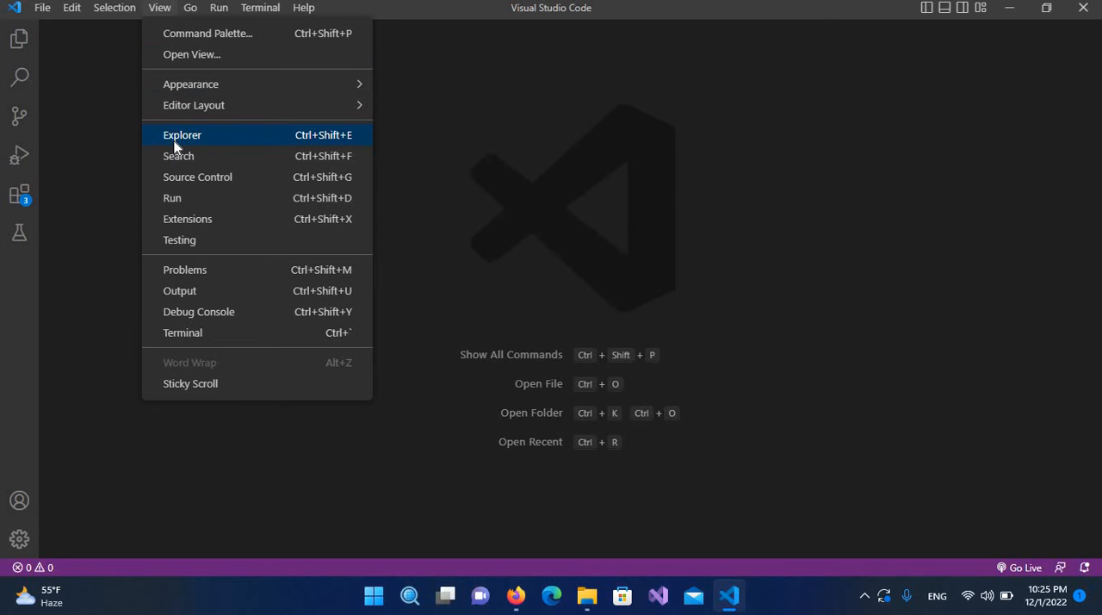
{"action": "left_click", "coordinate": [182, 134]}
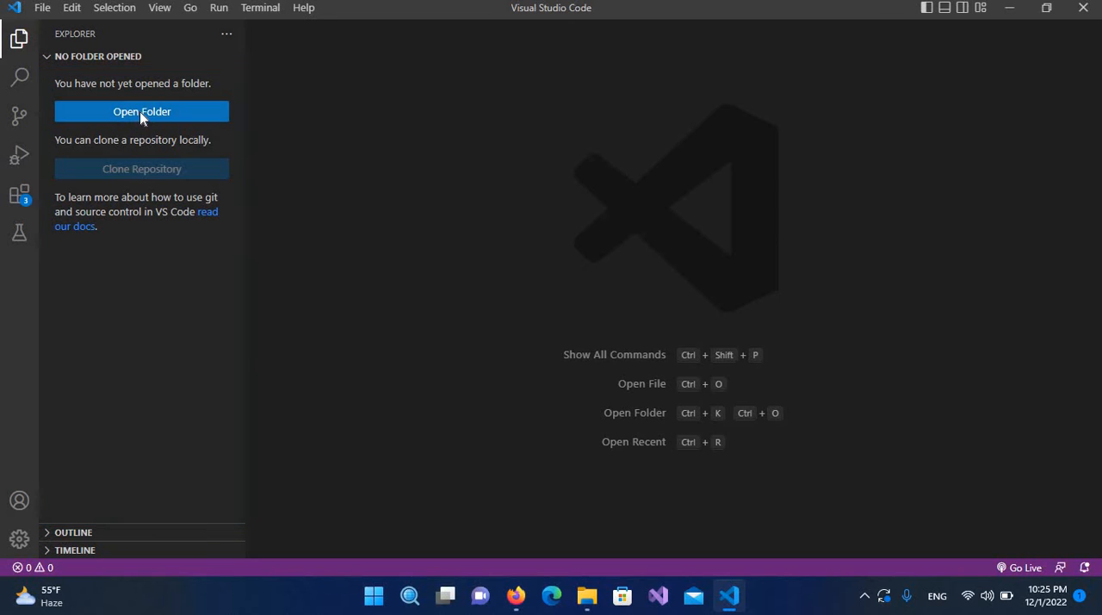
{"action": "left_click", "coordinate": [141, 111]}
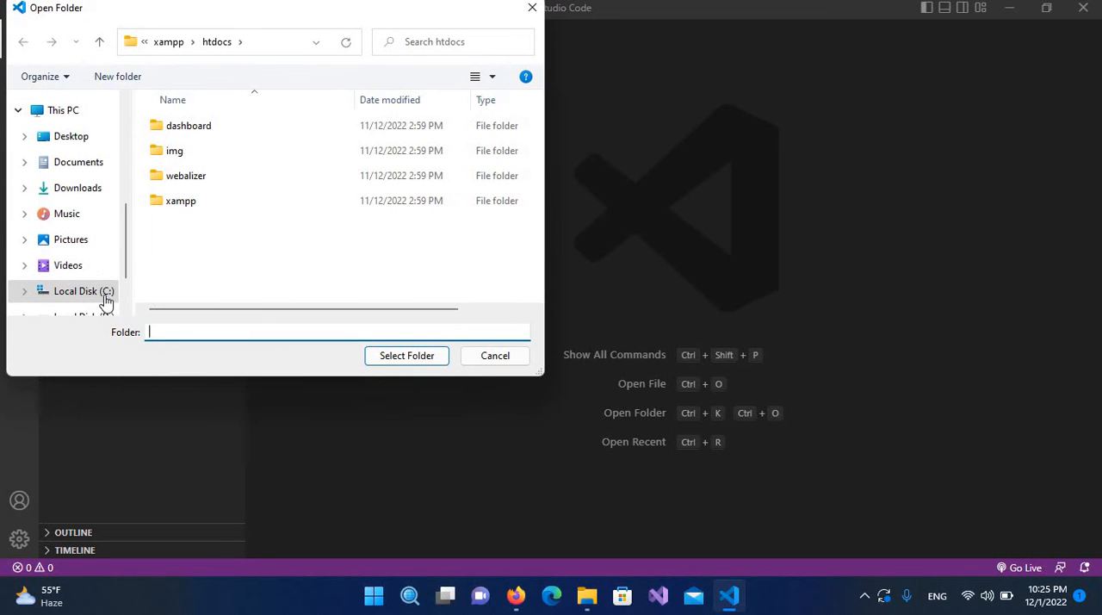
{"action": "mouse_move", "coordinate": [123, 299]}
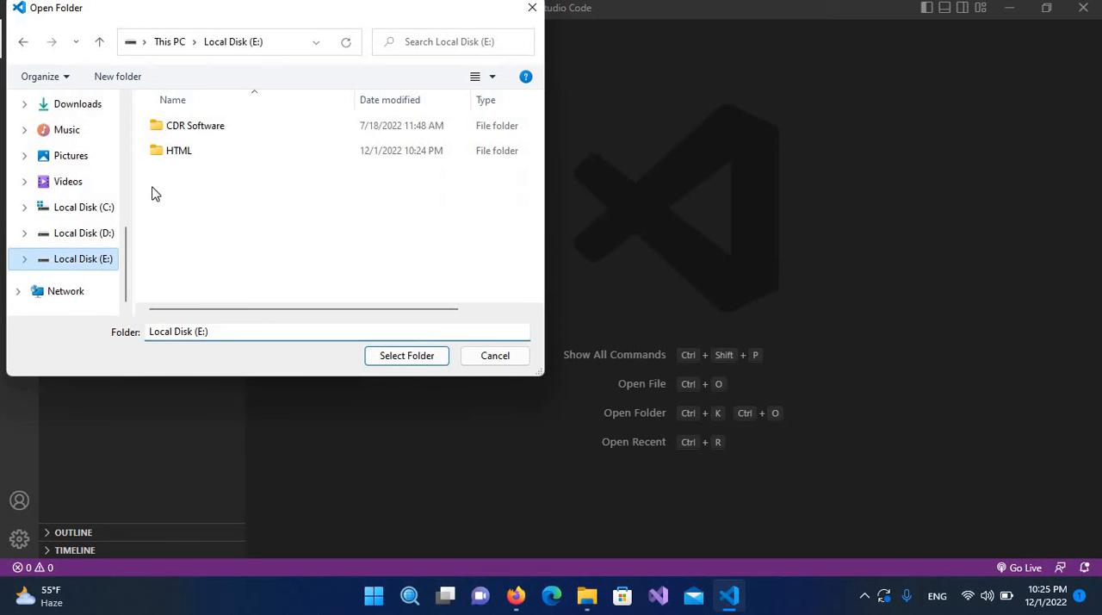
{"action": "left_click", "coordinate": [178, 150]}
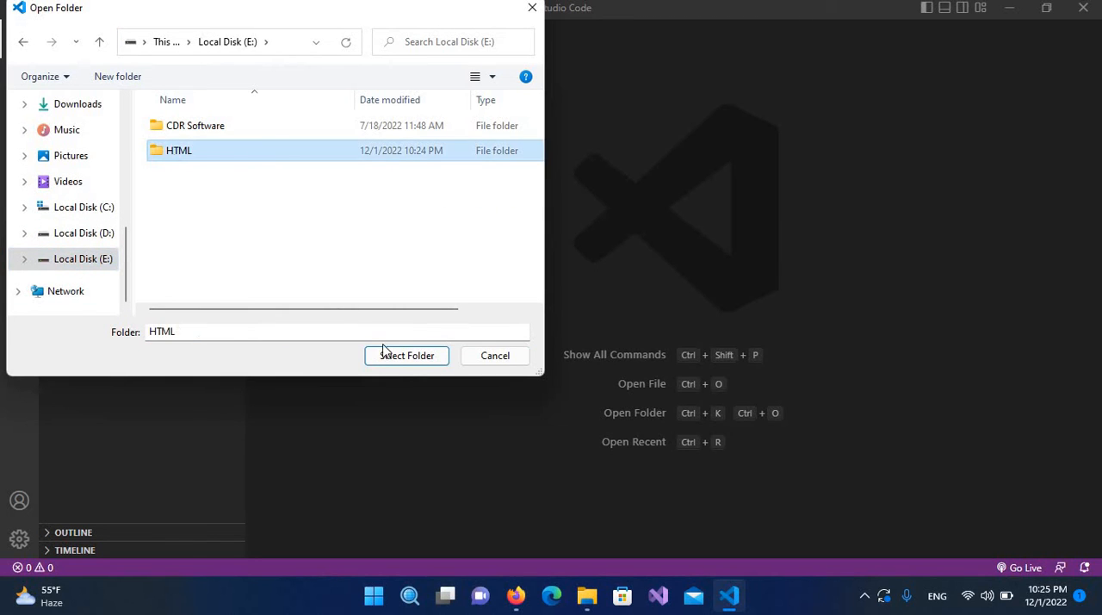
{"action": "left_click", "coordinate": [407, 356]}
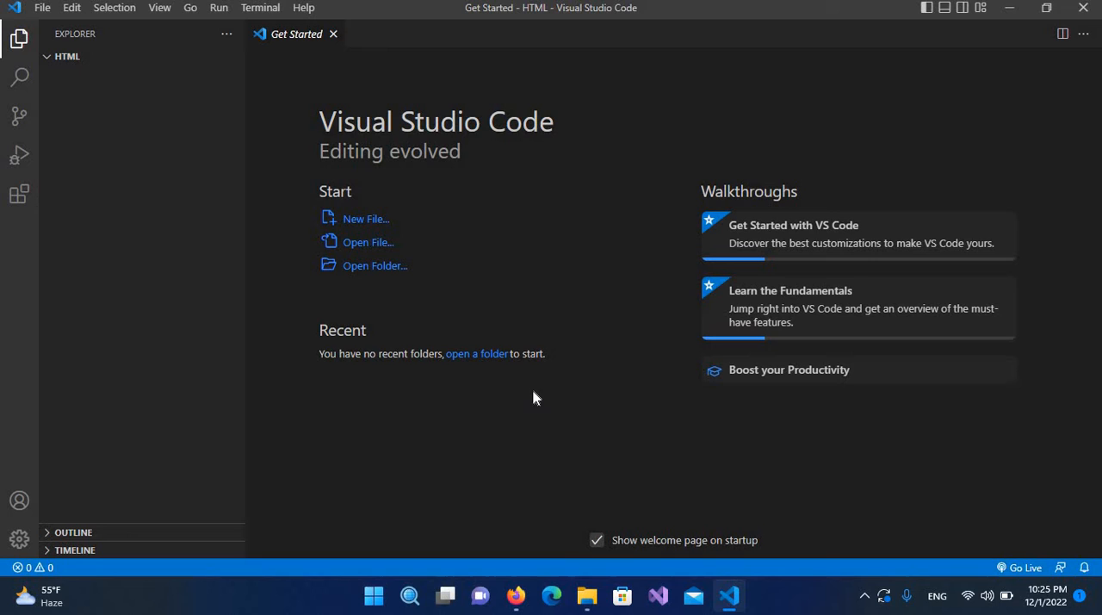
{"action": "mouse_move", "coordinate": [493, 345]}
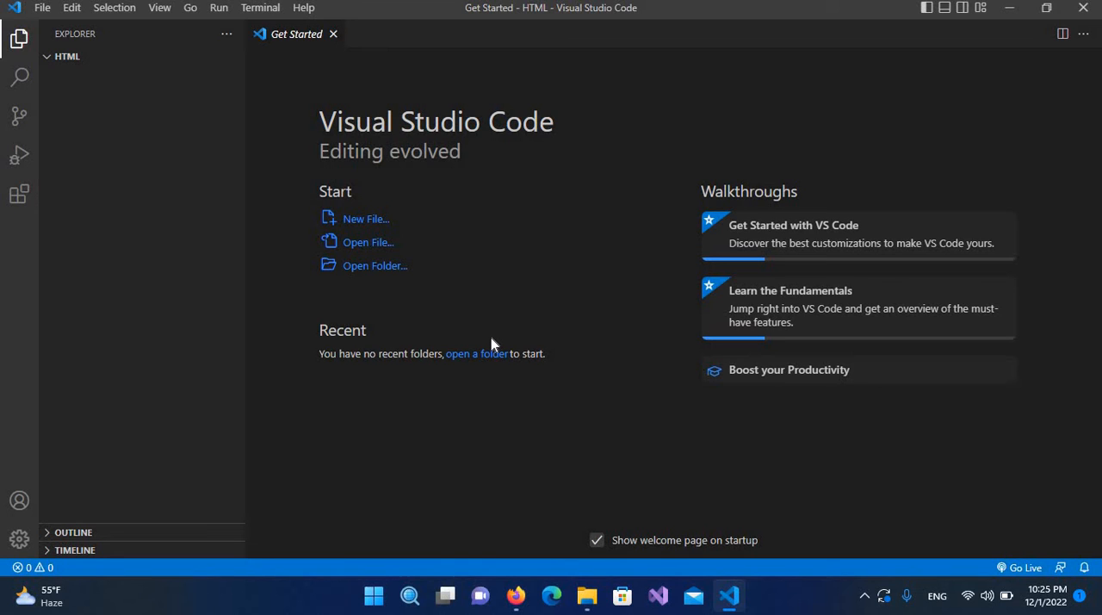
{"action": "mouse_move", "coordinate": [362, 222]}
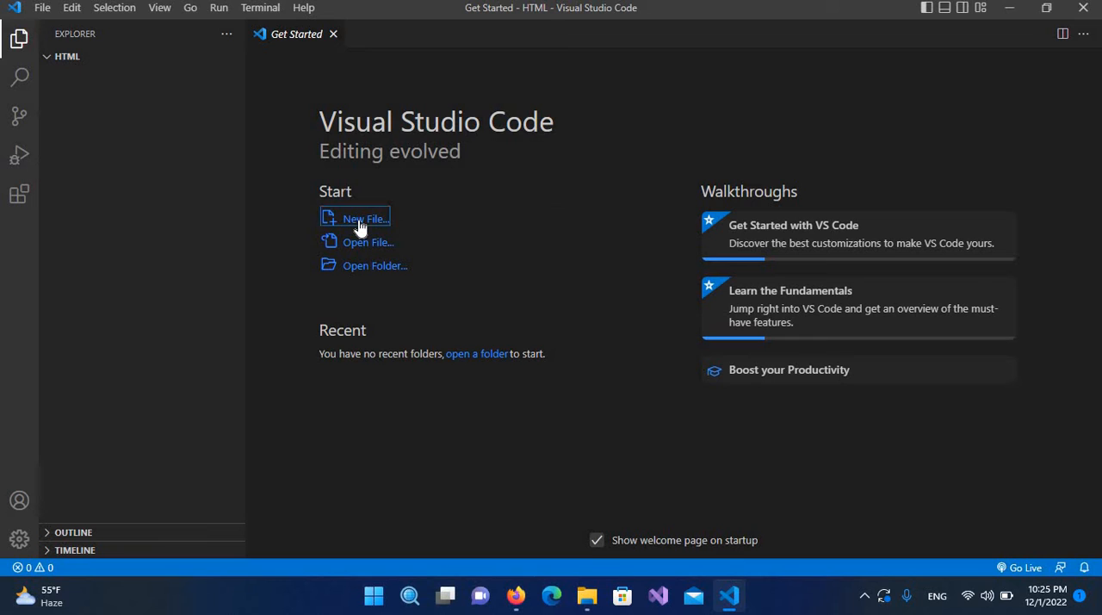
Create a new file named 'index.html' and save it into the HTML folder
{"action": "left_click", "coordinate": [357, 218]}
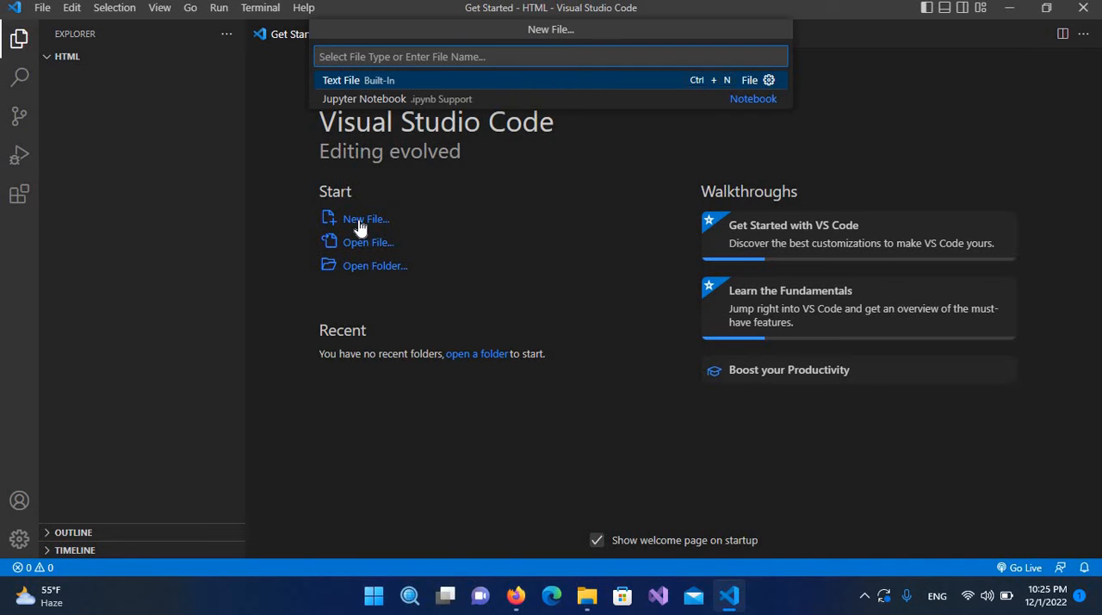
{"action": "type", "text": "index"}
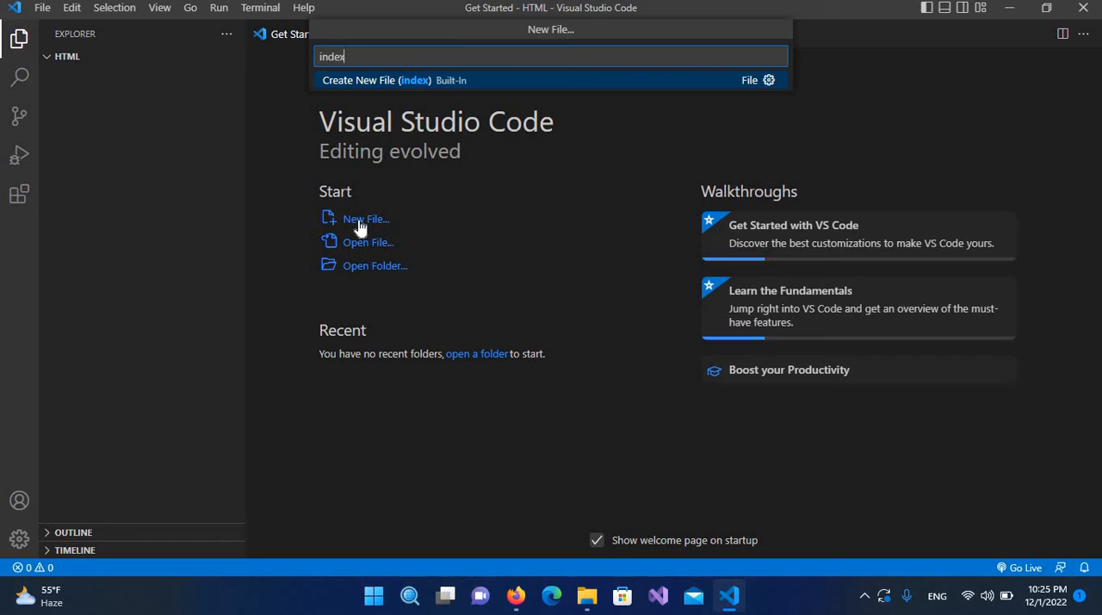
{"action": "type", "text": "."}
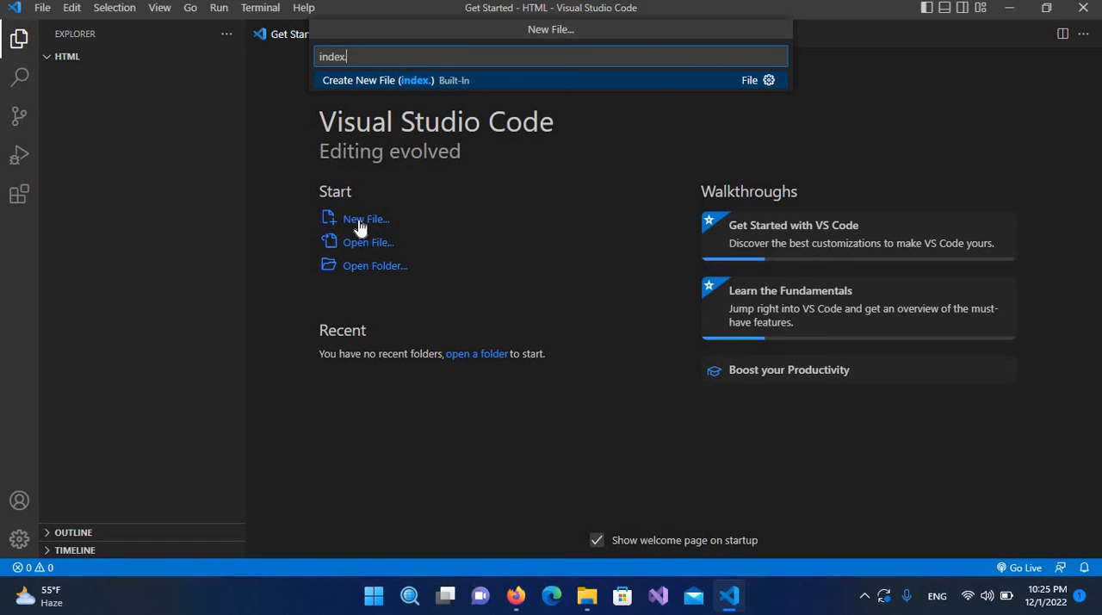
{"action": "type", "text": "html"}
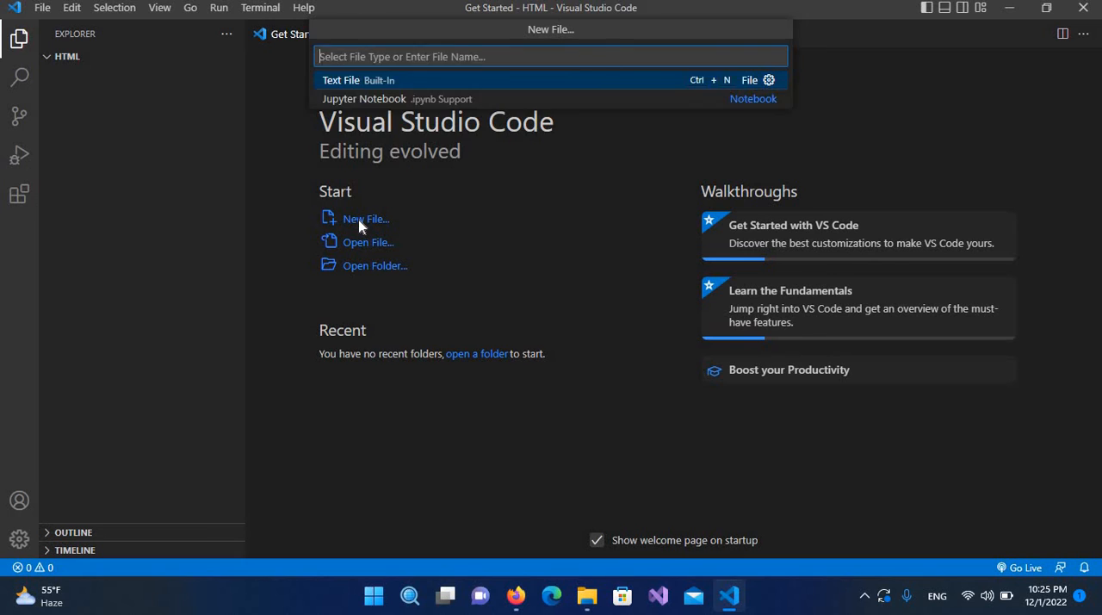
{"action": "left_click", "coordinate": [350, 79]}
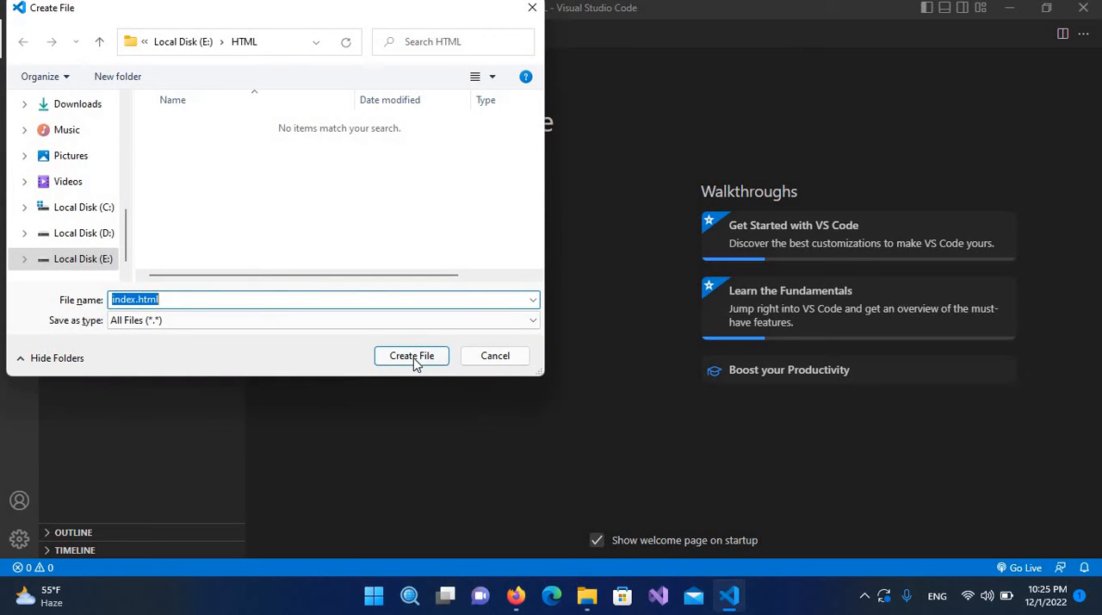
{"action": "left_click", "coordinate": [410, 356]}
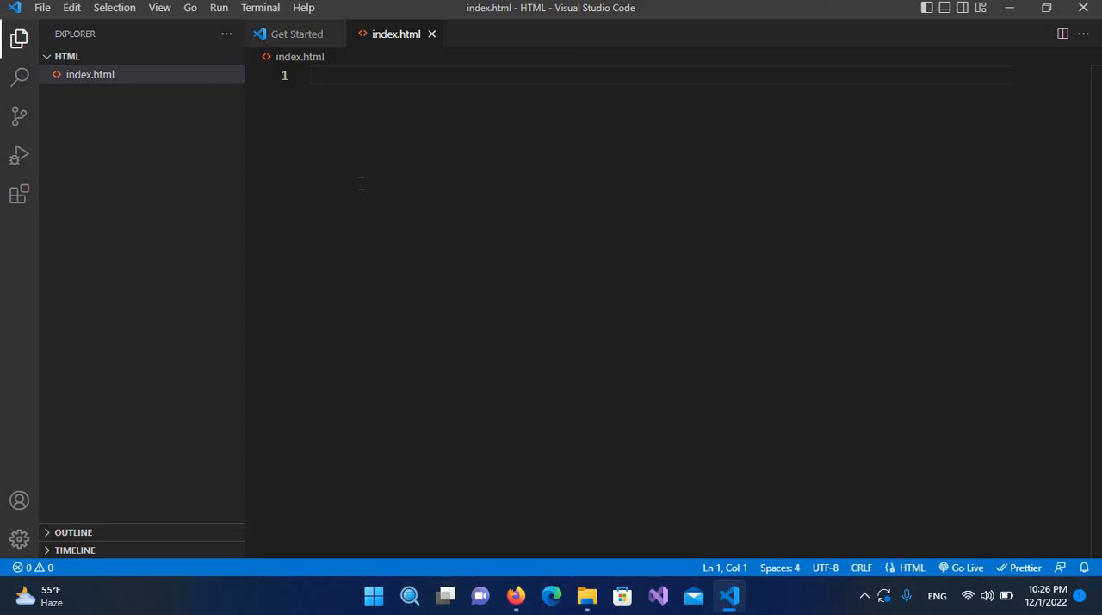
Write <!DOCTYPE html>, <html>, <head> and <body> tags with blank lines inside head and body
{"action": "type", "text": "<!DOCTYPE html>"}
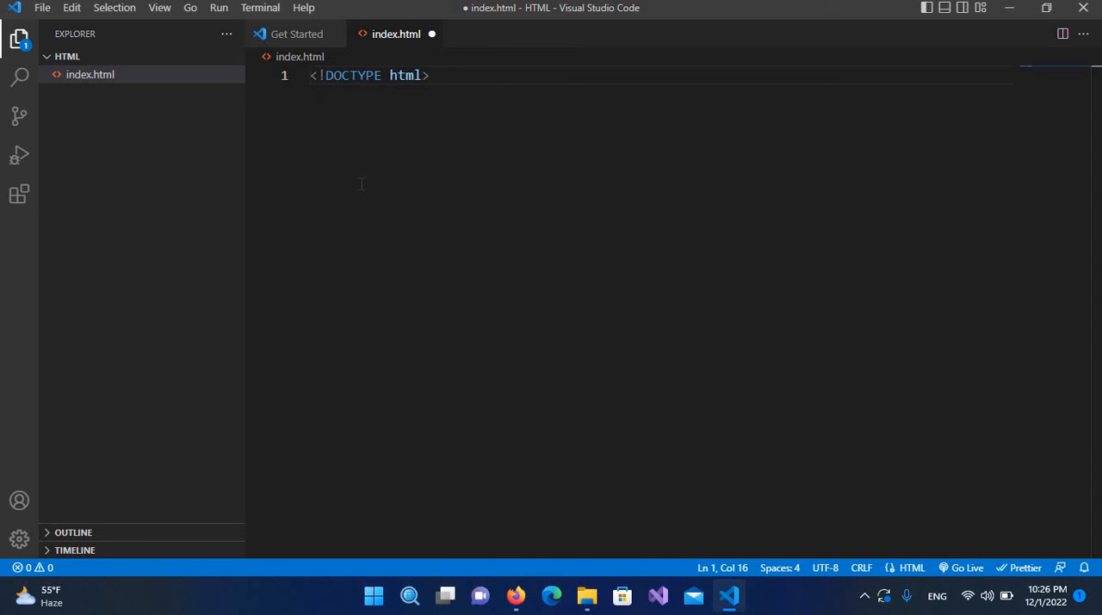
{"action": "key", "text": "Enter"}
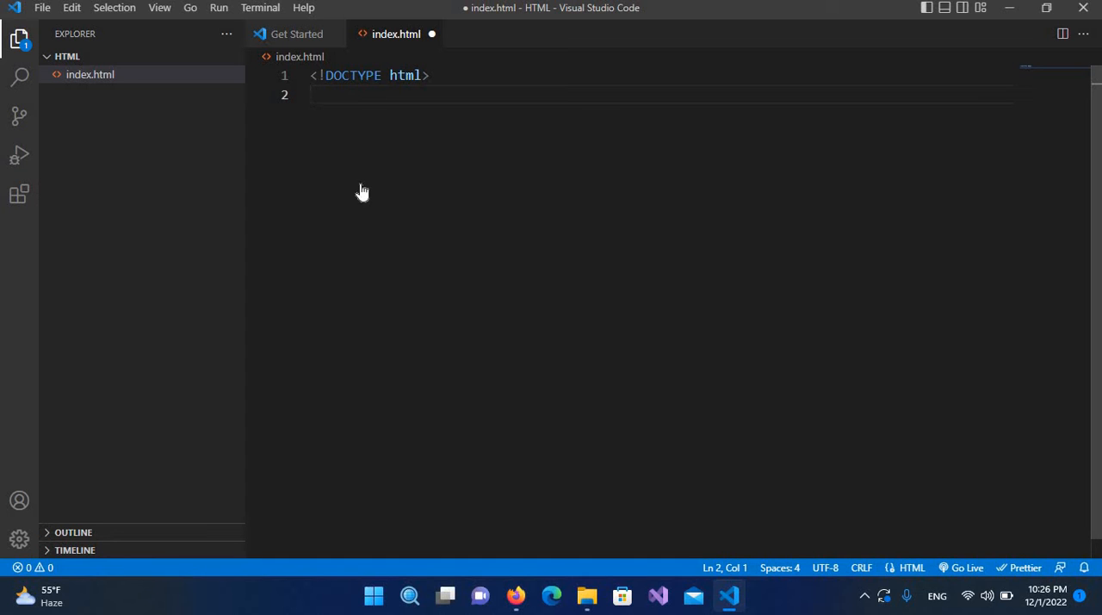
{"action": "type", "text": "<html>"}
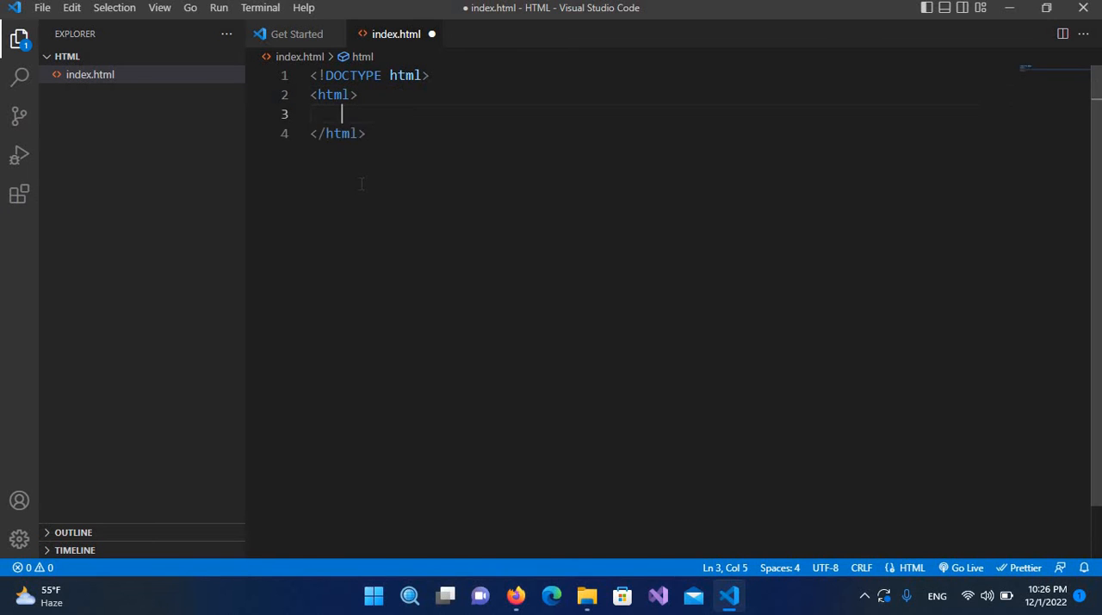
{"action": "key", "text": "Enter"}
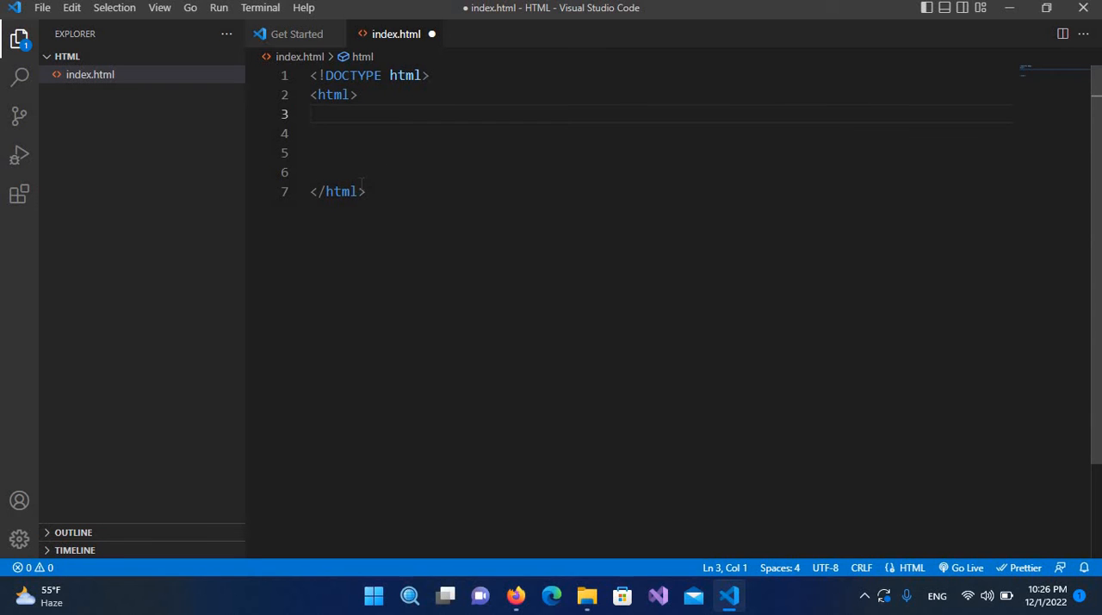
{"action": "type", "text": "<"}
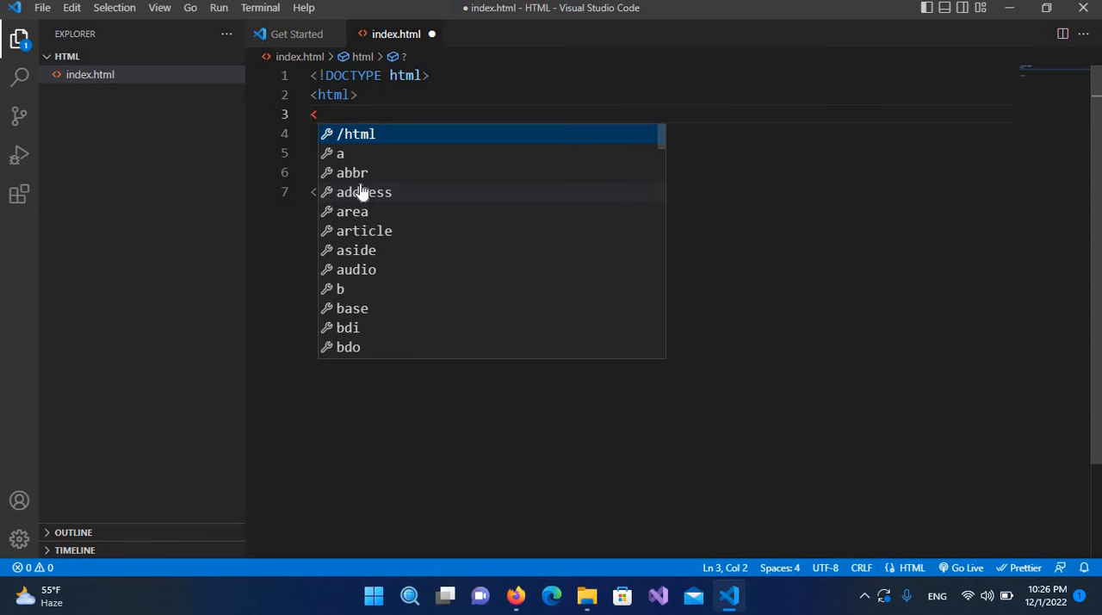
{"action": "type", "text": "head>"}
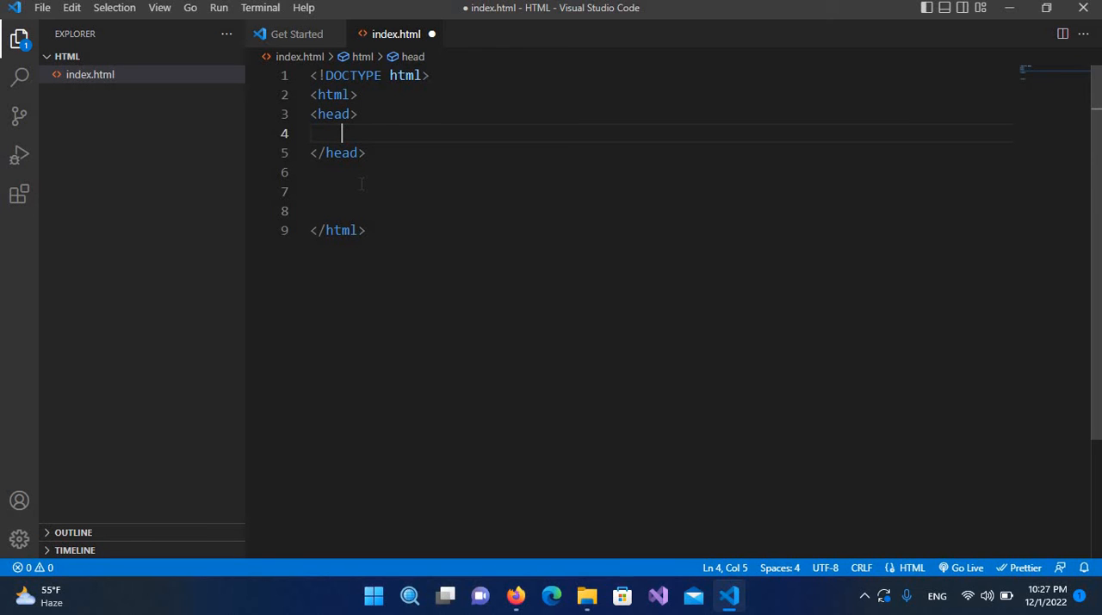
{"action": "left_click", "coordinate": [362, 183]}
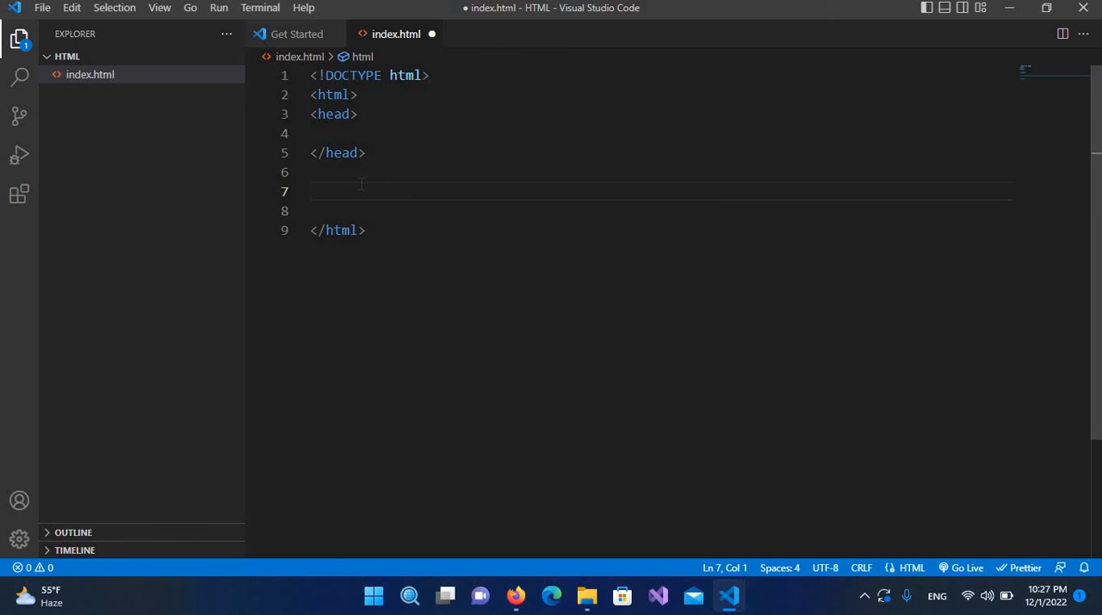
{"action": "type", "text": "<body></body>"}
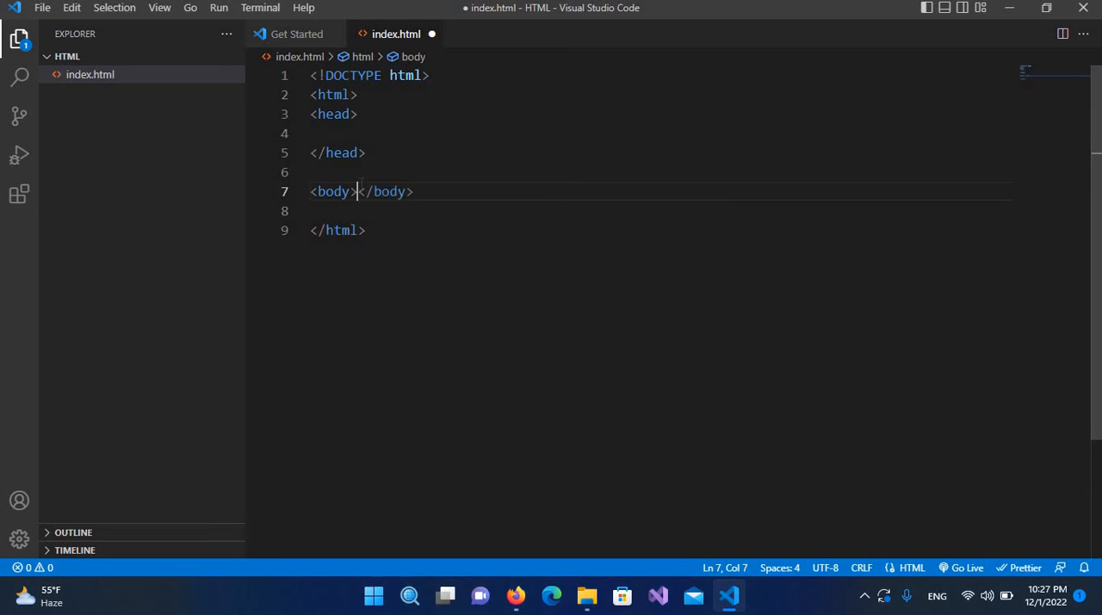
{"action": "key", "text": "Enter"}
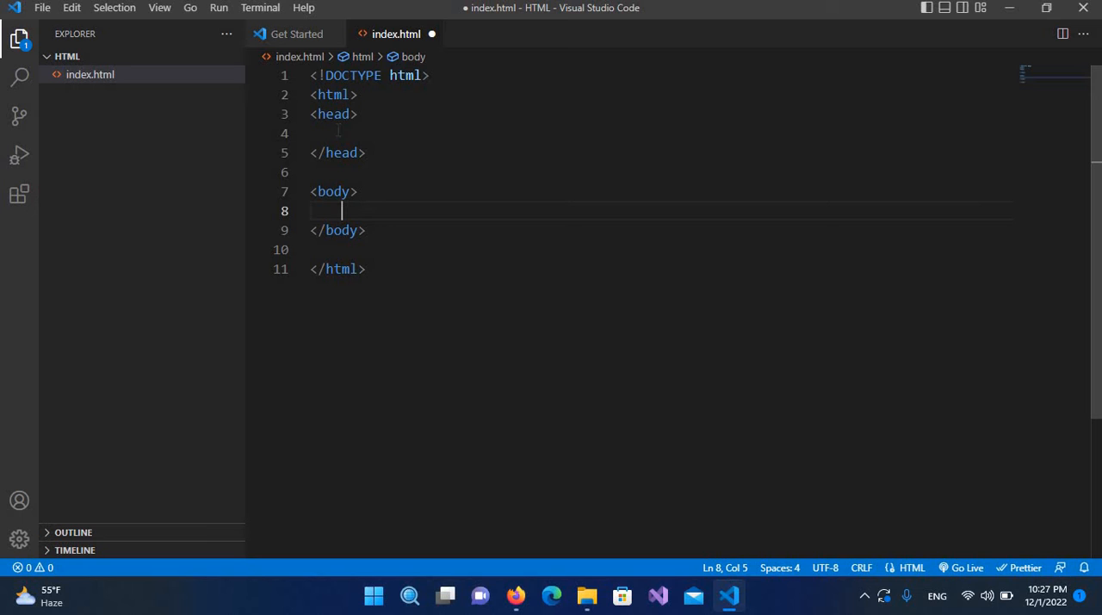
{"action": "left_click", "coordinate": [339, 133]}
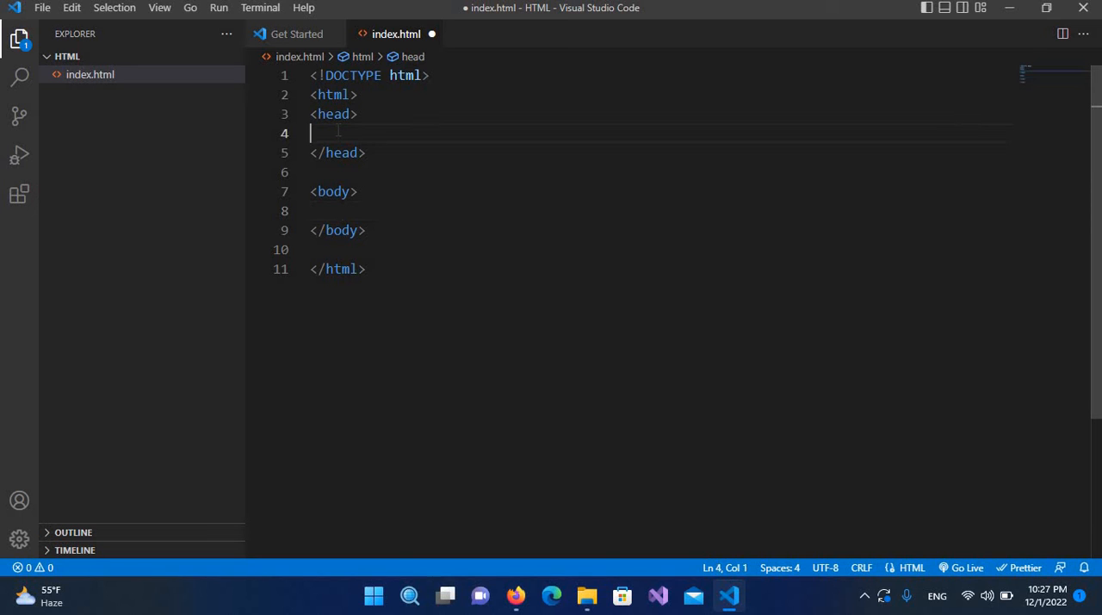
Add a <title> reading 'My First Html Page' inside the head
{"action": "type", "text": "<titl"}
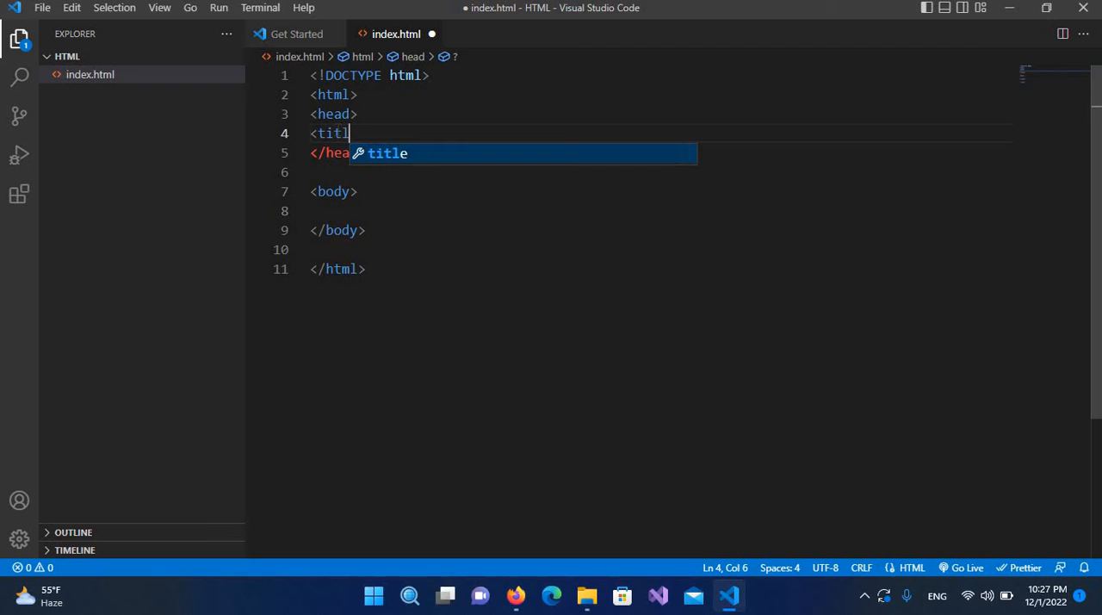
{"action": "type", "text": "e"}
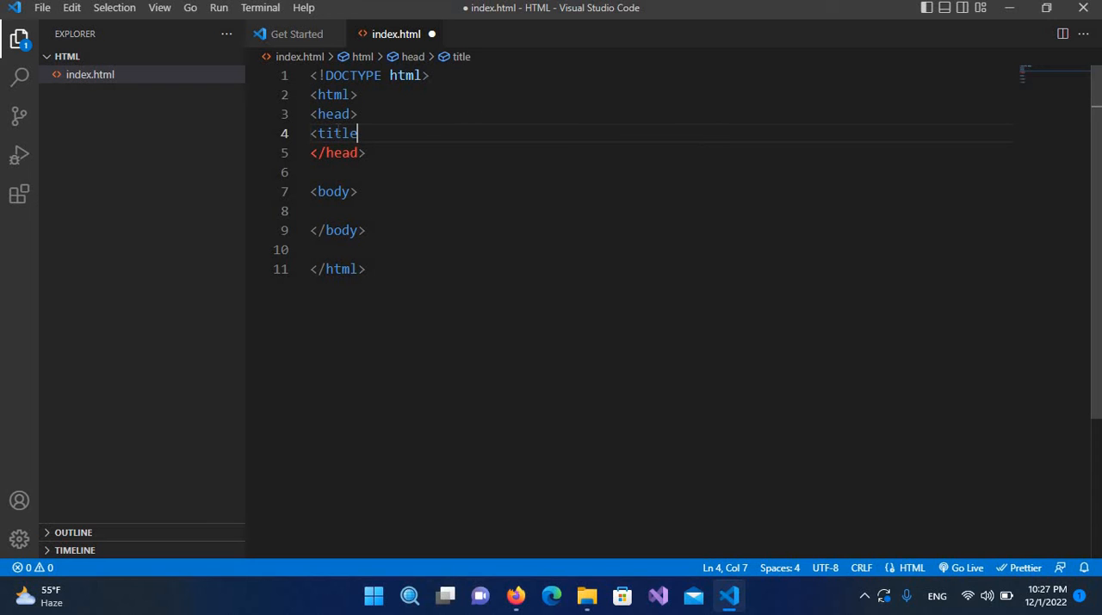
{"action": "type", "text": "></title>"}
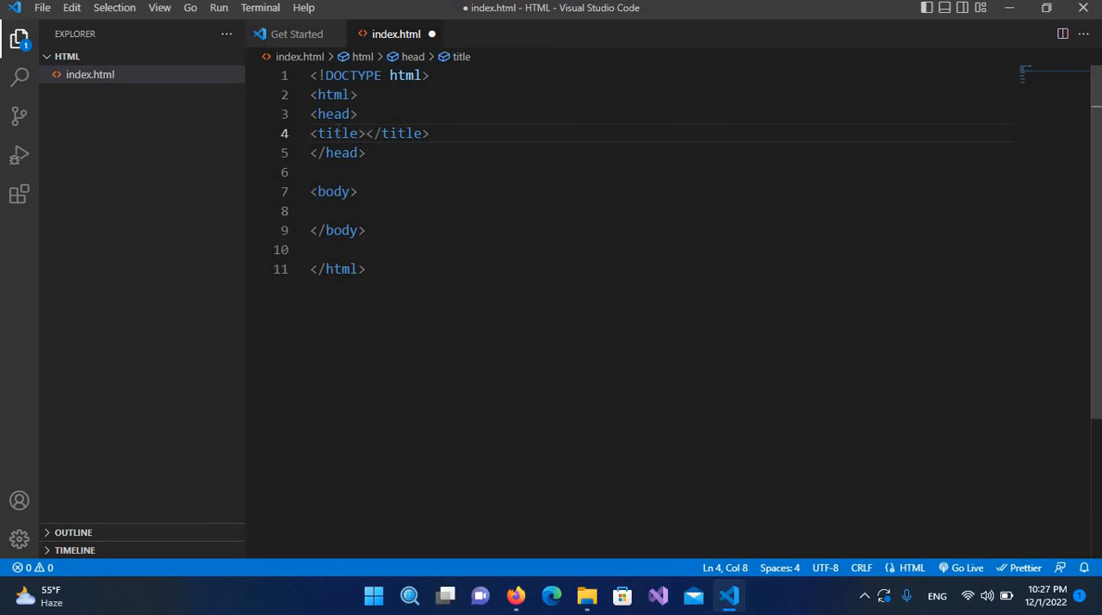
{"action": "type", "text": "My First Htm"}
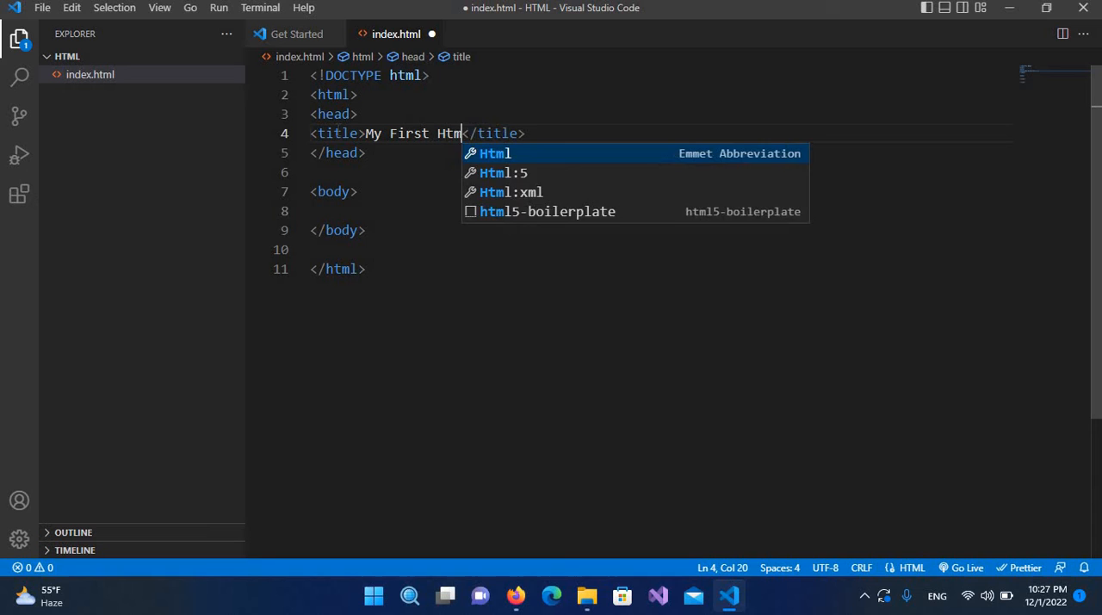
{"action": "type", "text": "Pag"}
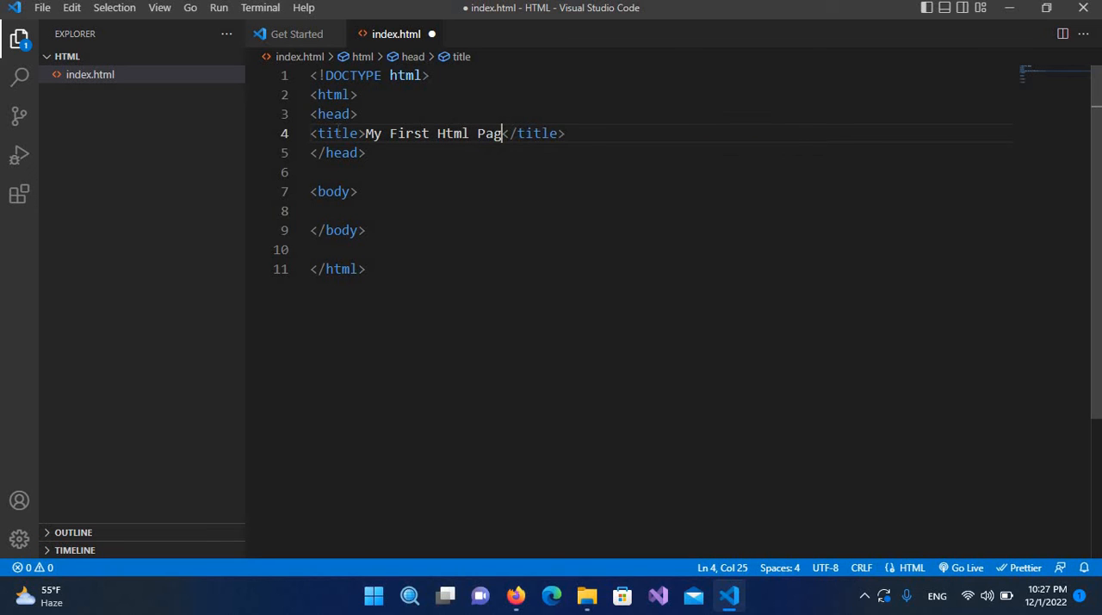
{"action": "type", "text": "e"}
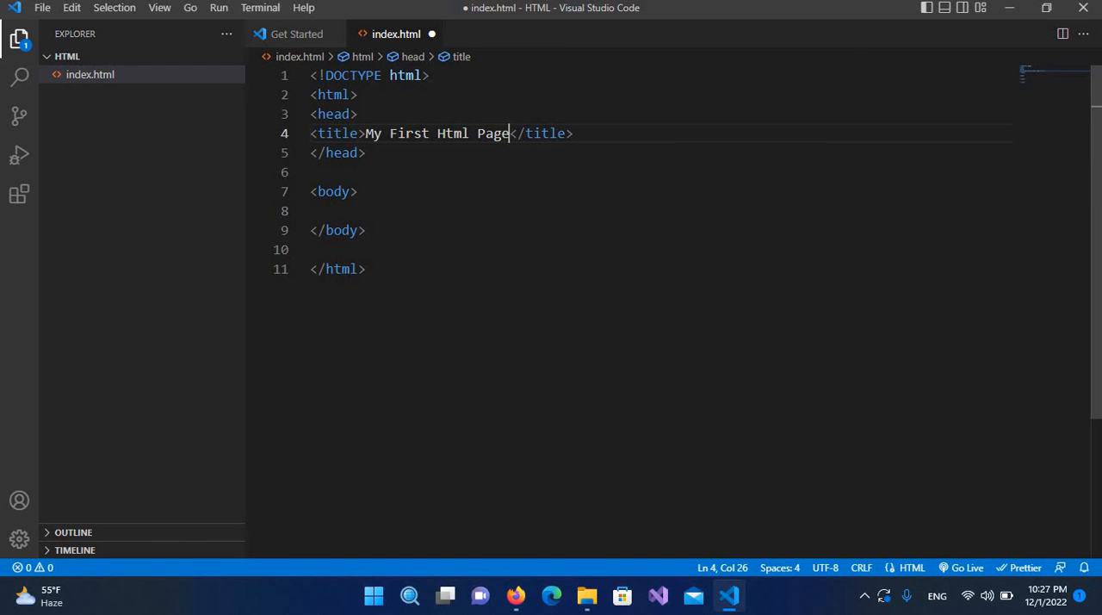
{"action": "left_click", "coordinate": [366, 153]}
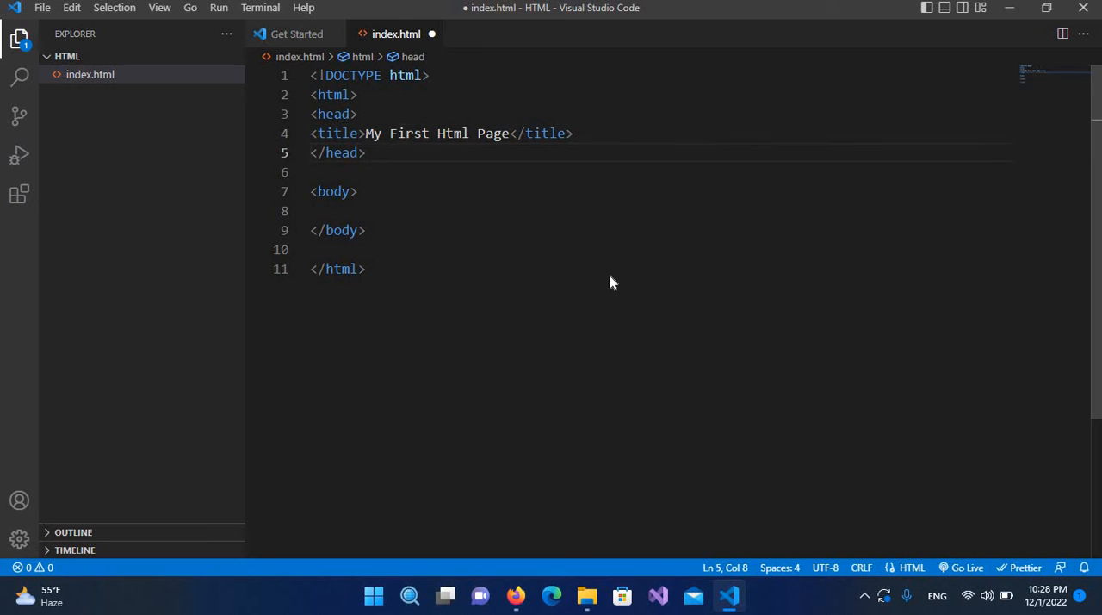
Preview index.html with Live Server on port 5500
{"action": "right_click", "coordinate": [612, 282]}
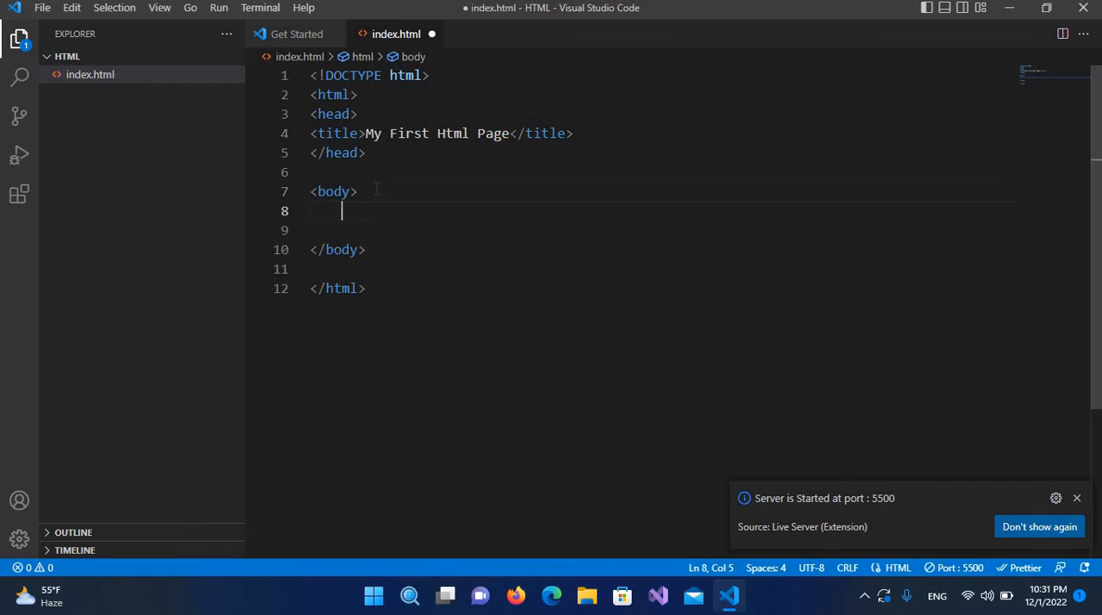
Insert an img tag from the Emmet suggestion and delete its alt attribute, keeping empty src
{"action": "type", "text": "im"}
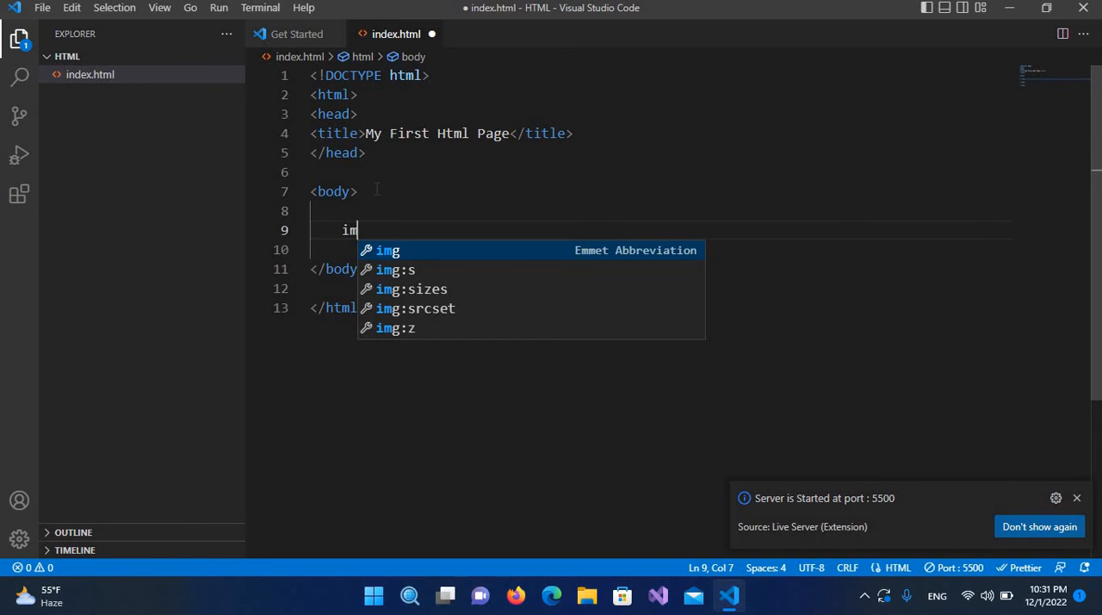
{"action": "key", "text": "Tab"}
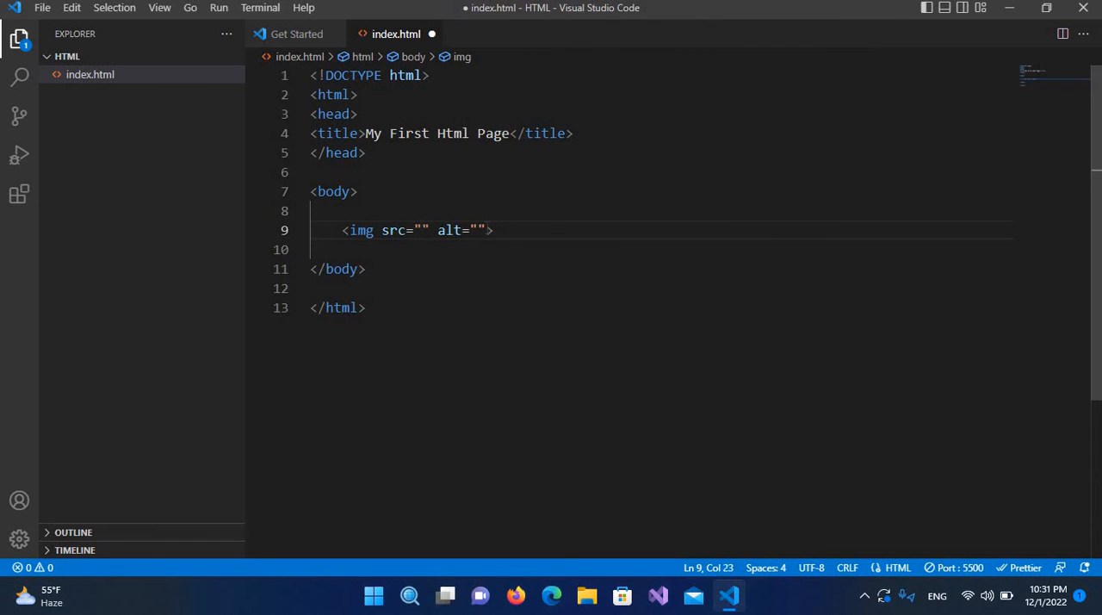
{"action": "key", "text": "BackSpace"}
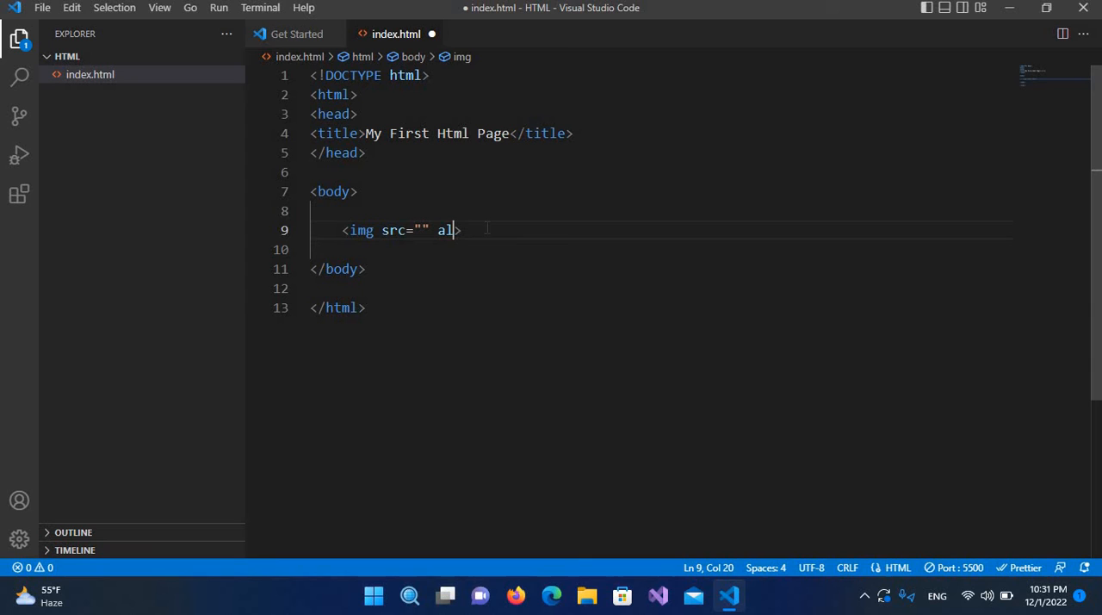
{"action": "key", "text": "Backspace"}
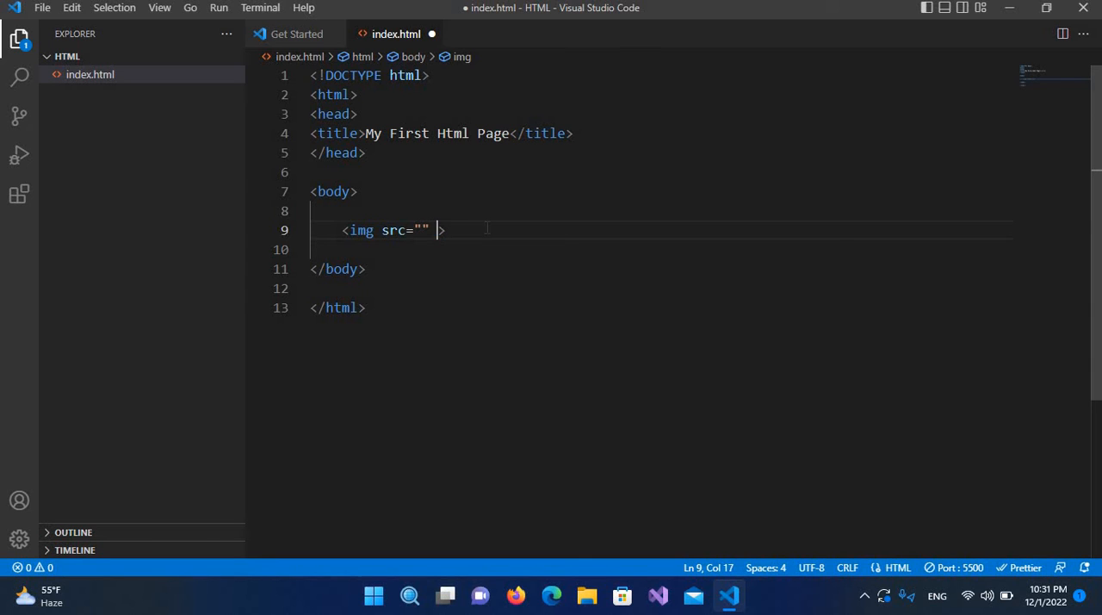
{"action": "key", "text": "Backspace"}
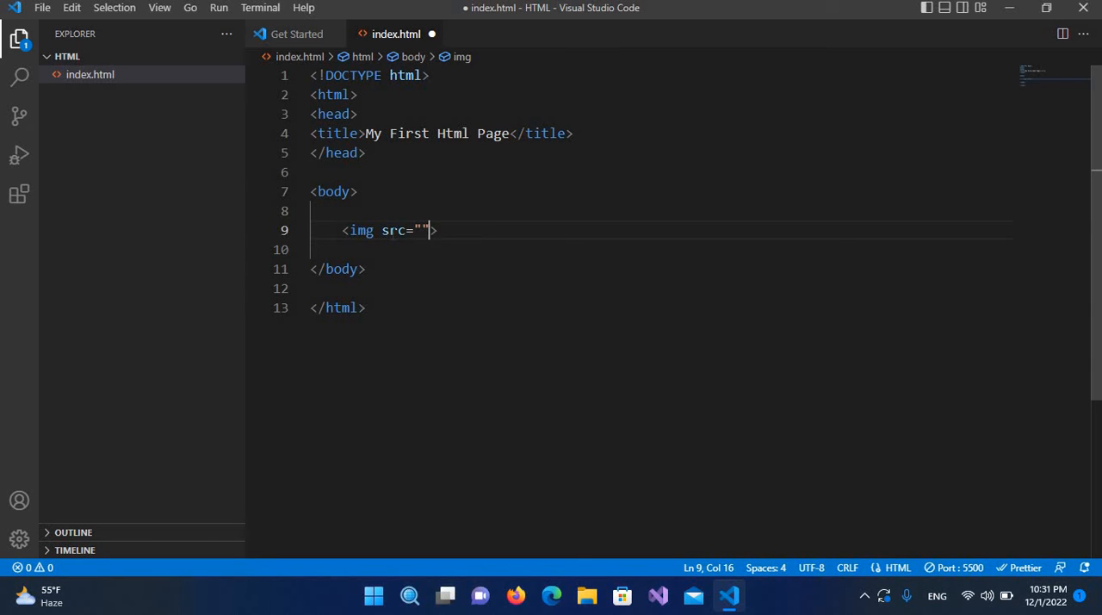
{"action": "mouse_move", "coordinate": [177, 60]}
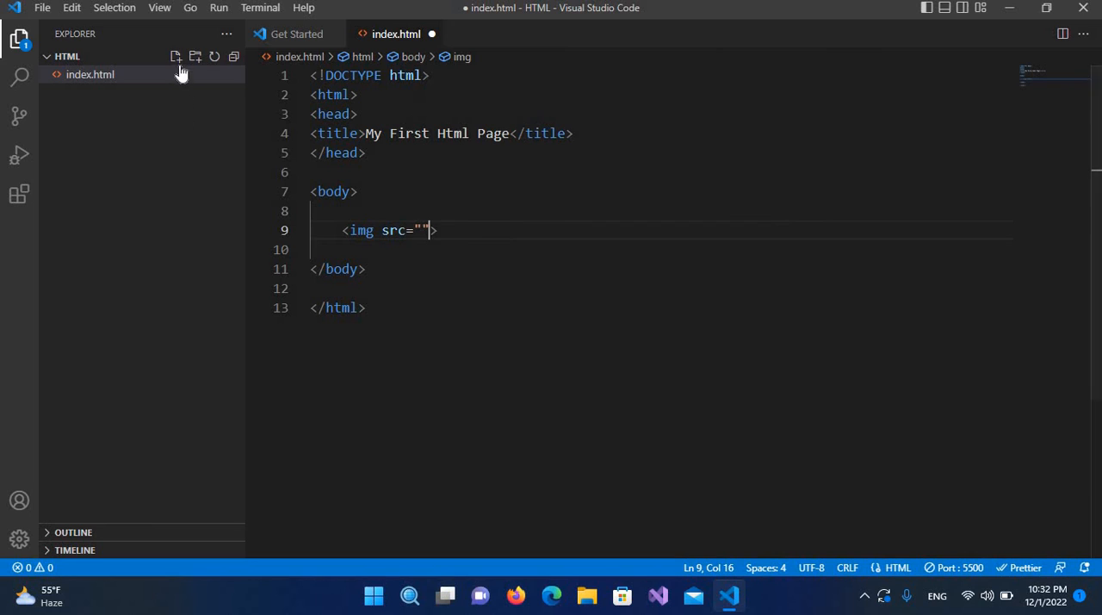
{"action": "mouse_move", "coordinate": [197, 55]}
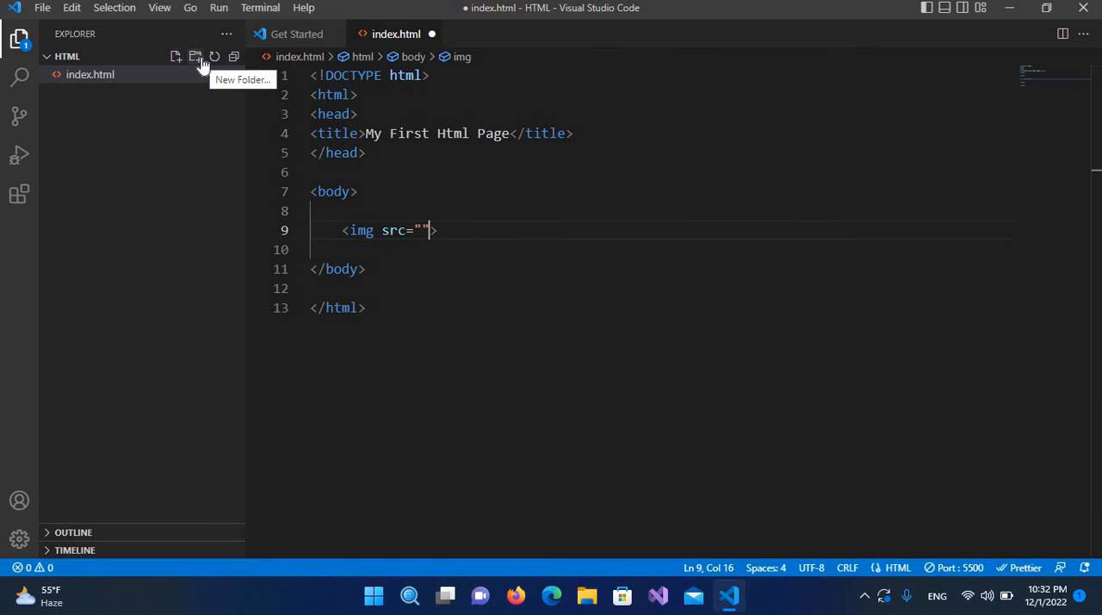
Create a folder named 'images' beside index.html and expand it
{"action": "left_click", "coordinate": [196, 55]}
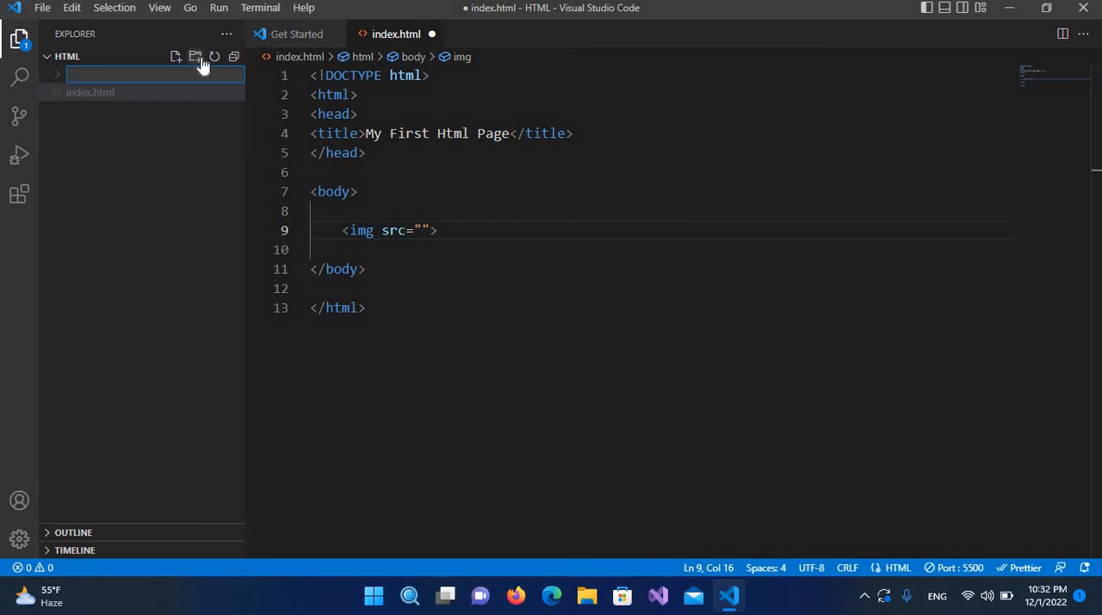
{"action": "type", "text": "images"}
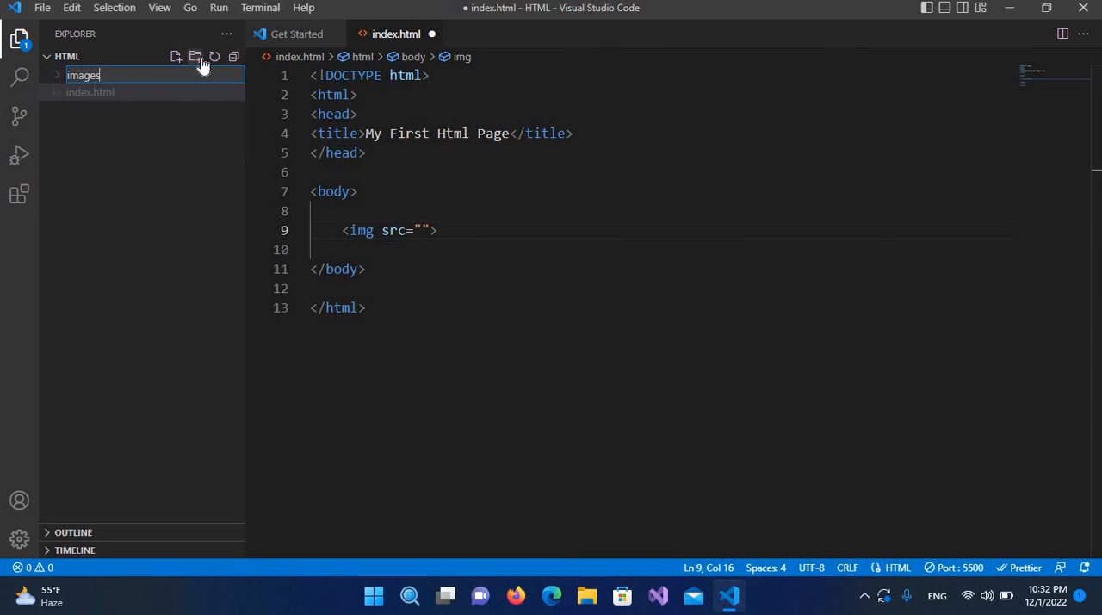
{"action": "key", "text": "Enter"}
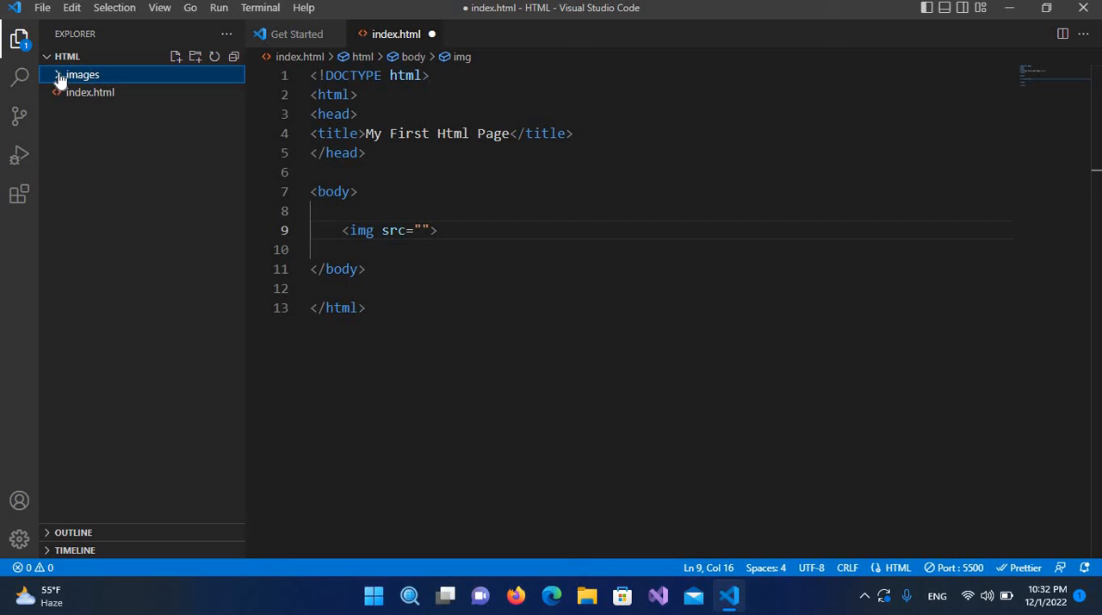
{"action": "left_click", "coordinate": [64, 75]}
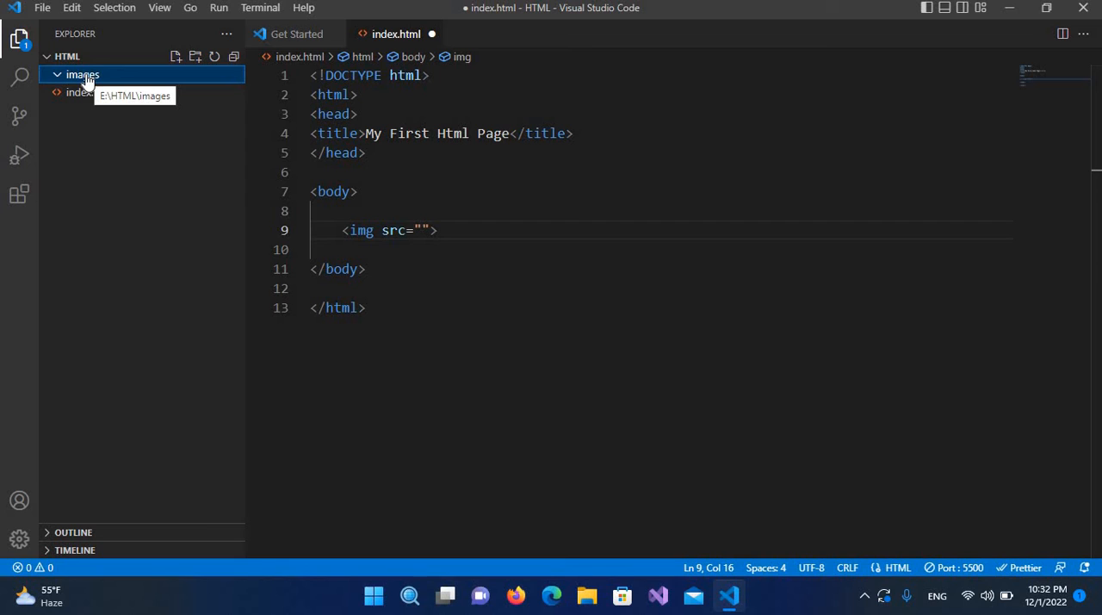
{"action": "mouse_move", "coordinate": [424, 451]}
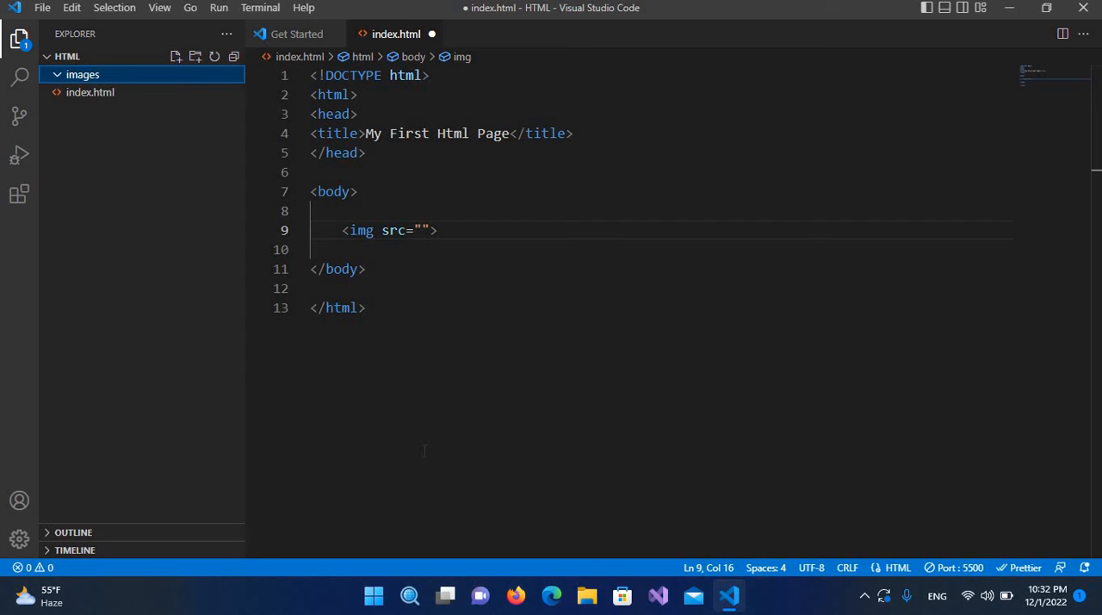
{"action": "mouse_move", "coordinate": [1009, 11]}
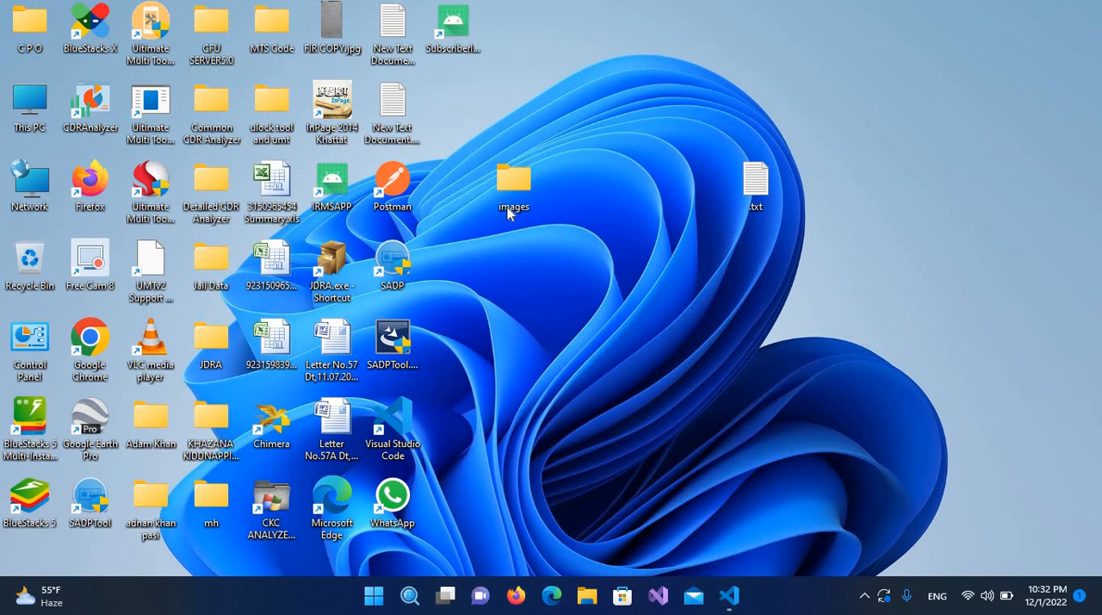
Open the desktop images folder and pick profile.png to copy into the project's images folder
{"action": "double_click", "coordinate": [513, 178]}
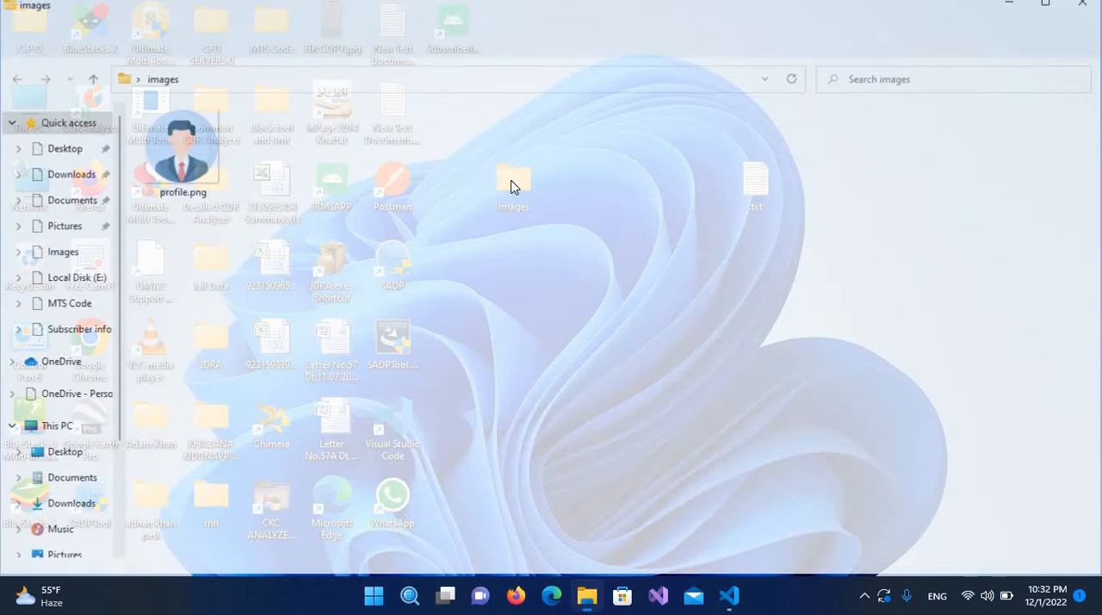
{"action": "left_click", "coordinate": [728, 595]}
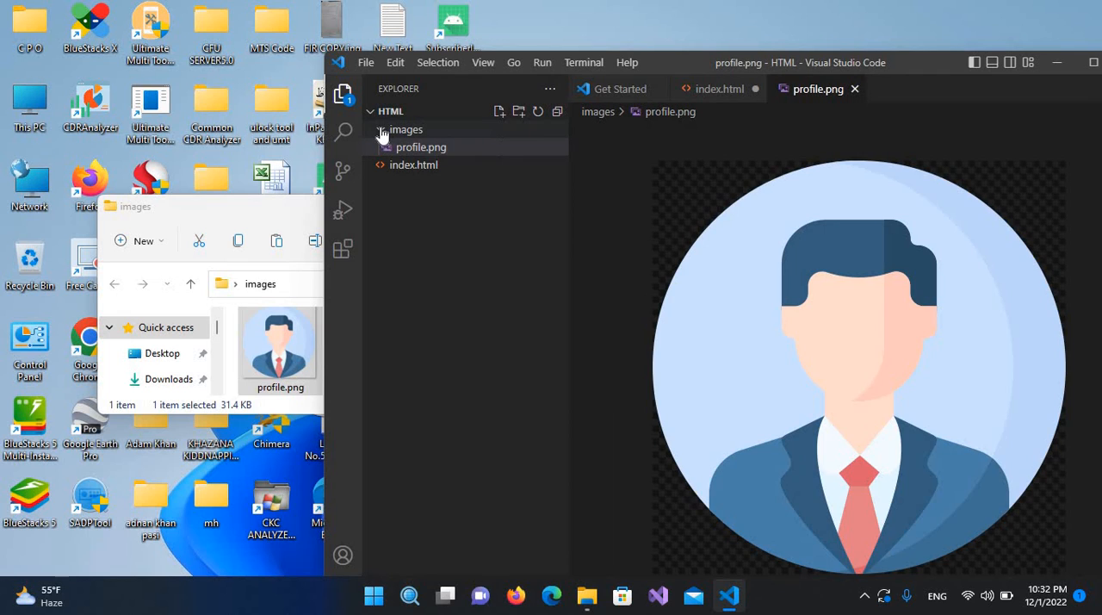
Point the img tag's src in index.html to images/profile.png and add a blank line below
{"action": "left_click", "coordinate": [405, 129]}
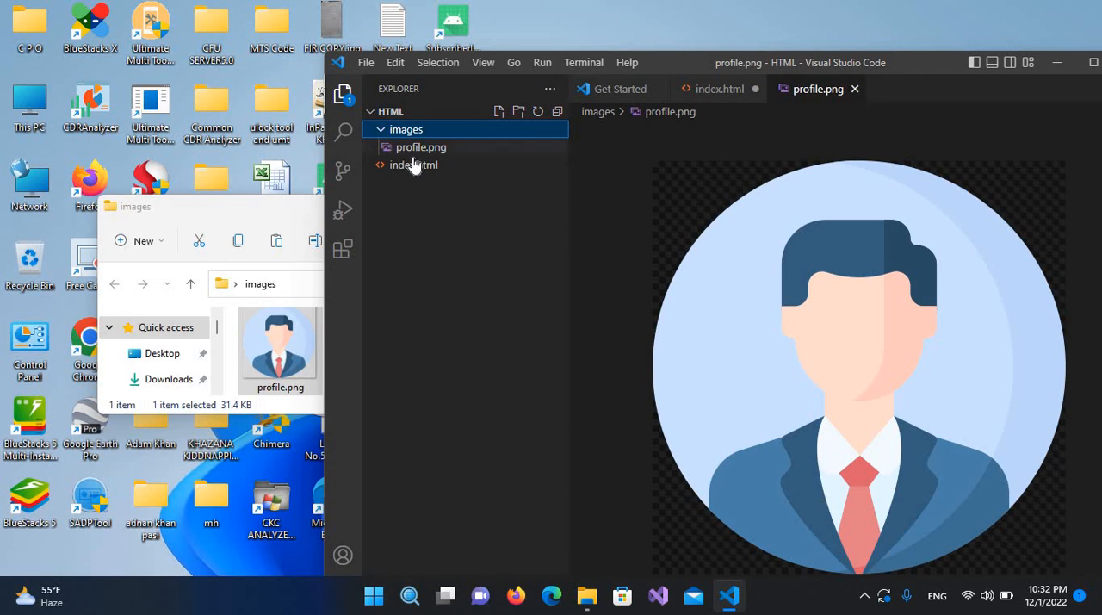
{"action": "mouse_move", "coordinate": [428, 174]}
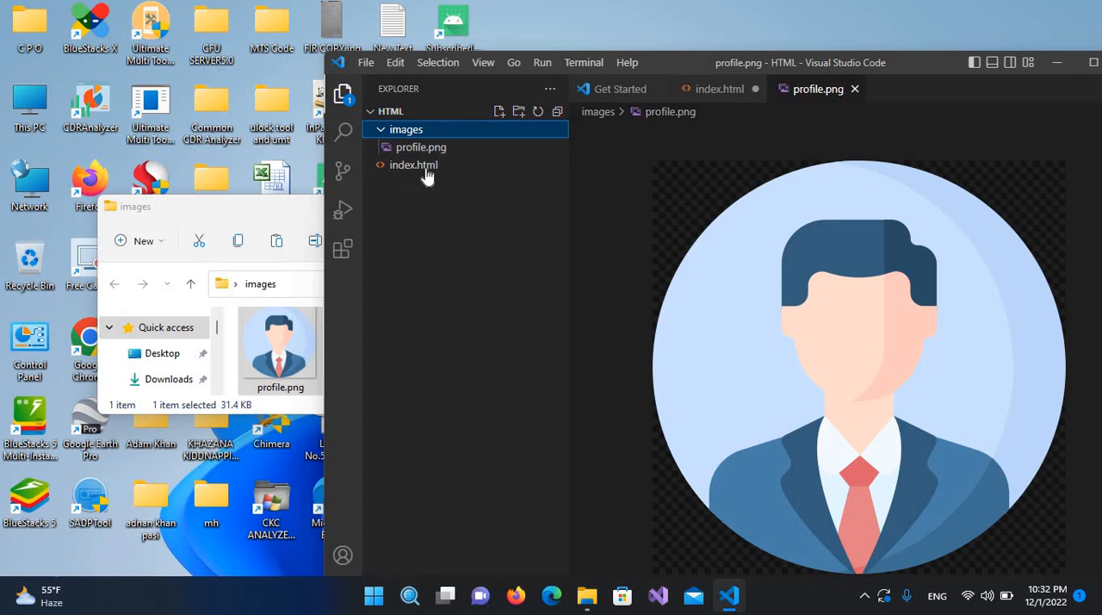
{"action": "left_click", "coordinate": [412, 164]}
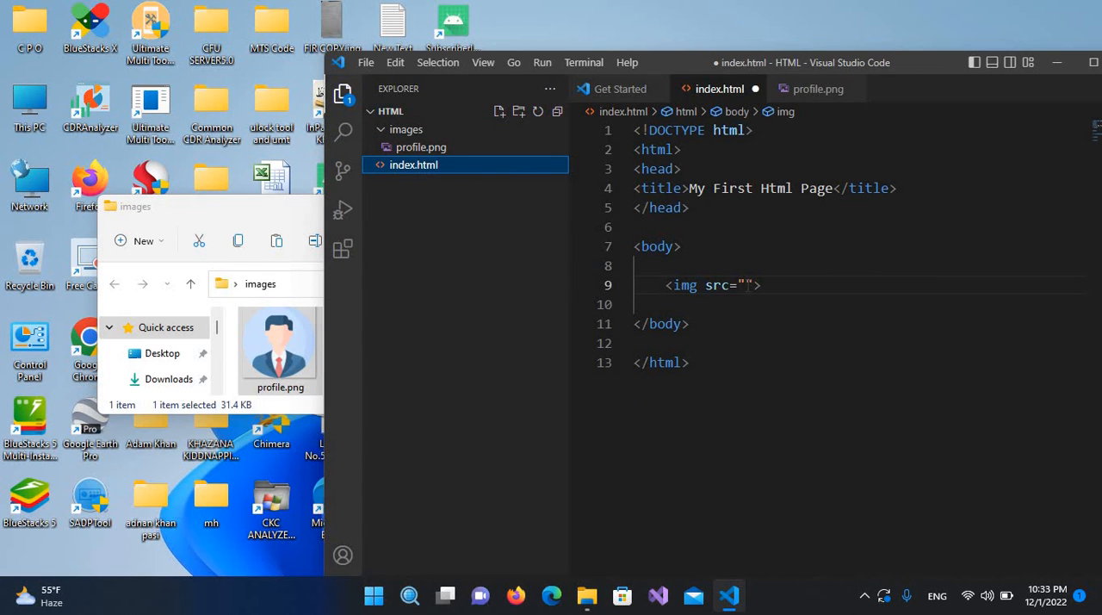
{"action": "type", "text": "i"}
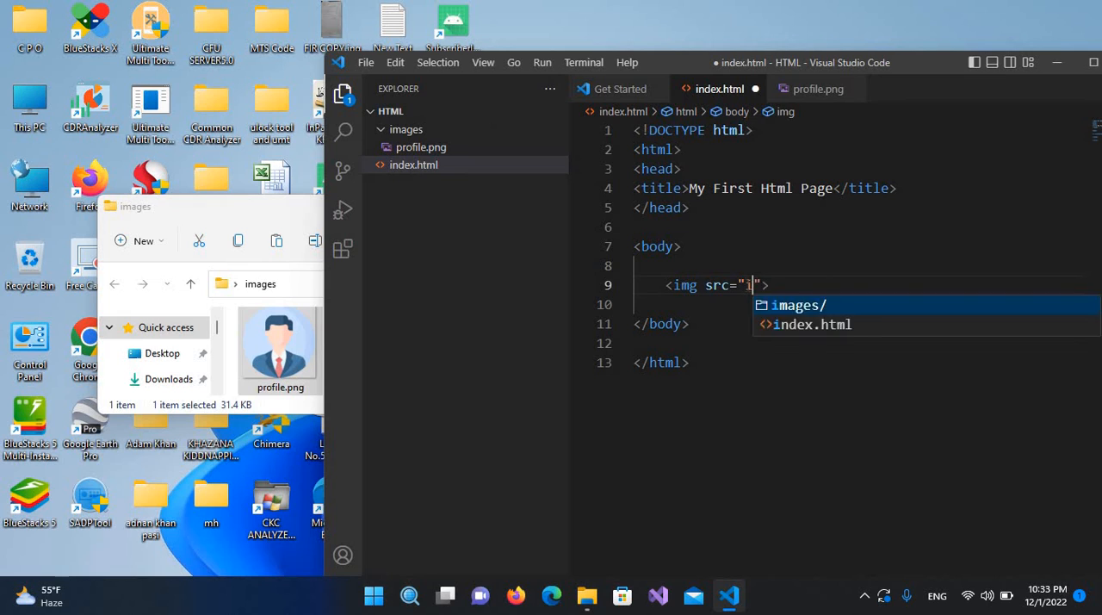
{"action": "type", "text": "mages/profile.png"}
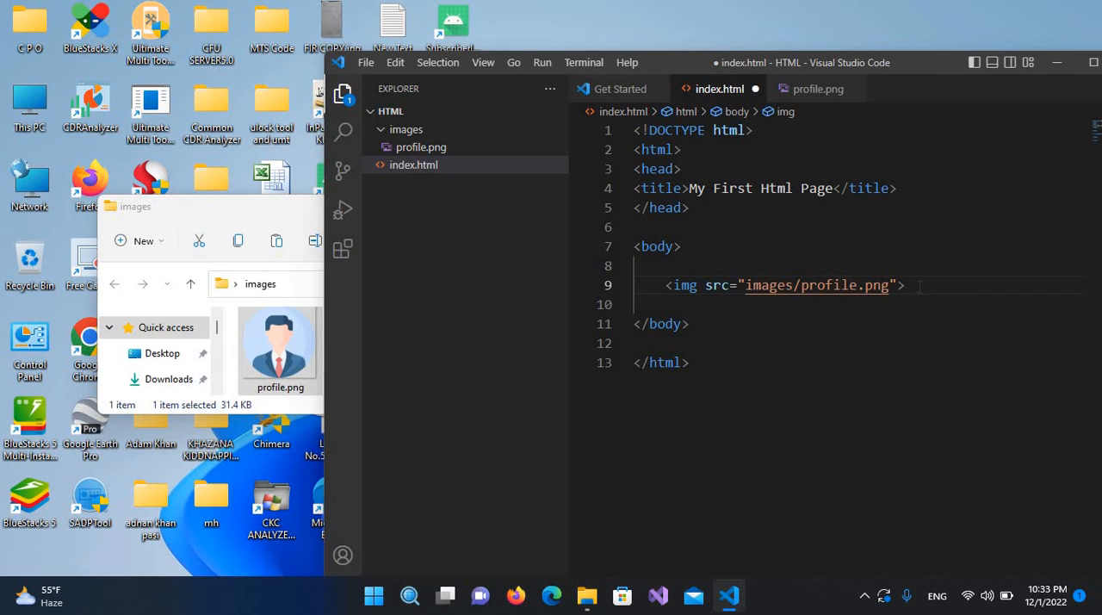
{"action": "key", "text": "Enter"}
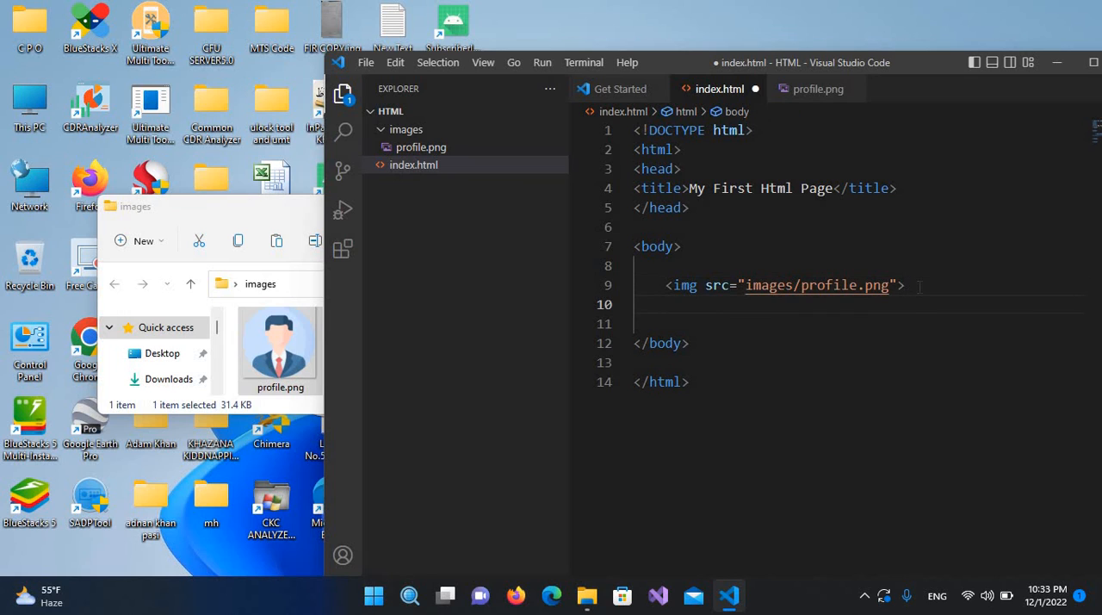
Add a 'Profile Image' paragraph below the image using Emmet tag completion
{"action": "type", "text": "<"}
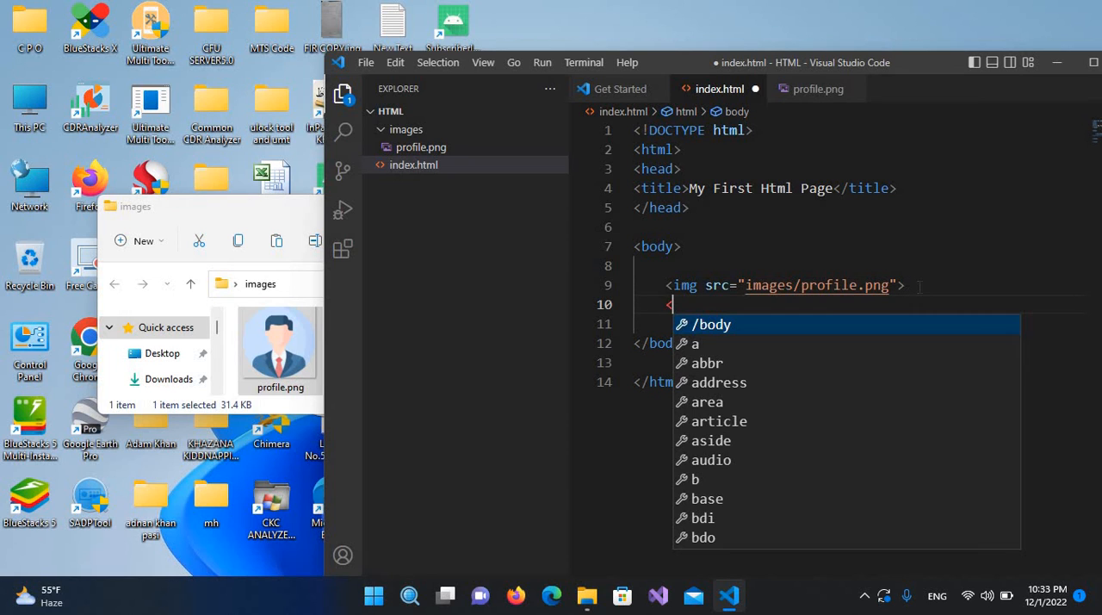
{"action": "type", "text": "p"}
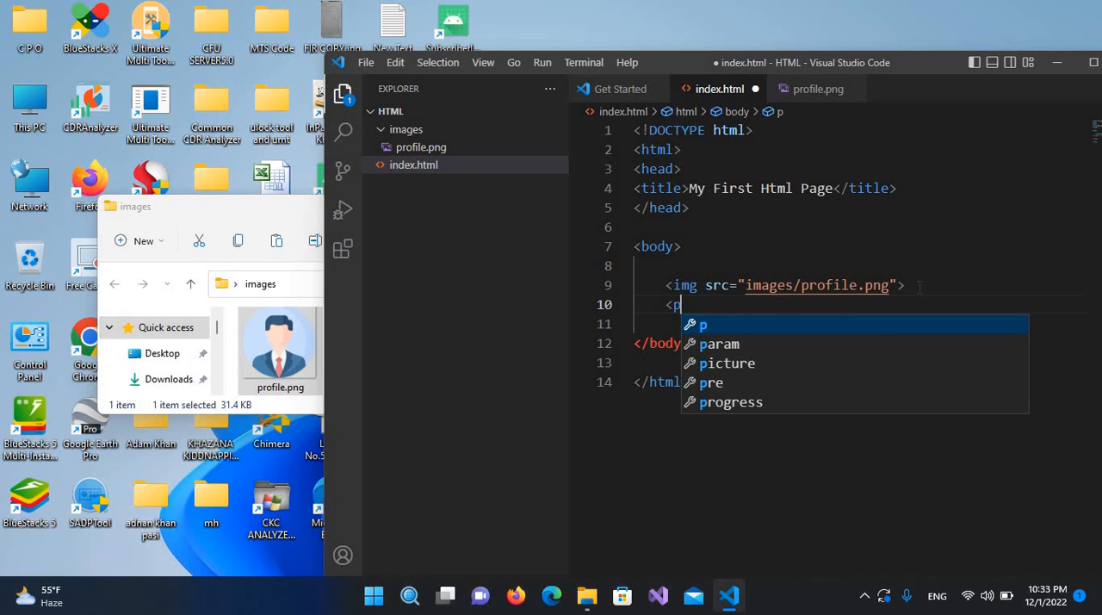
{"action": "key", "text": "Tab"}
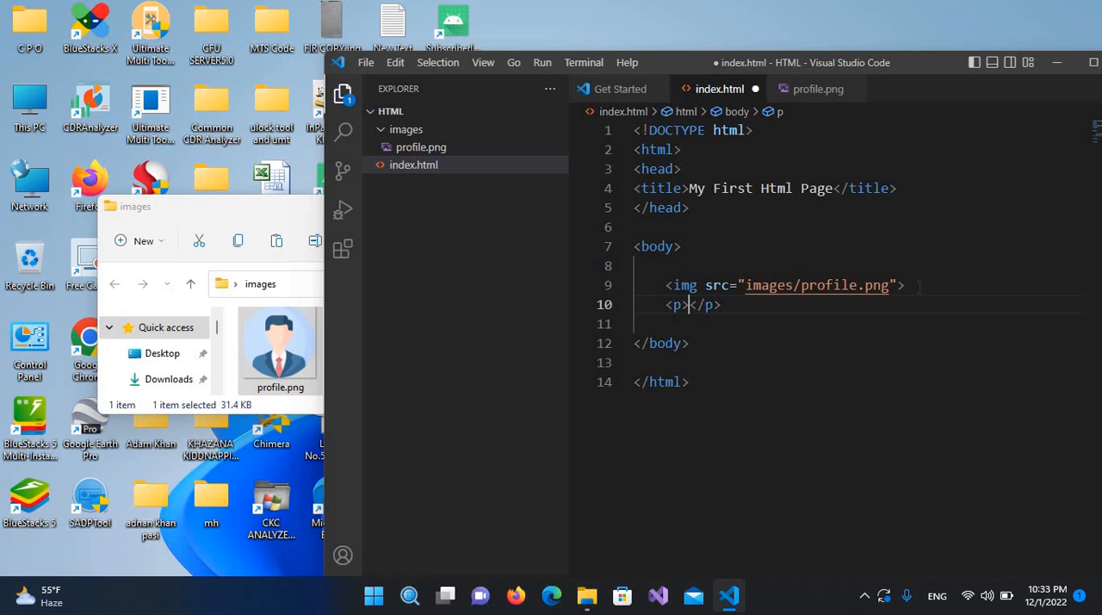
{"action": "type", "text": "P"}
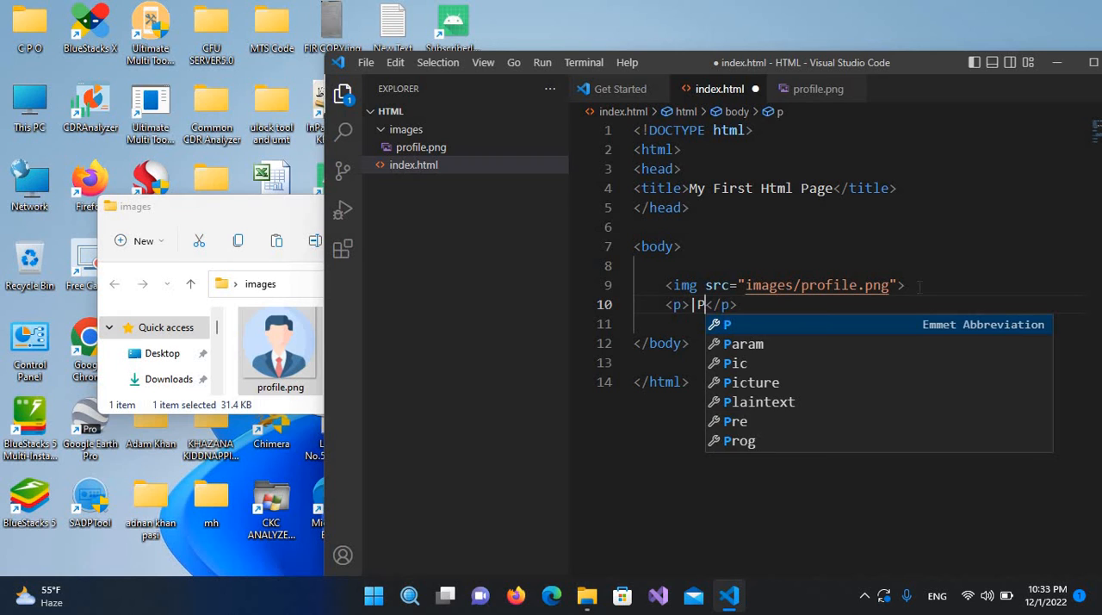
{"action": "type", "text": "Profile Imag"}
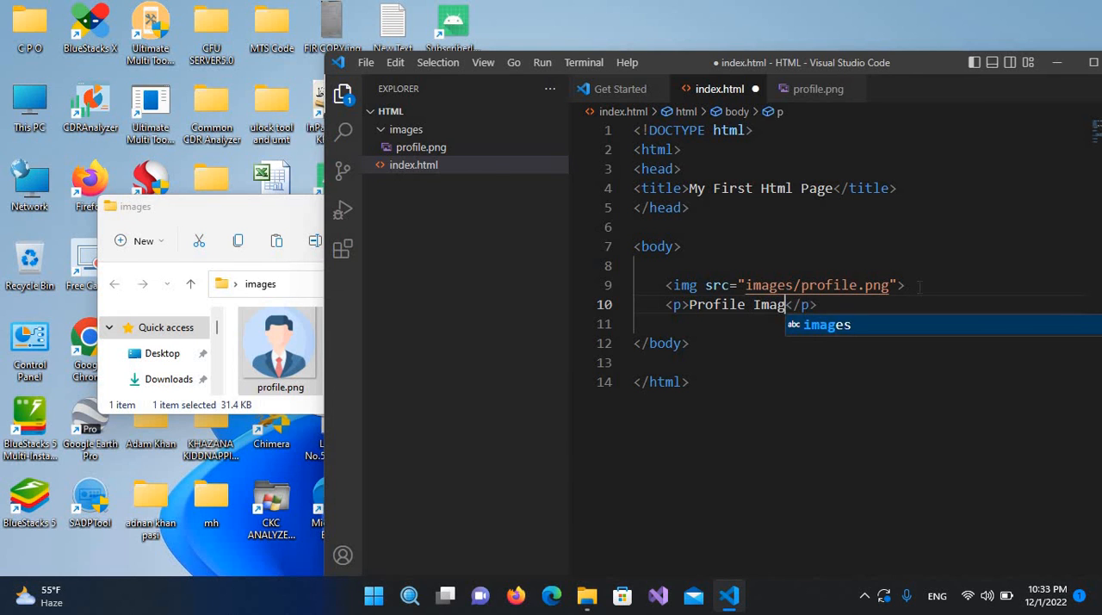
{"action": "type", "text": "e"}
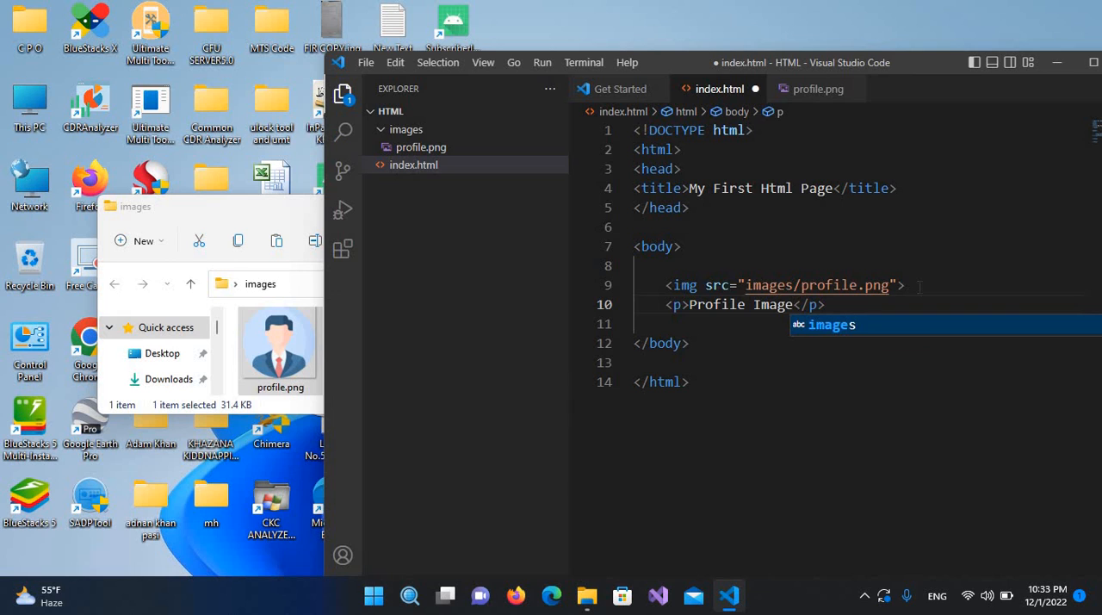
Add a second paragraph reading 'Name' on the next line
{"action": "key", "text": "Escape"}
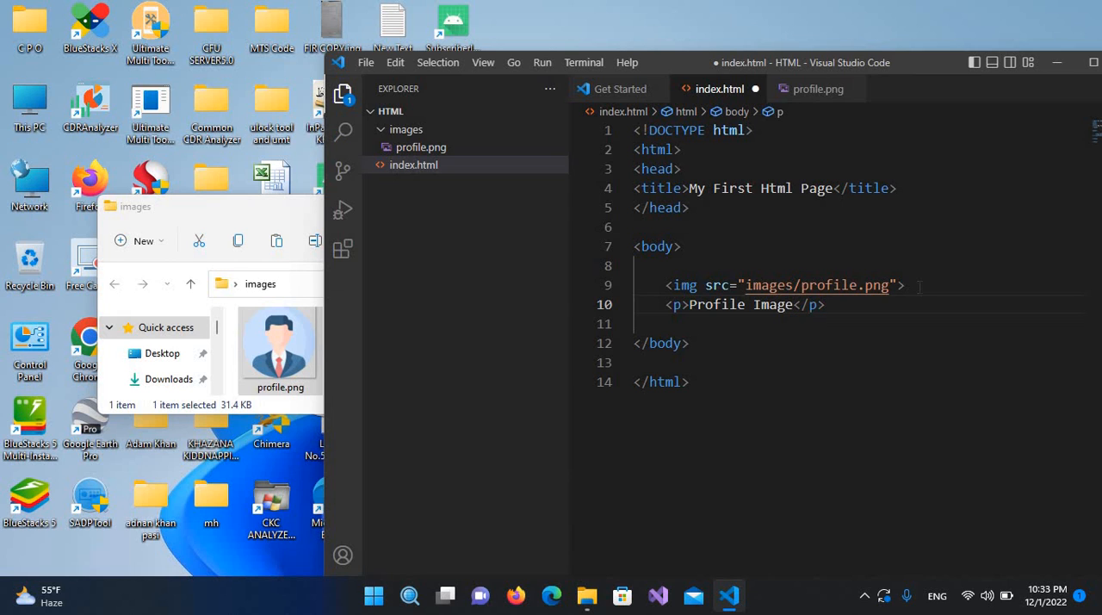
{"action": "type", "text": "<"}
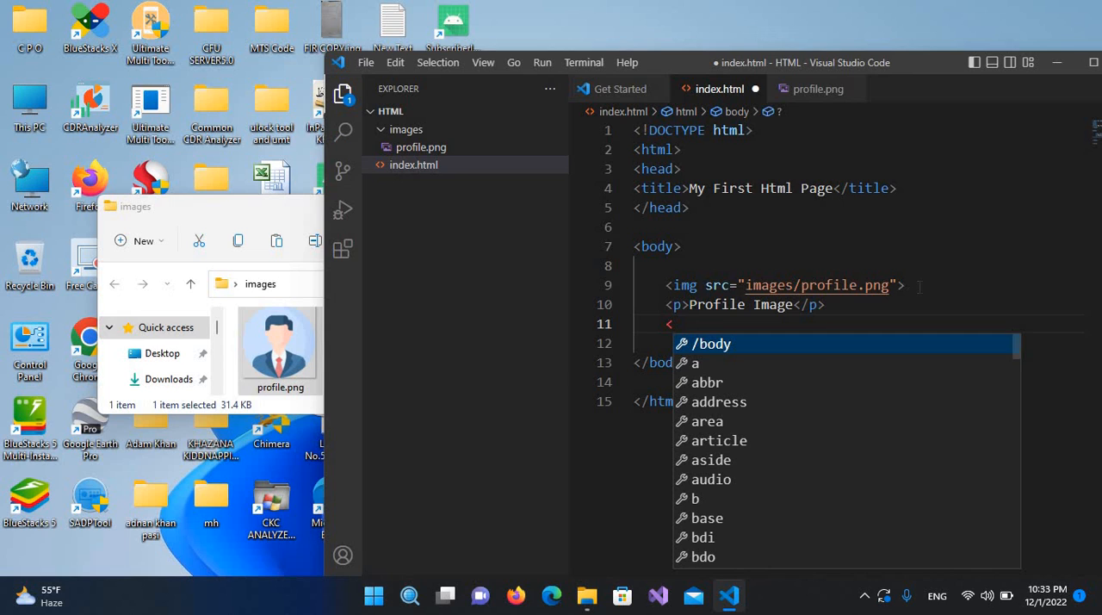
{"action": "type", "text": "p></p>"}
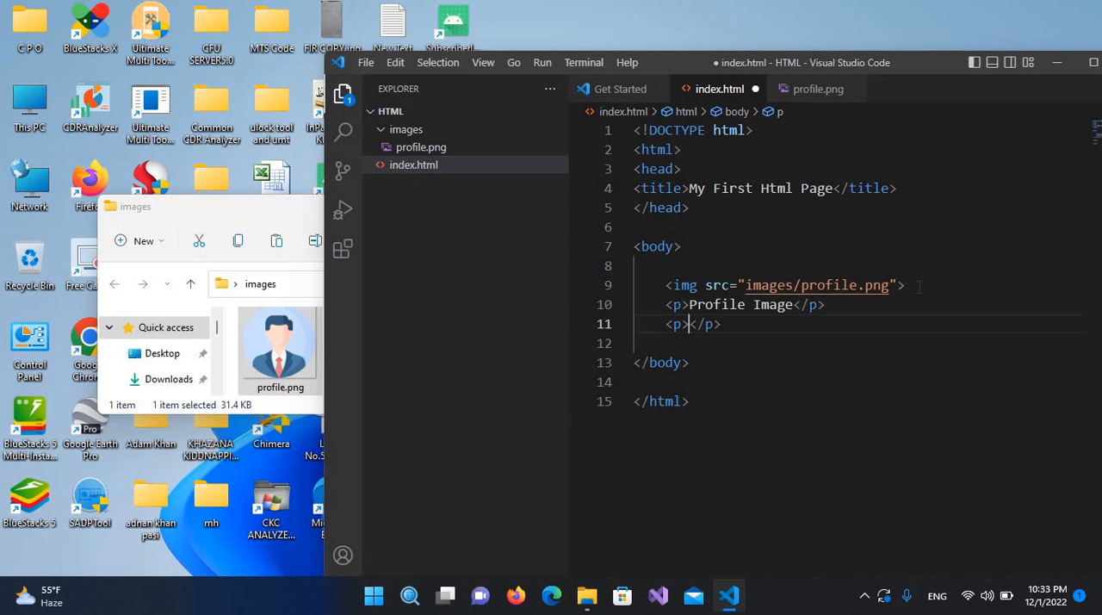
{"action": "type", "text": "Name"}
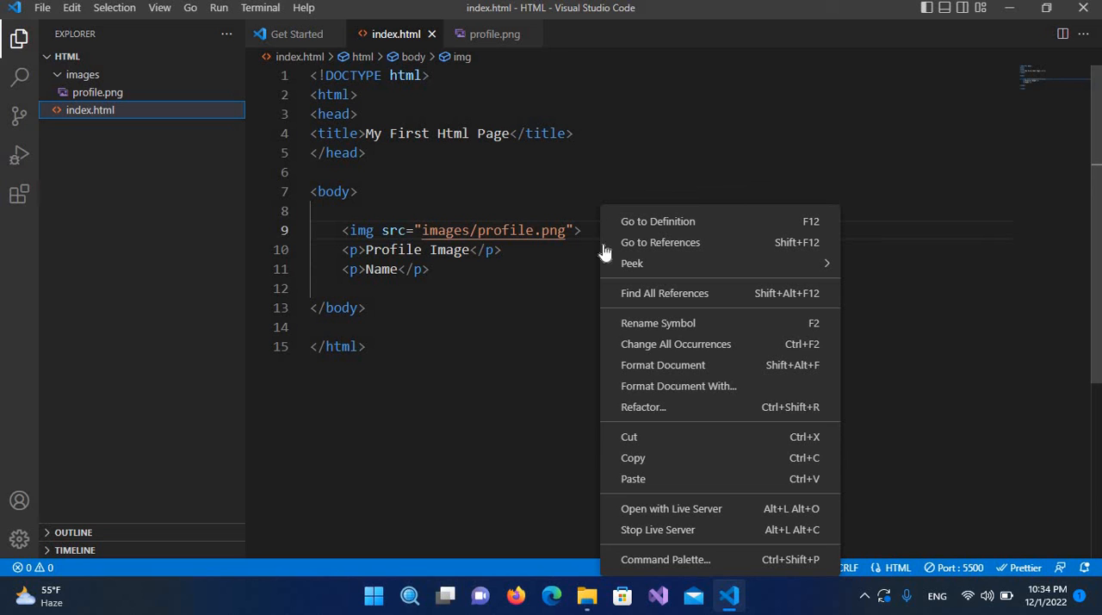
{"action": "mouse_move", "coordinate": [671, 508]}
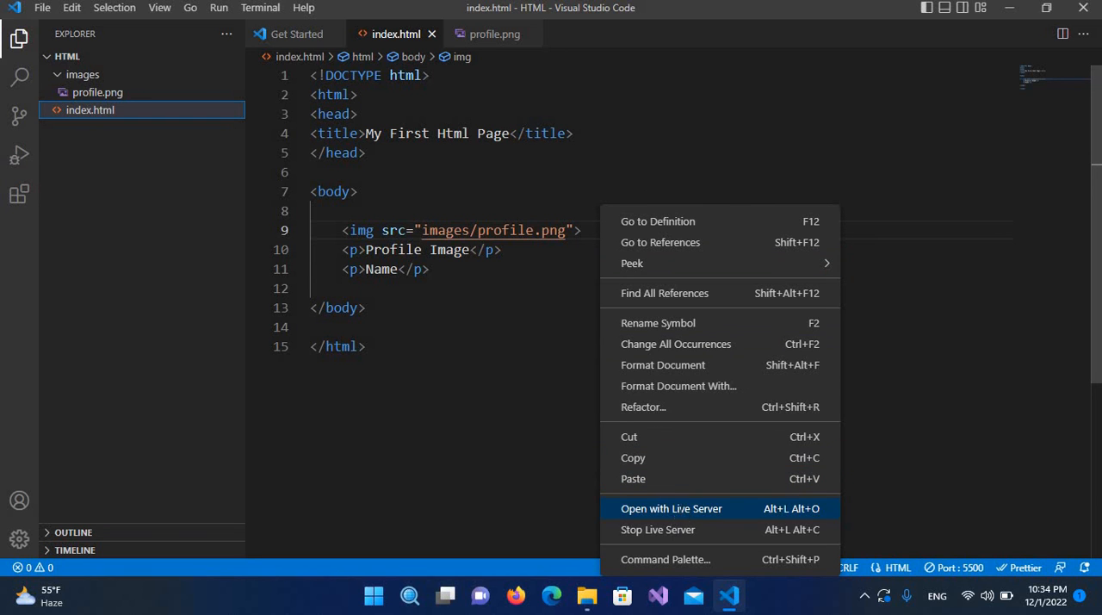
Open index.html with Live Server to preview the page in the browser
{"action": "left_click", "coordinate": [672, 508]}
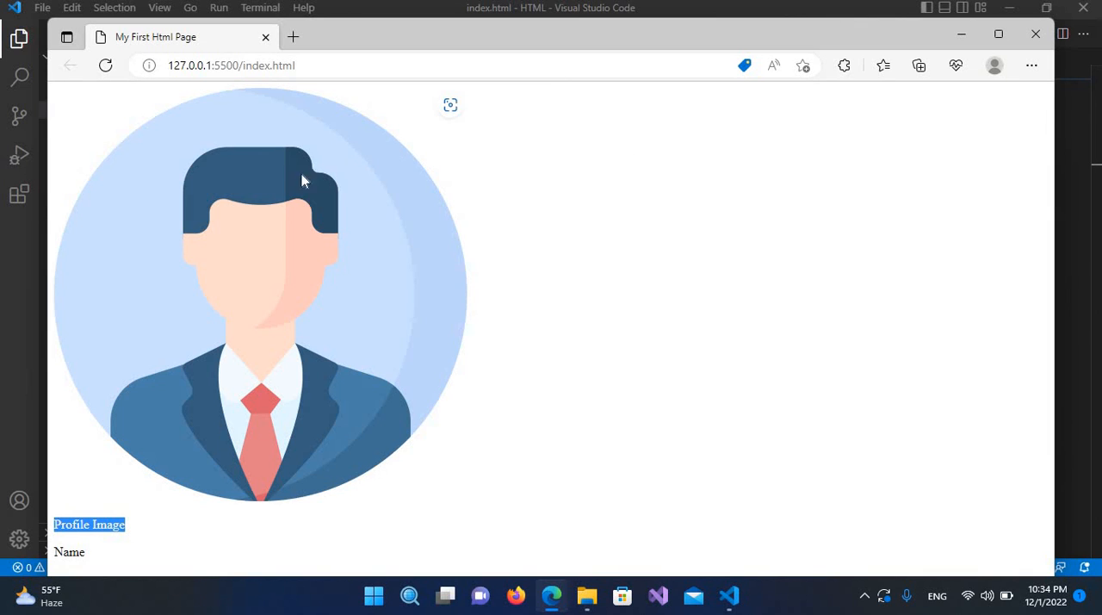
{"action": "mouse_move", "coordinate": [88, 517]}
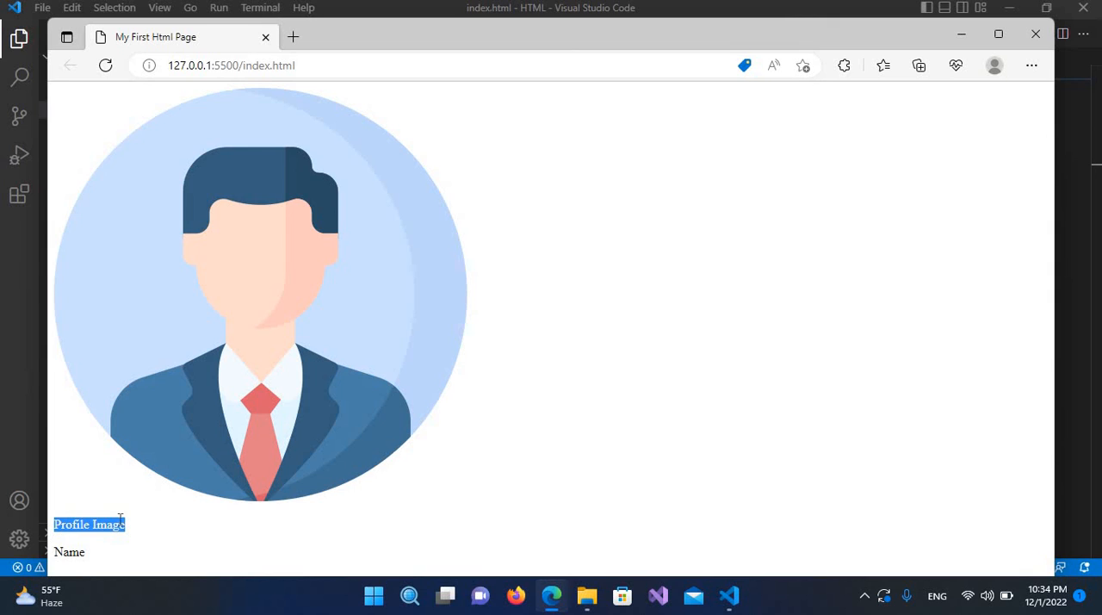
{"action": "mouse_move", "coordinate": [97, 553]}
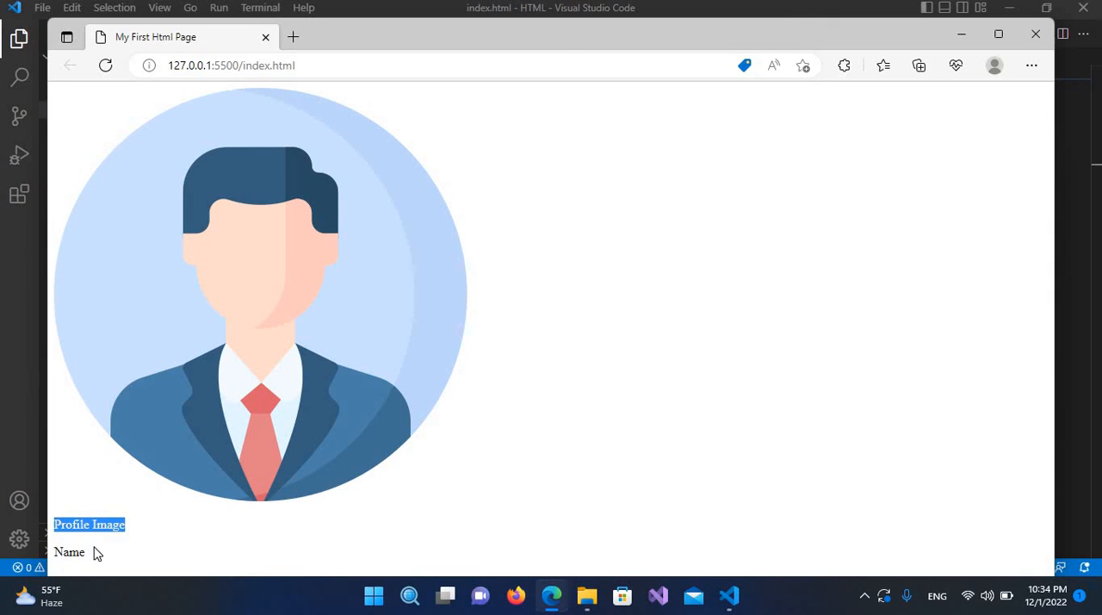
{"action": "mouse_move", "coordinate": [199, 246]}
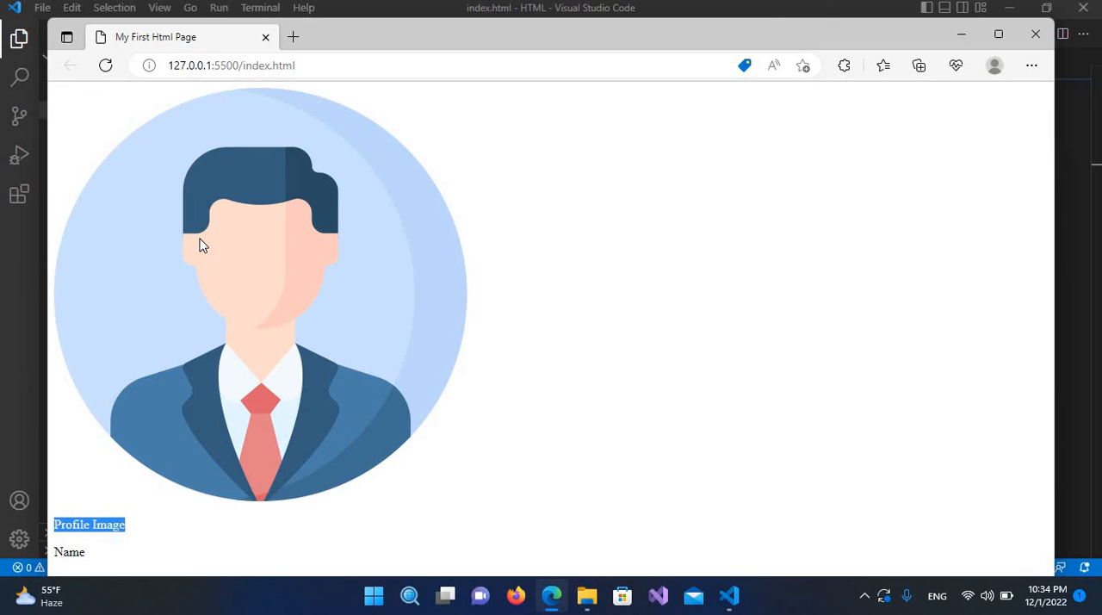
{"action": "mouse_move", "coordinate": [272, 274]}
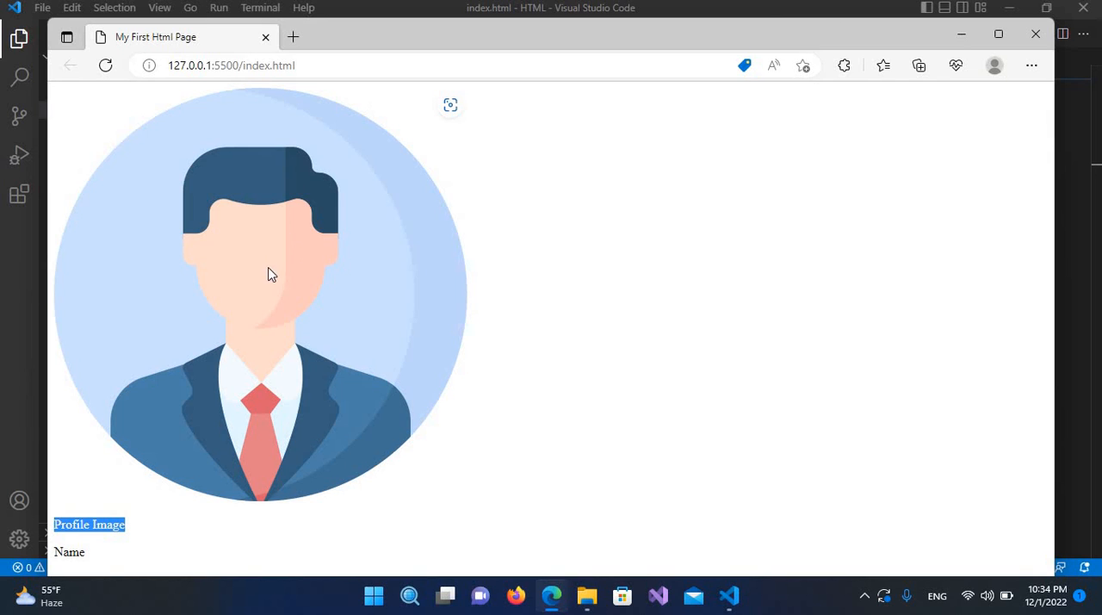
{"action": "mouse_move", "coordinate": [299, 214]}
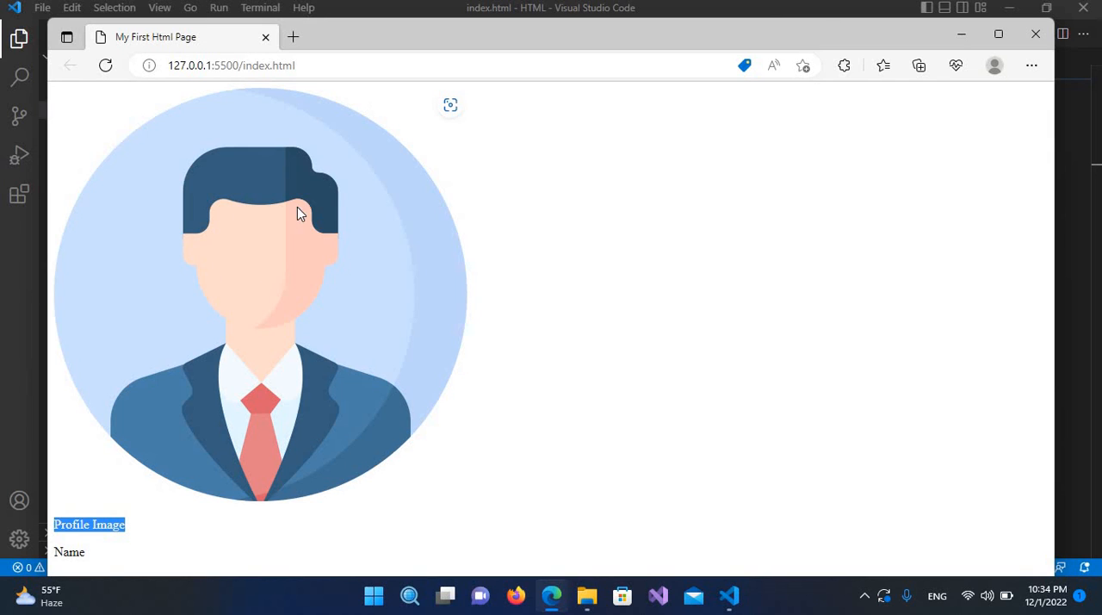
{"action": "mouse_move", "coordinate": [344, 263]}
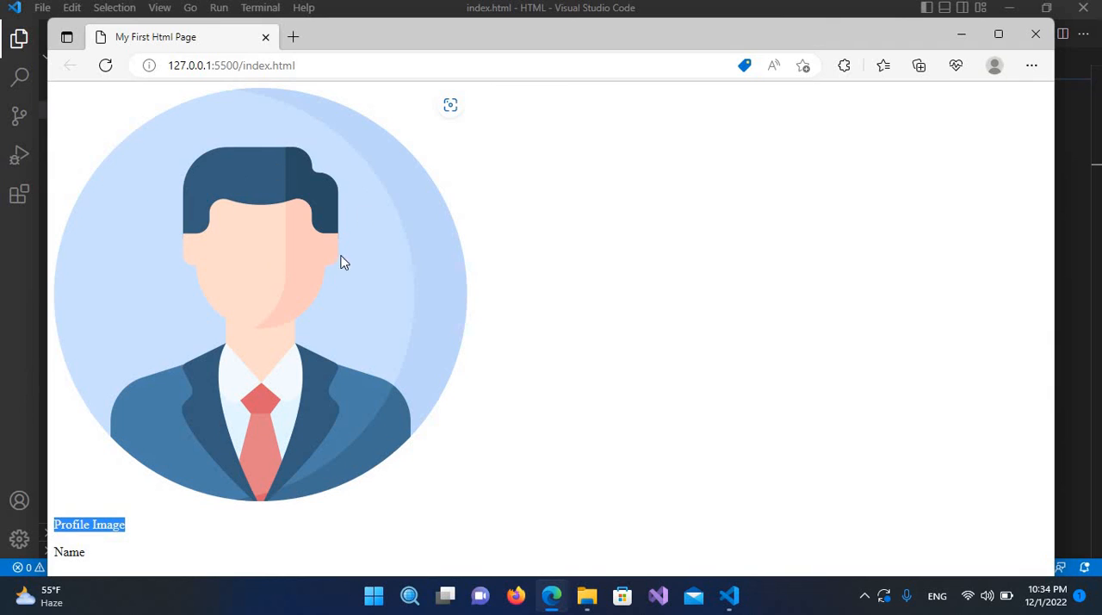
{"action": "mouse_move", "coordinate": [308, 228]}
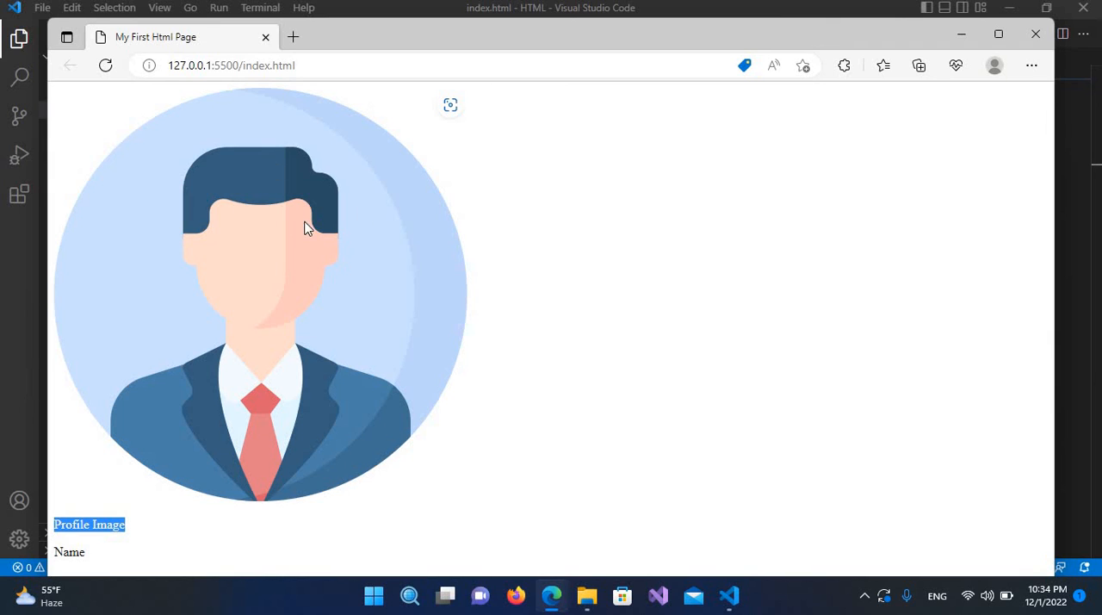
{"action": "mouse_move", "coordinate": [290, 268]}
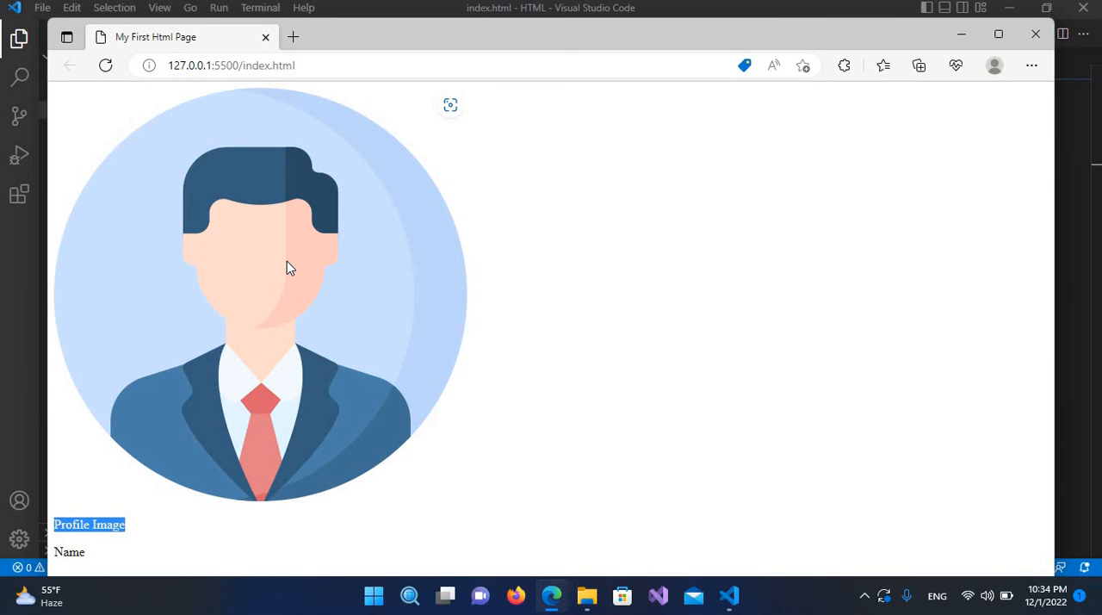
{"action": "mouse_move", "coordinate": [247, 288]}
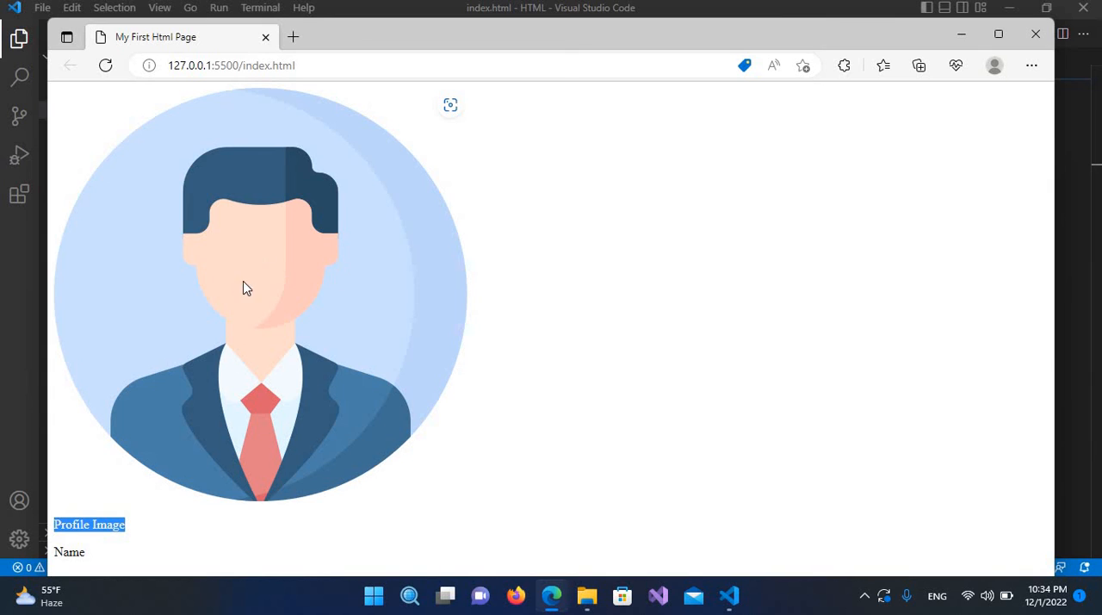
{"action": "mouse_move", "coordinate": [289, 370]}
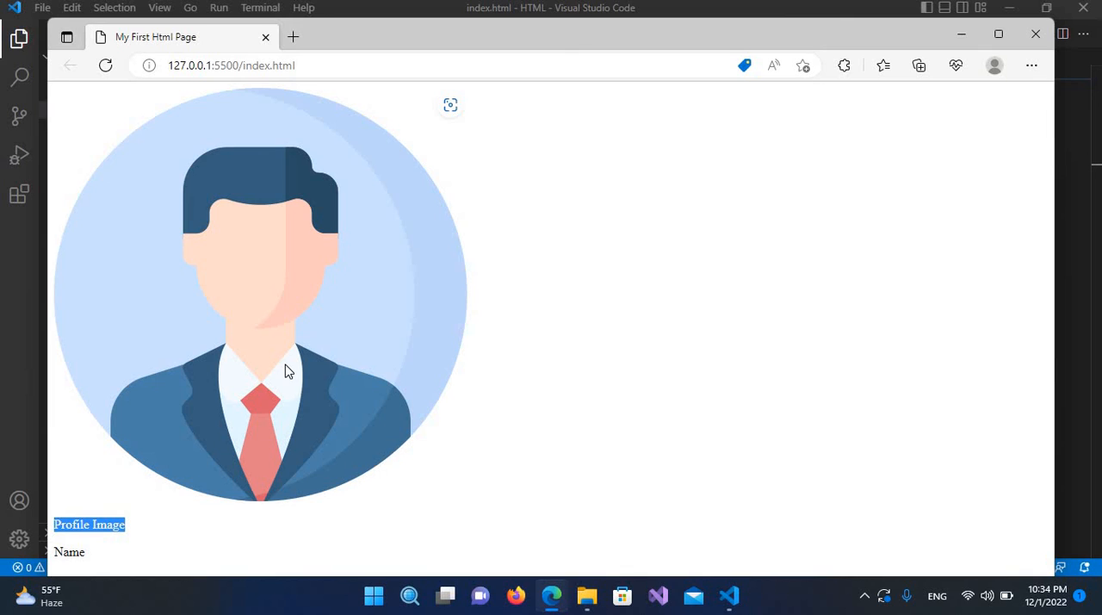